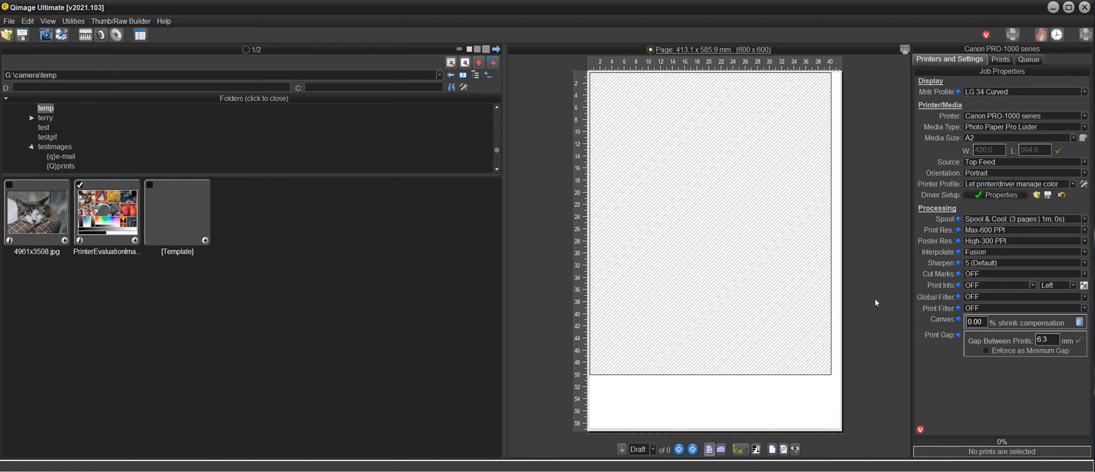
mouse_move(875, 316)
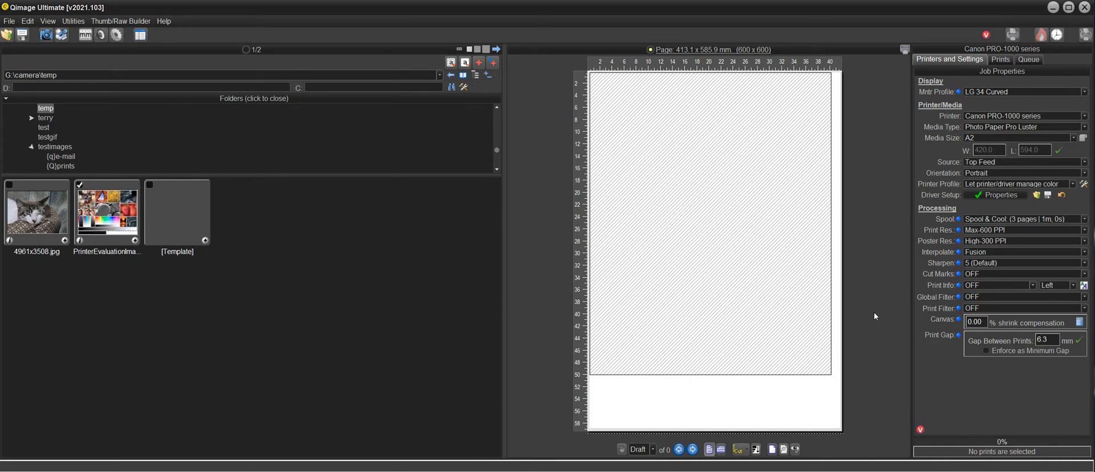
mouse_move(866, 312)
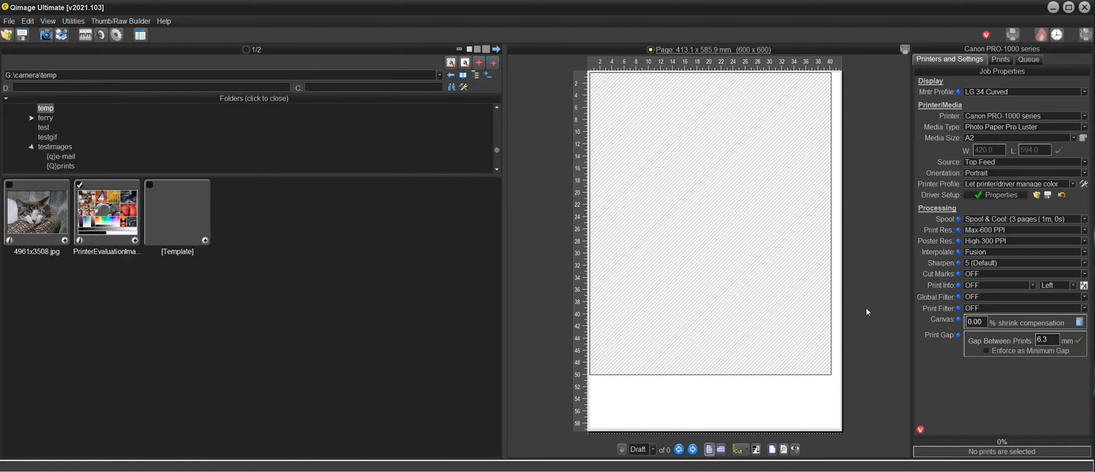
mouse_move(864, 311)
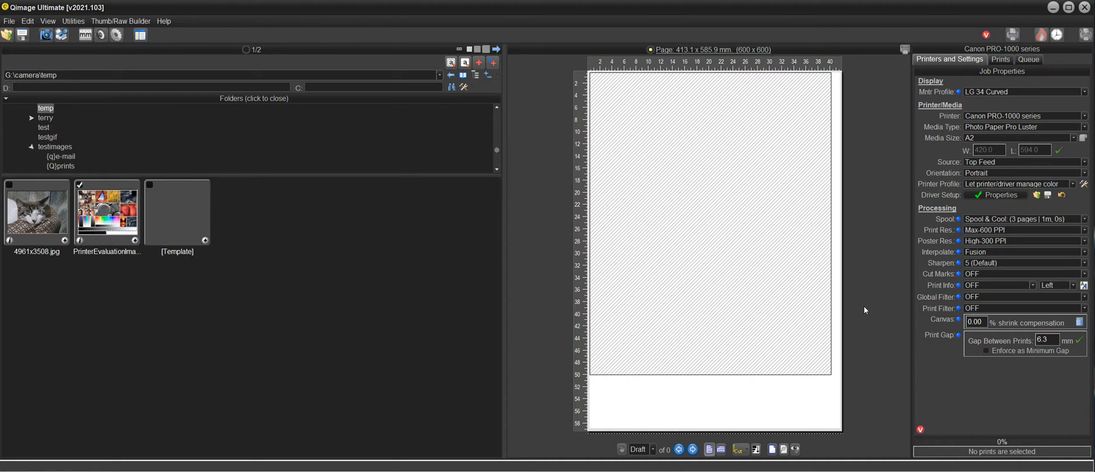
mouse_move(489, 307)
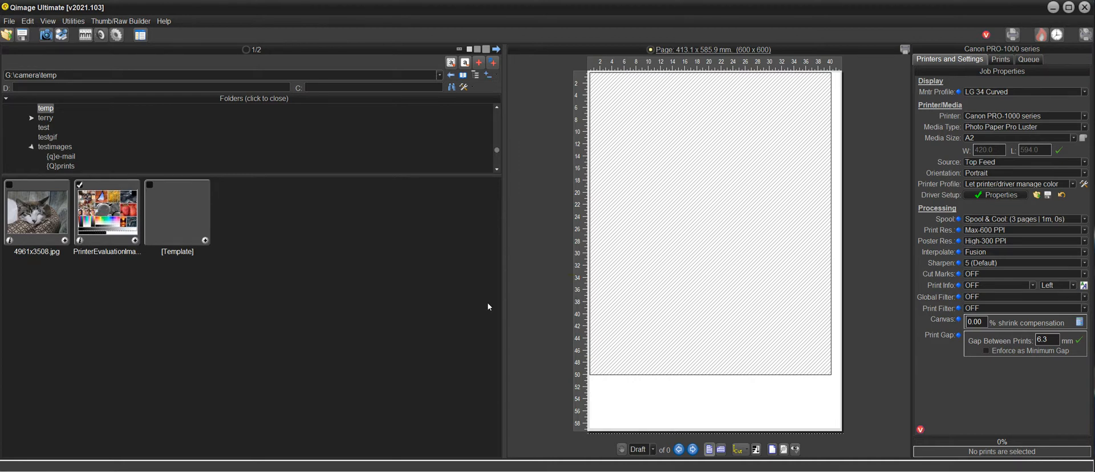
mouse_move(409, 291)
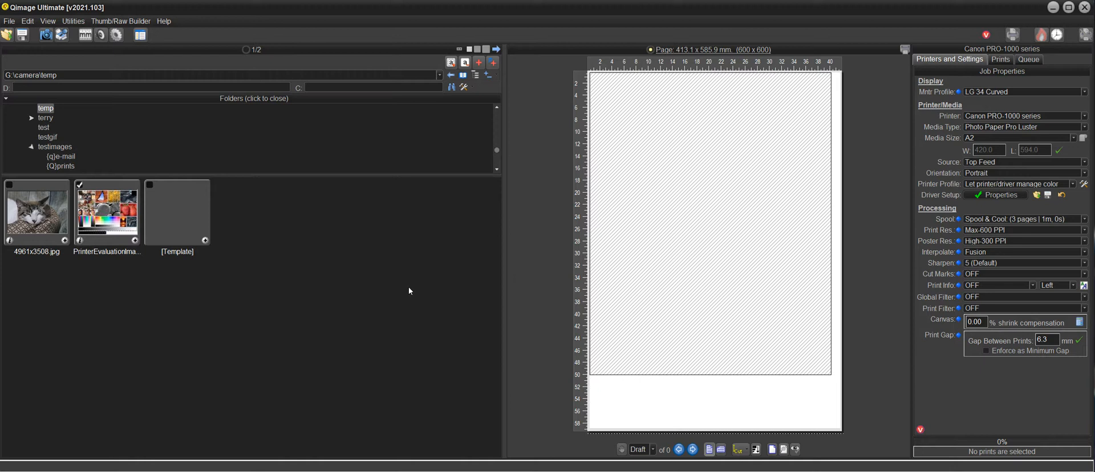
mouse_move(541, 293)
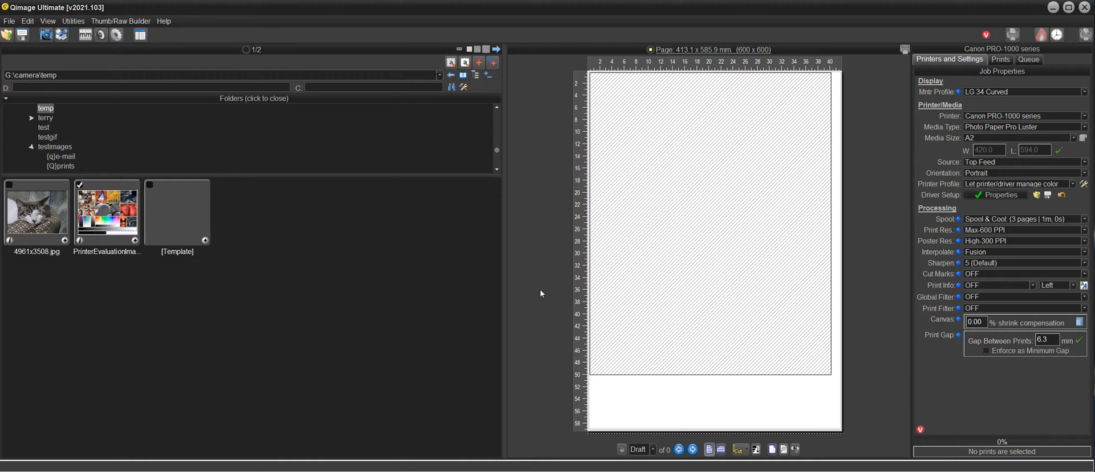
mouse_move(566, 292)
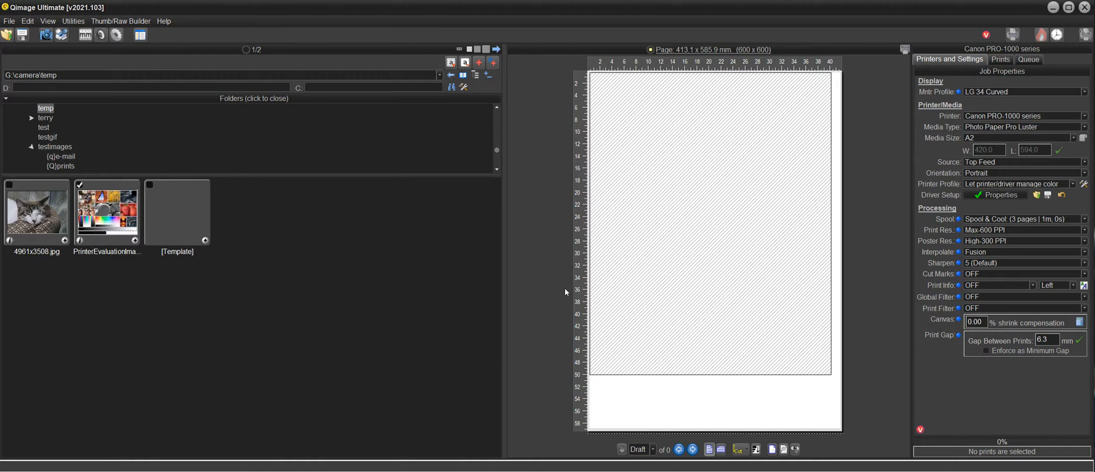
mouse_move(228, 287)
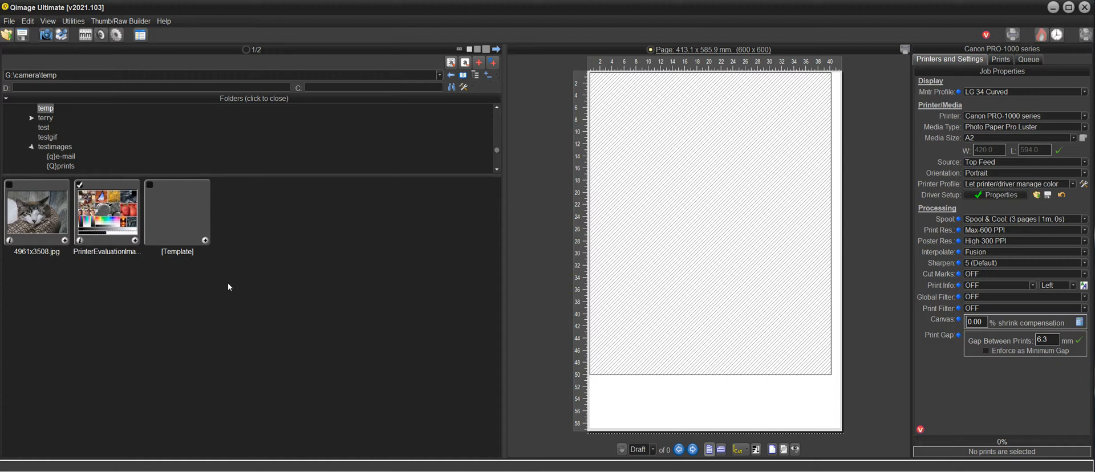
mouse_move(185, 222)
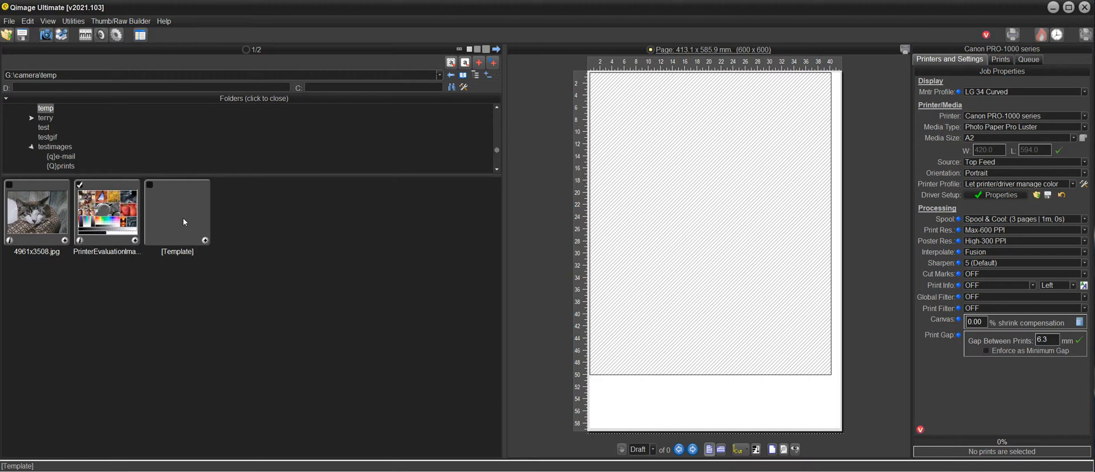
mouse_move(236, 239)
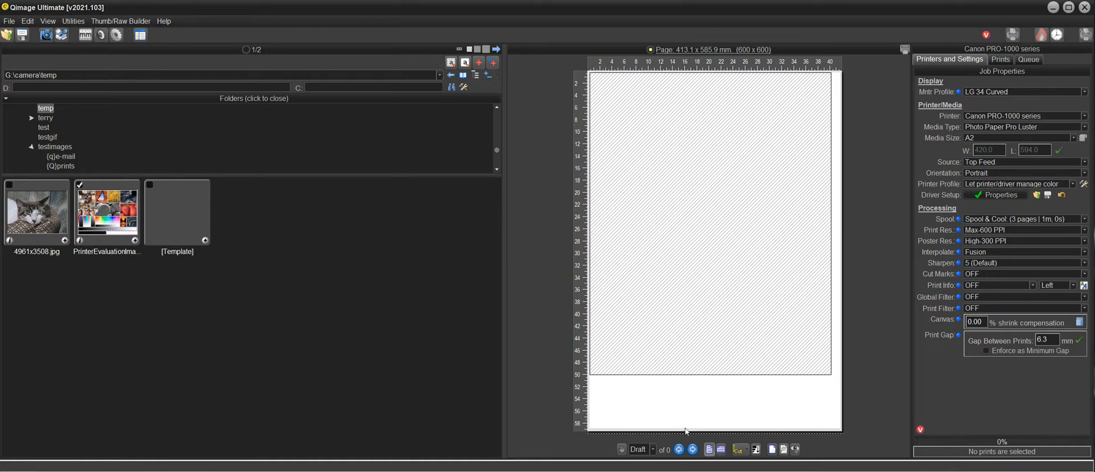
Choose Freehand as the placement method and select the Template thumbnail.
left_click(739, 449)
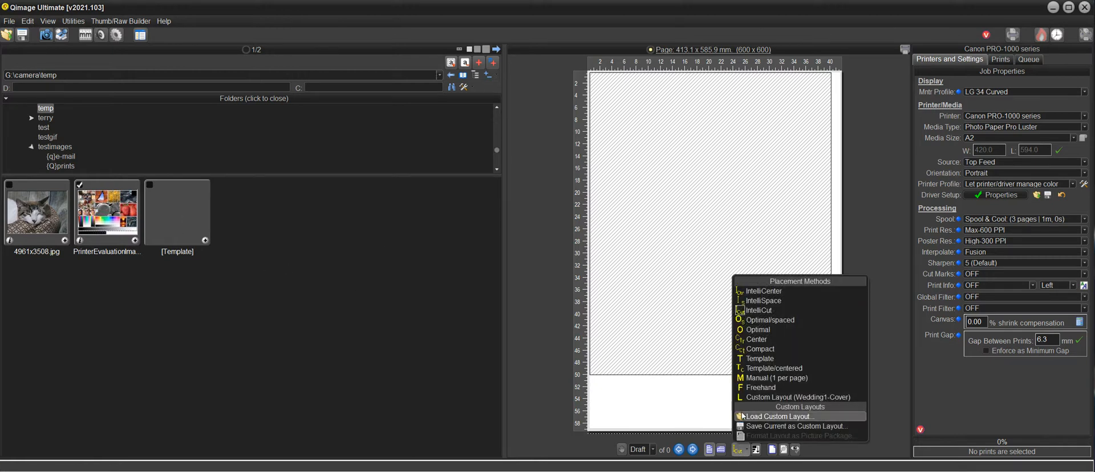
mouse_move(761, 387)
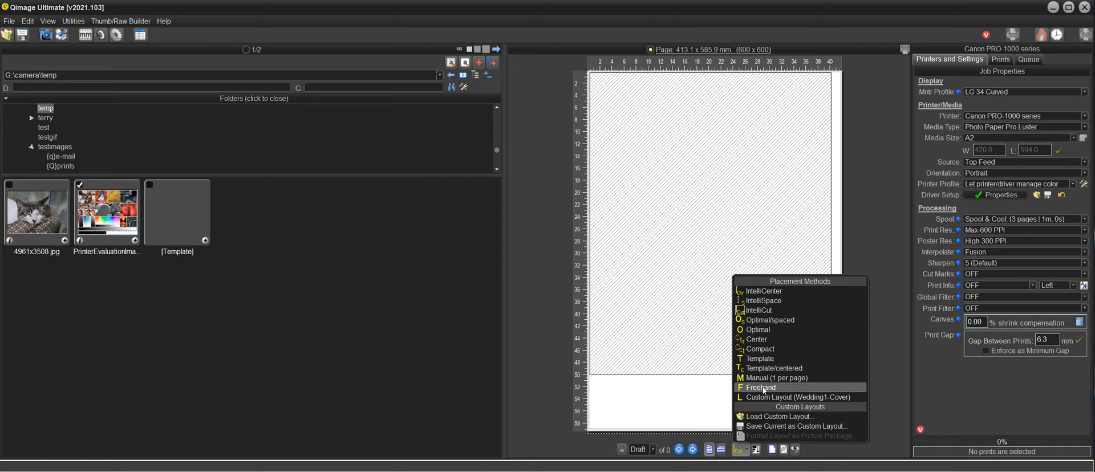
left_click(761, 387)
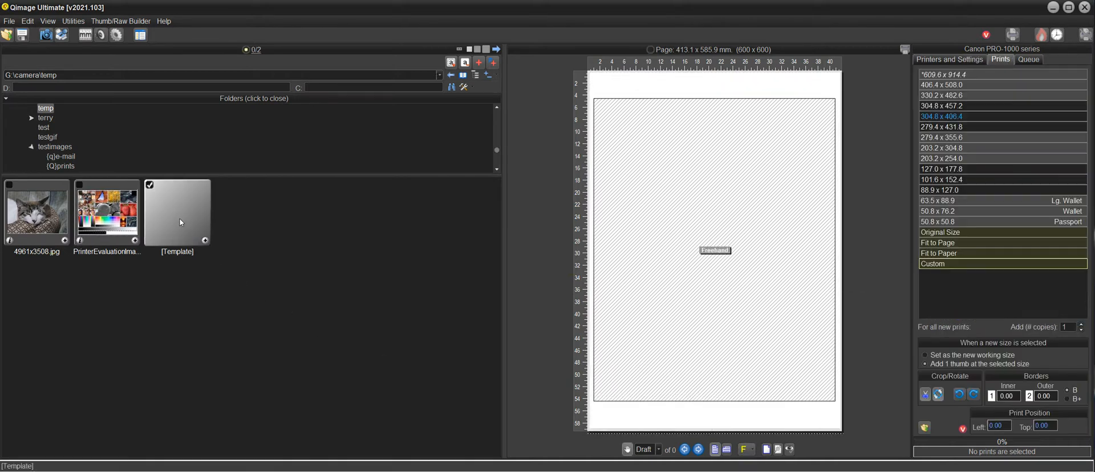
left_click(176, 212)
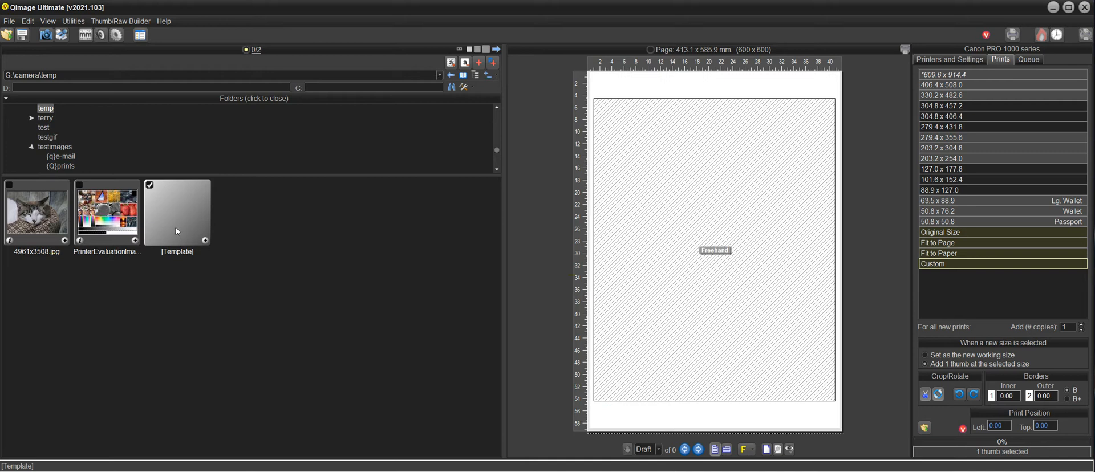
mouse_move(341, 348)
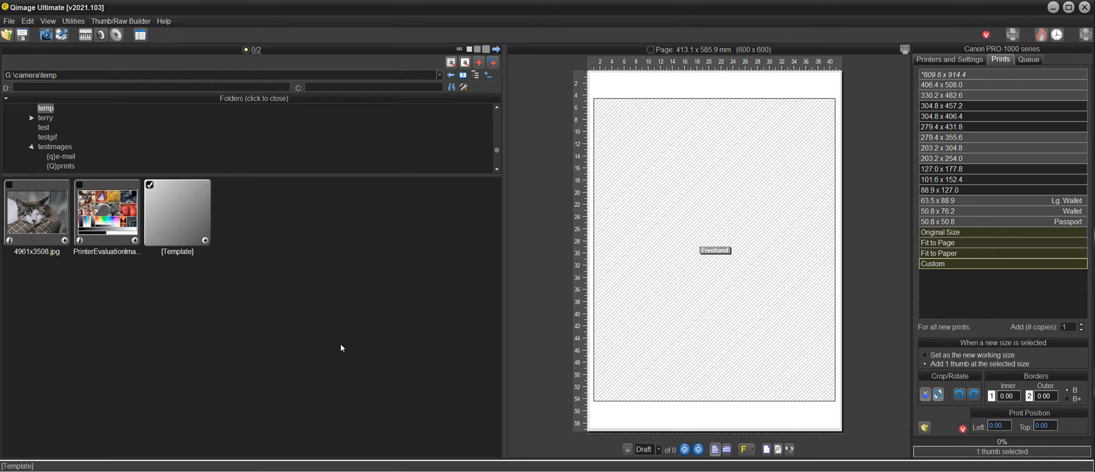
mouse_move(182, 211)
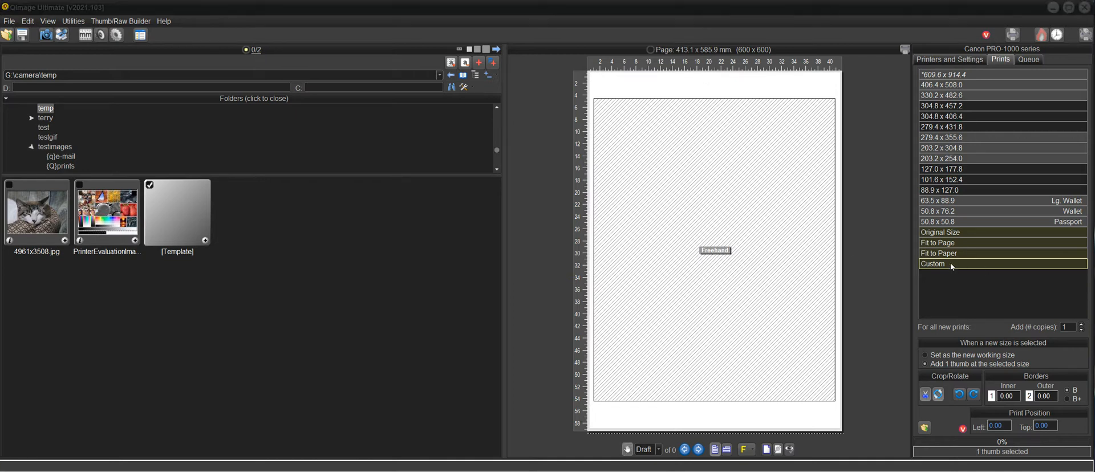
Add a custom-size template print at 400 × 500 mm.
left_click(934, 263)
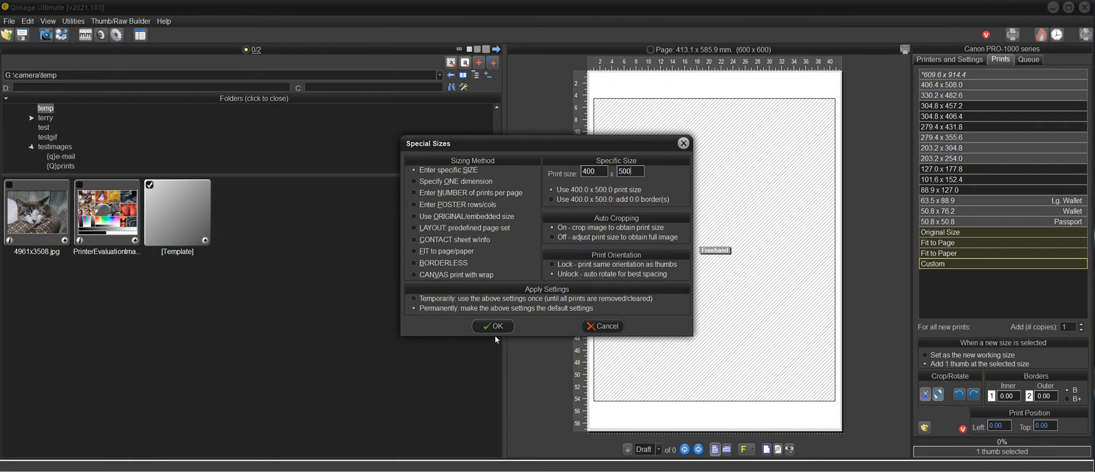
left_click(493, 327)
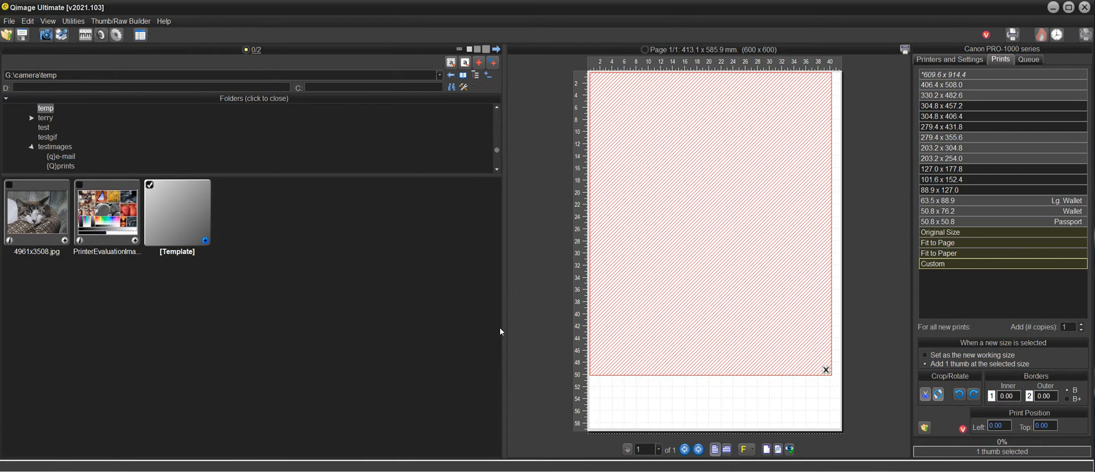
mouse_move(990, 277)
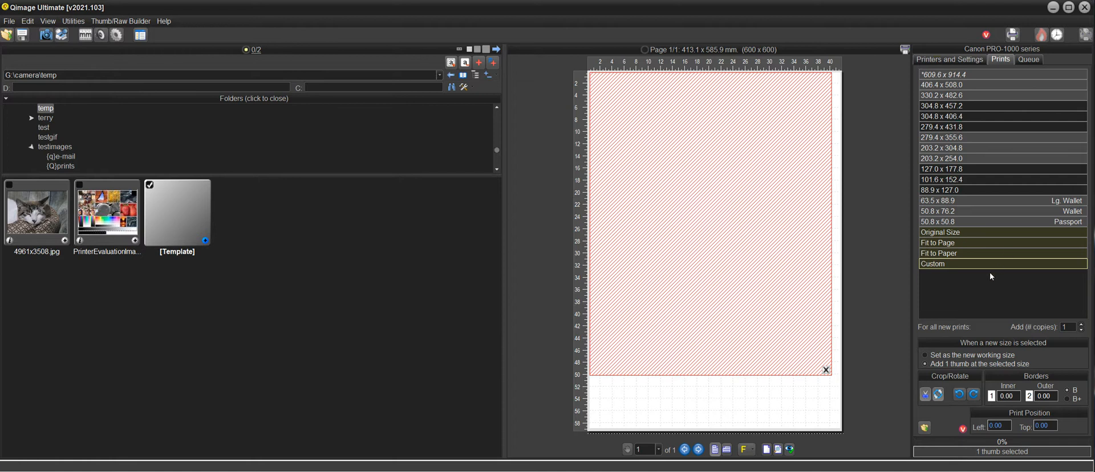
Add a second custom-size template print at 297 × 420 mm.
left_click(932, 263)
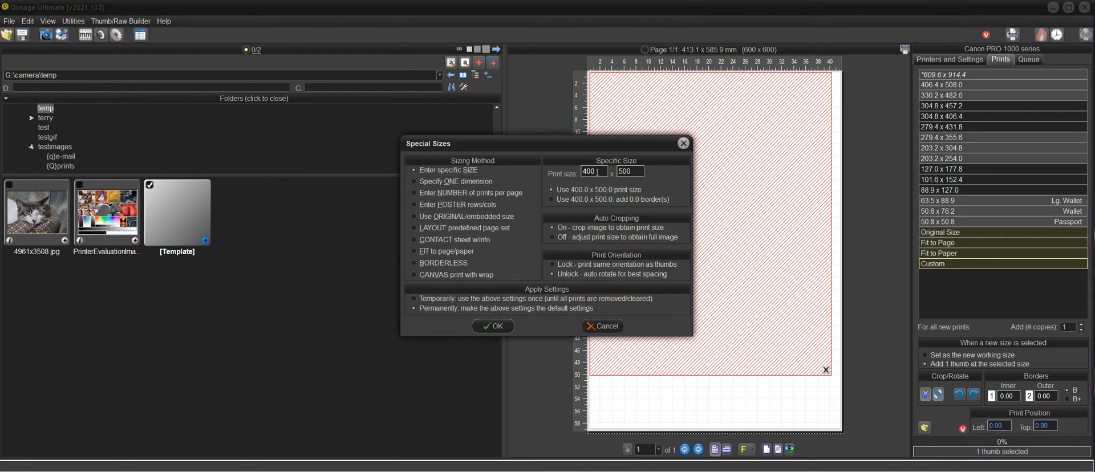
type("297")
left_click(631, 171)
type("4")
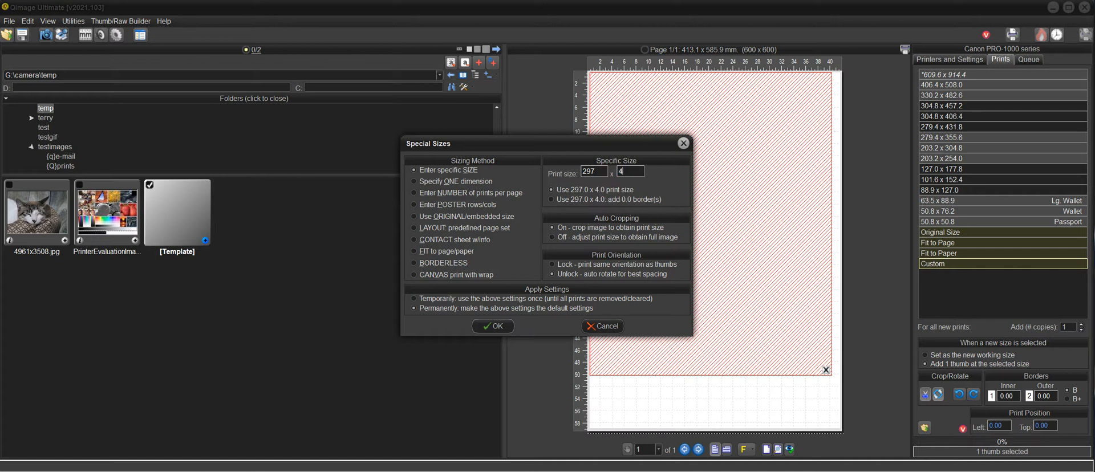
type("20")
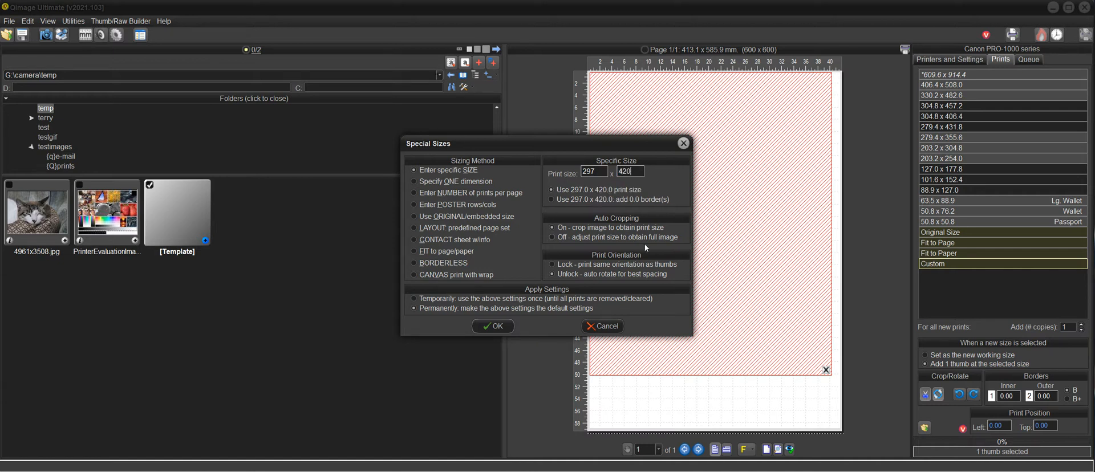
left_click(492, 326)
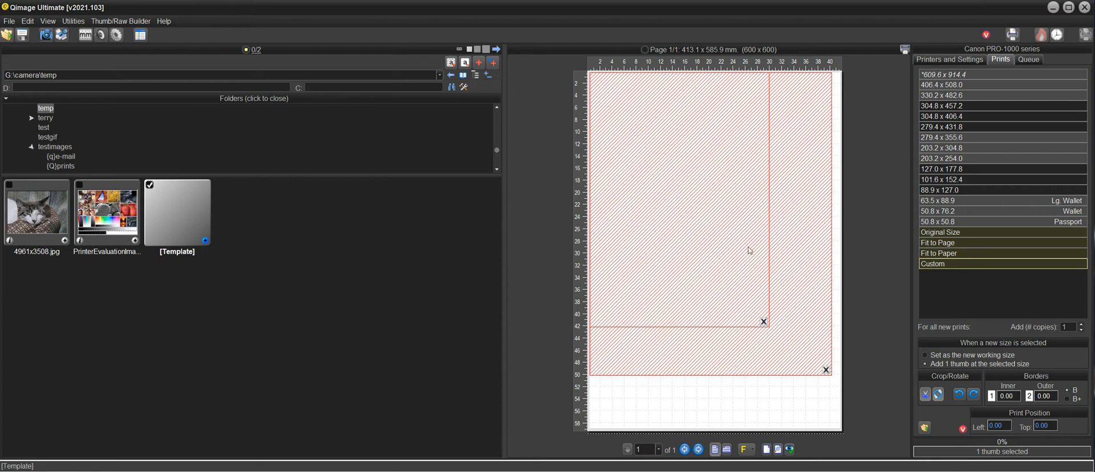
mouse_move(659, 196)
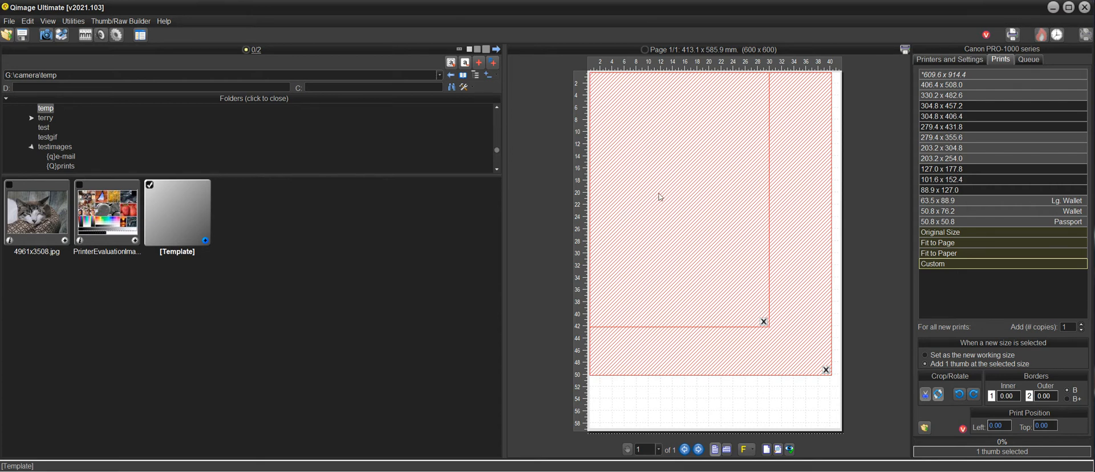
mouse_move(704, 231)
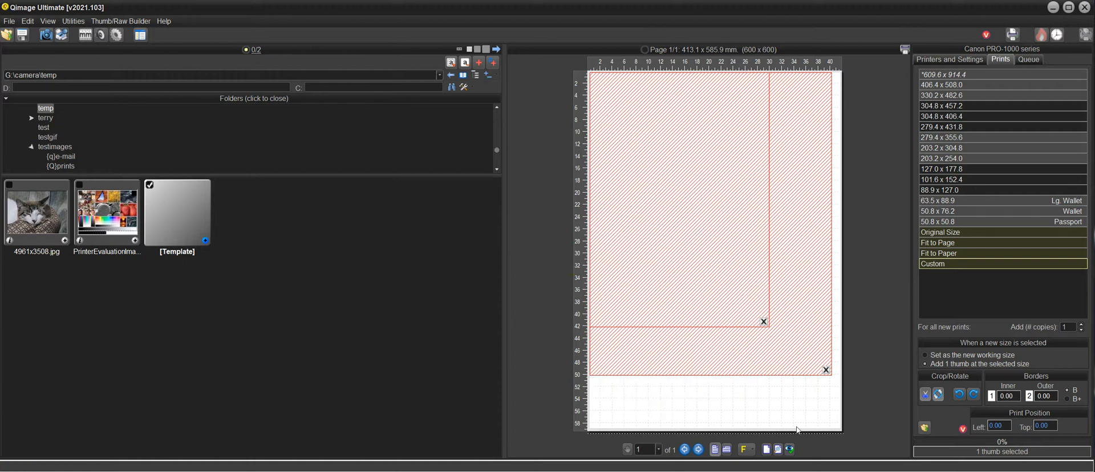
mouse_move(777, 450)
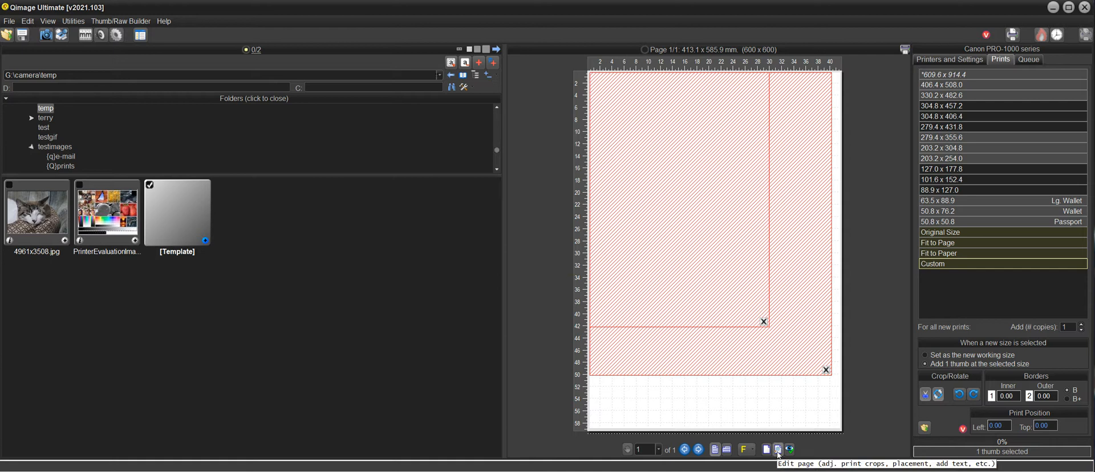
Bring up the Full Page Editor showing both template prints on the page.
left_click(777, 449)
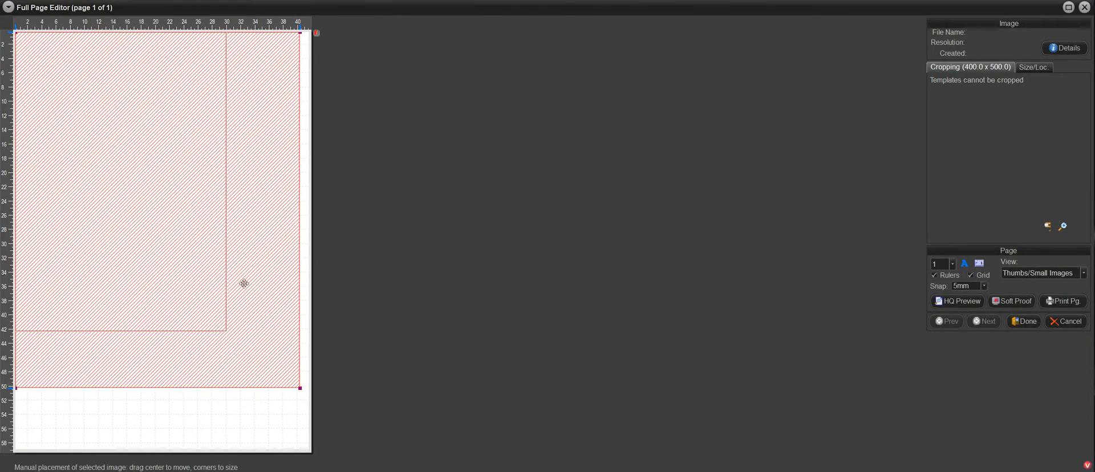
mouse_move(259, 168)
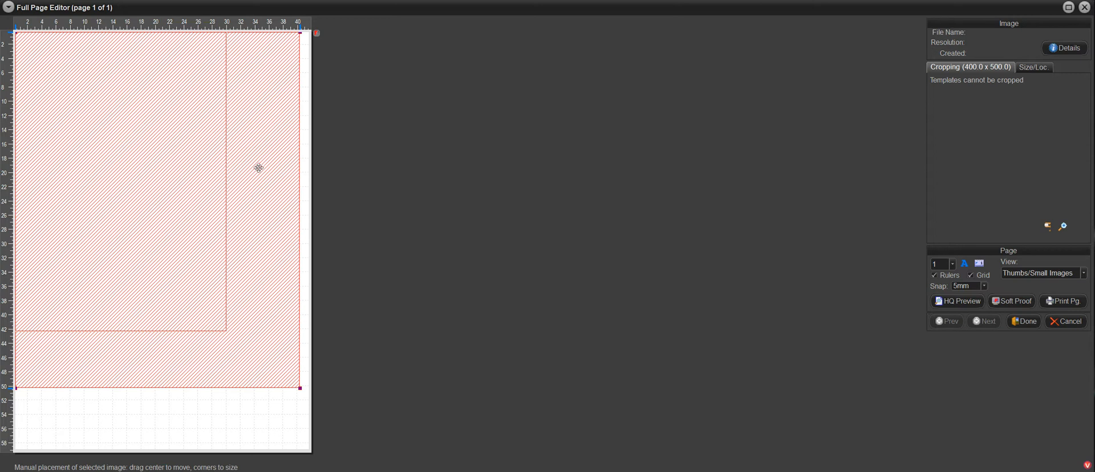
mouse_move(303, 397)
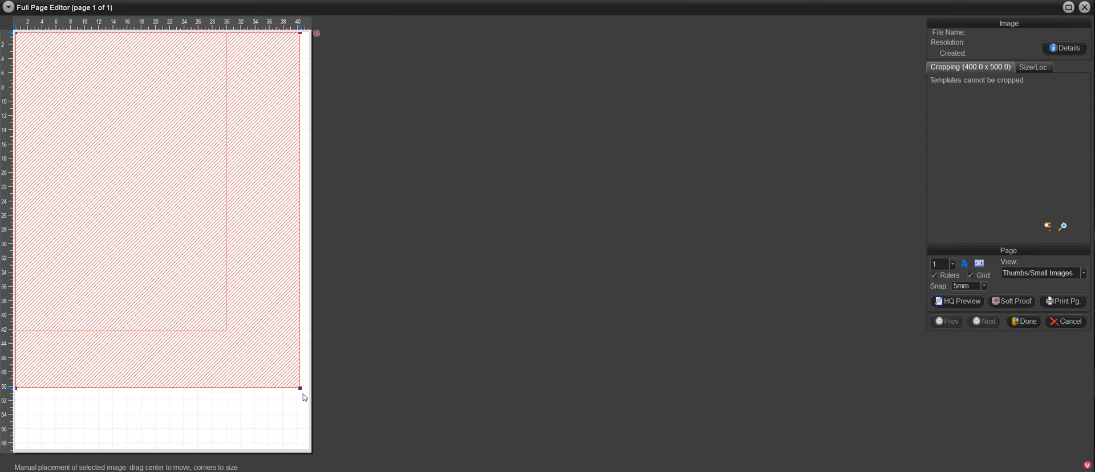
mouse_move(142, 278)
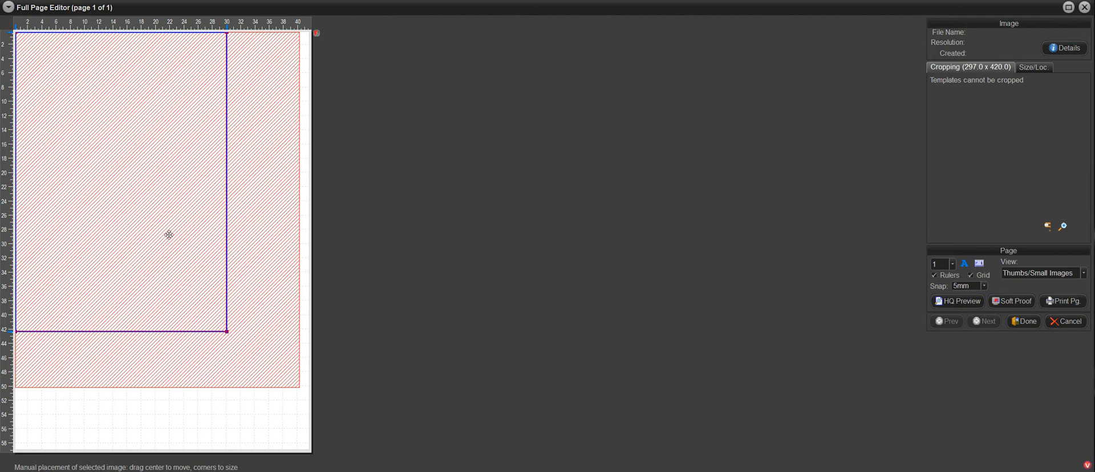
mouse_move(173, 223)
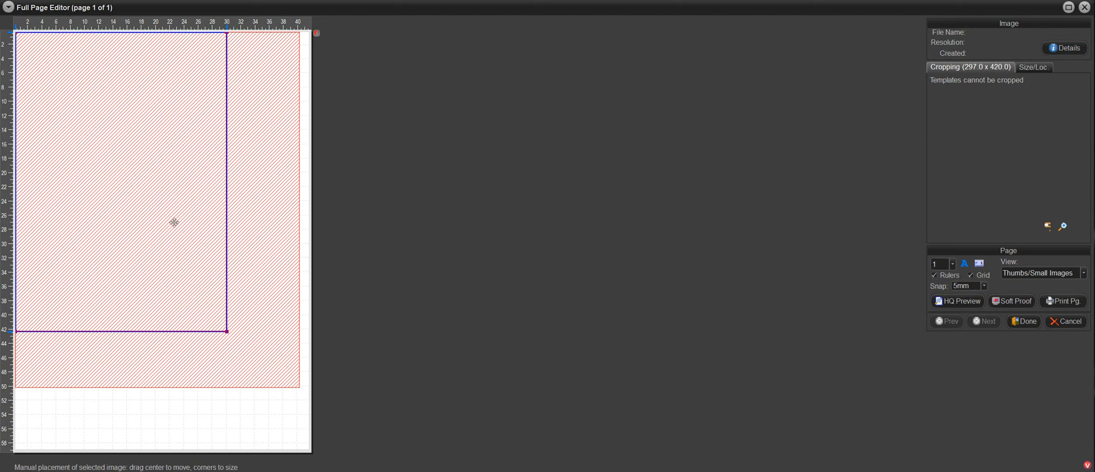
mouse_move(247, 267)
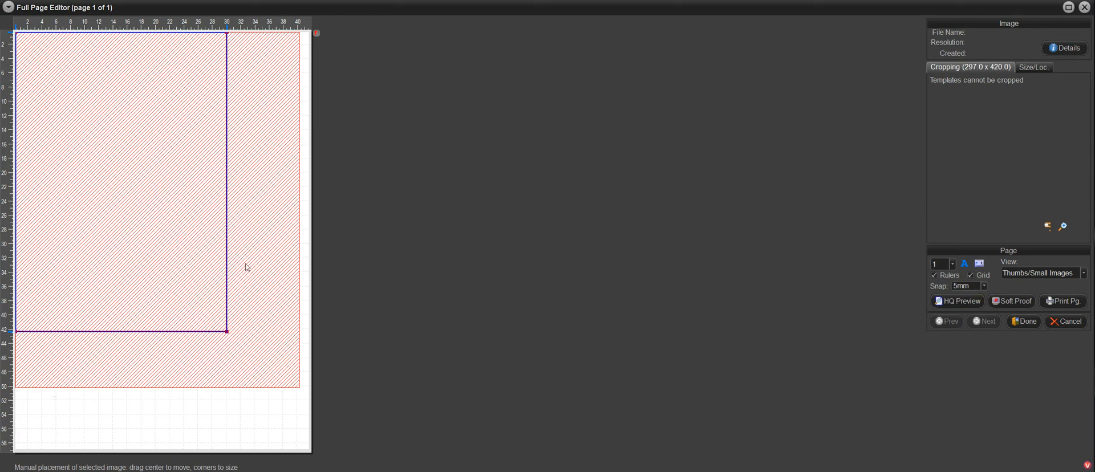
mouse_move(258, 262)
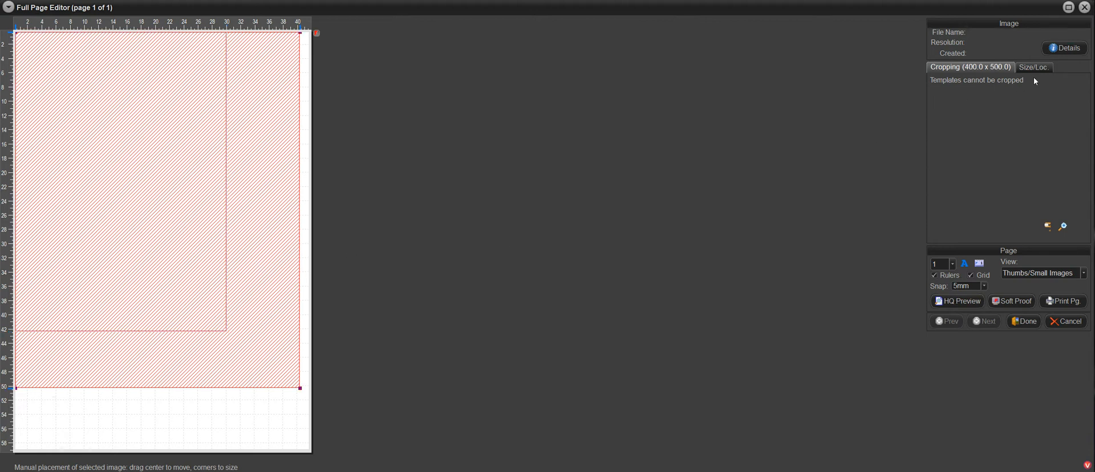
Show the Size/Loc settings for adjusting the selected template's placement.
left_click(1033, 67)
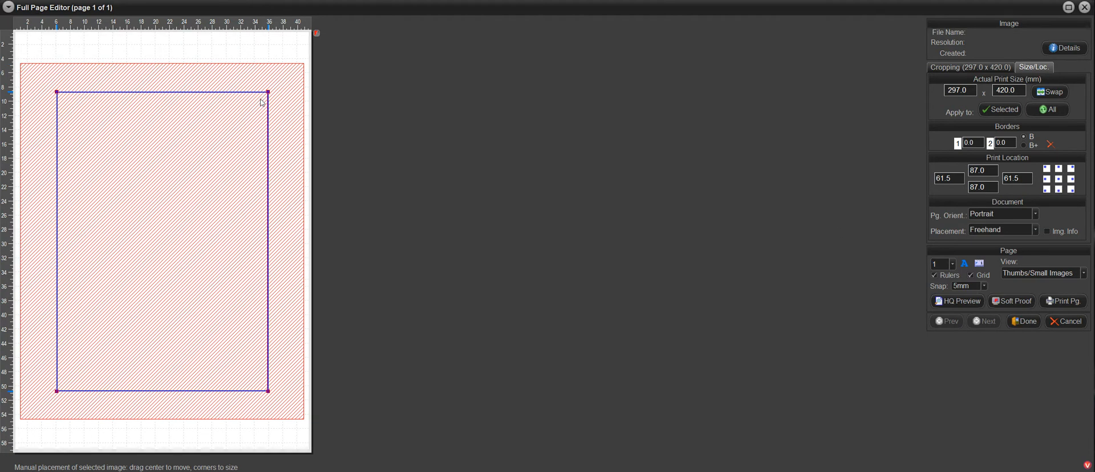
mouse_move(283, 152)
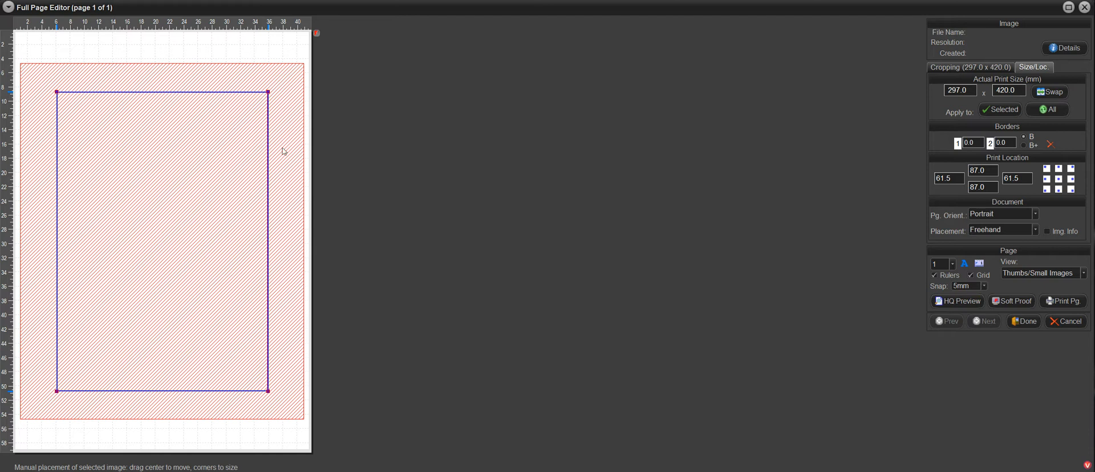
mouse_move(147, 213)
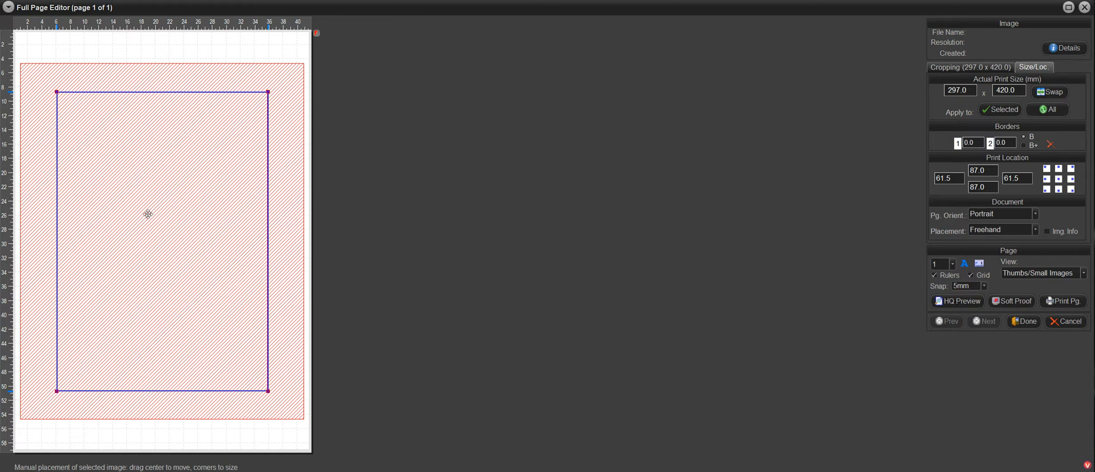
mouse_move(138, 192)
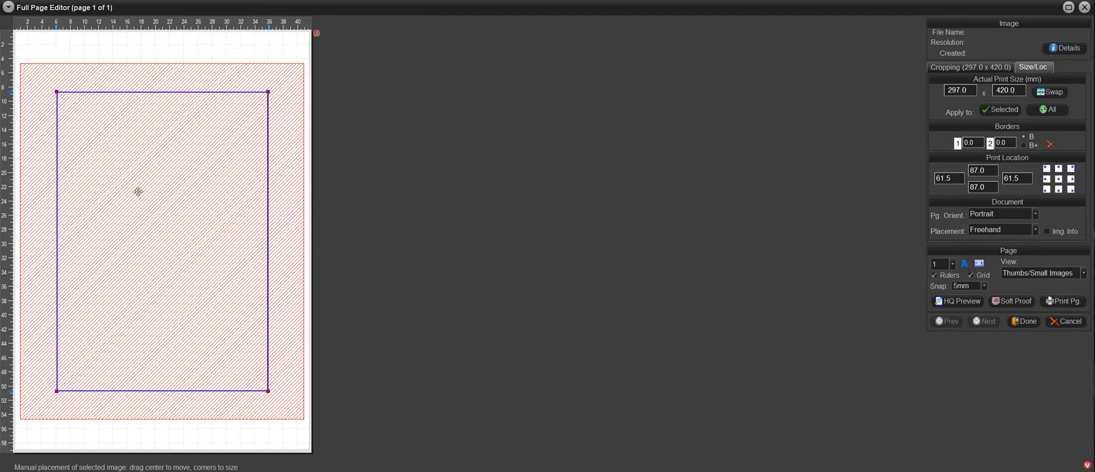
mouse_move(238, 98)
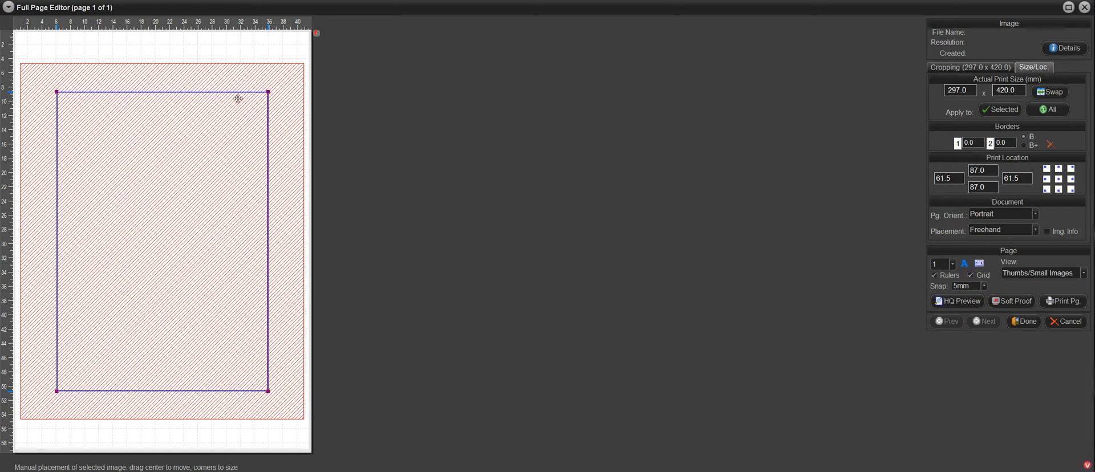
mouse_move(289, 108)
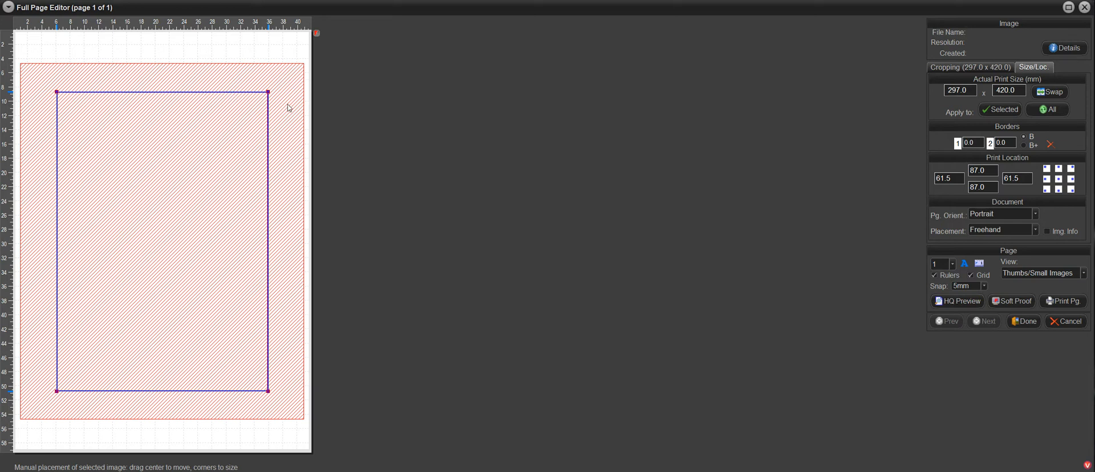
mouse_move(288, 86)
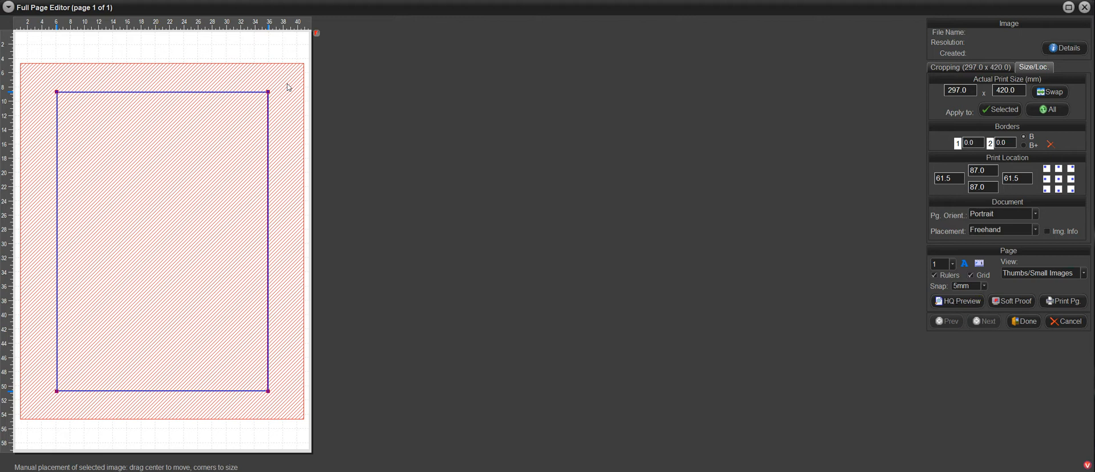
mouse_move(284, 76)
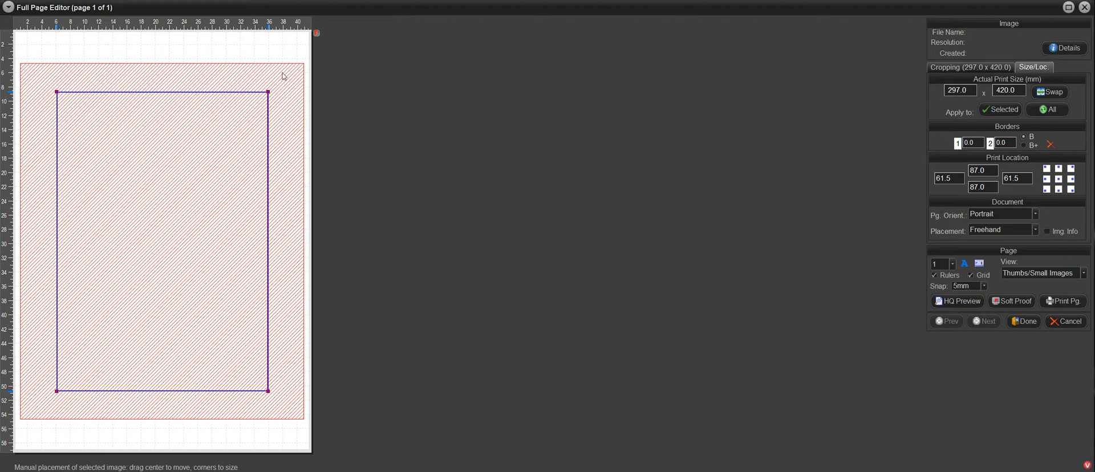
mouse_move(294, 89)
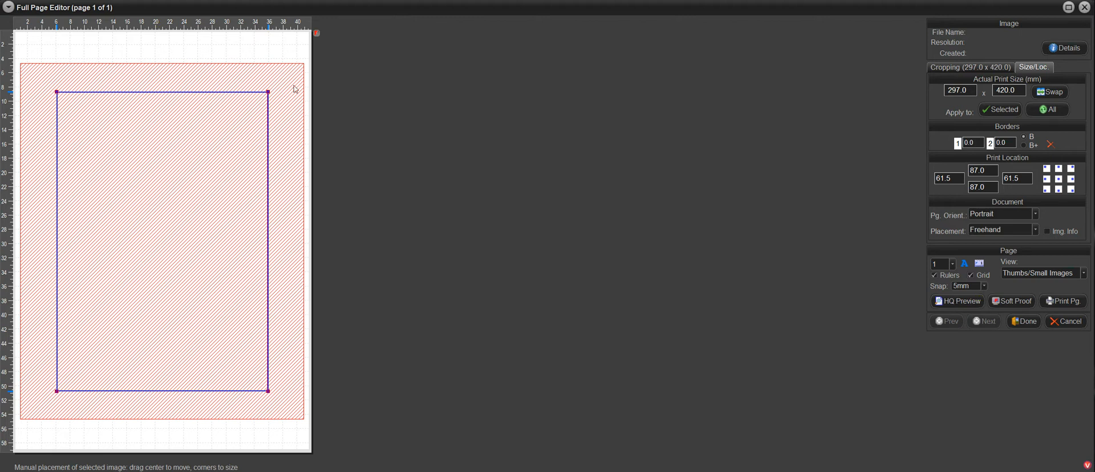
mouse_move(191, 161)
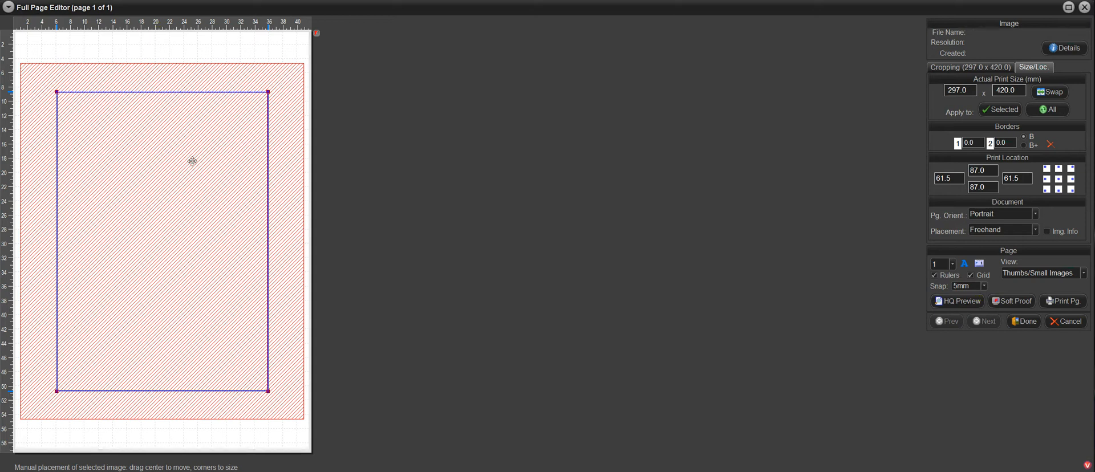
mouse_move(147, 171)
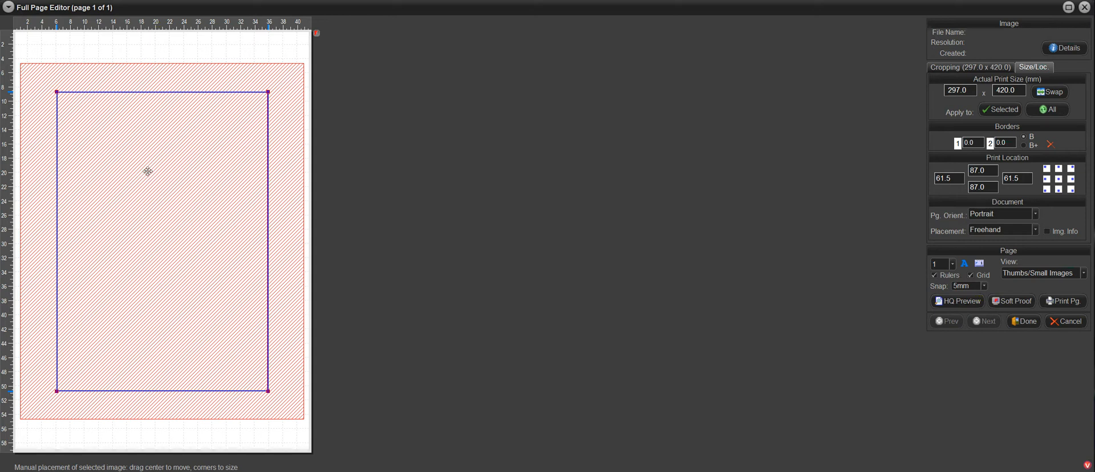
mouse_move(194, 142)
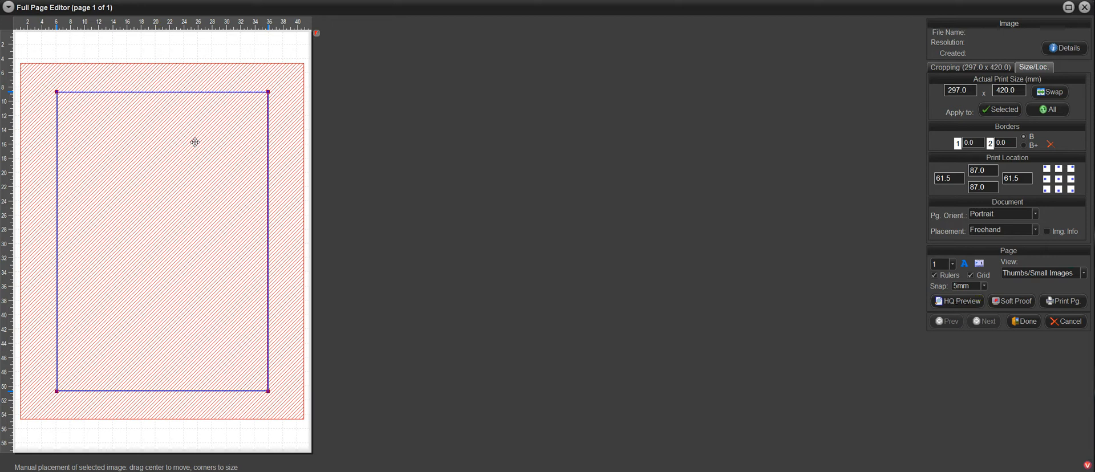
mouse_move(220, 150)
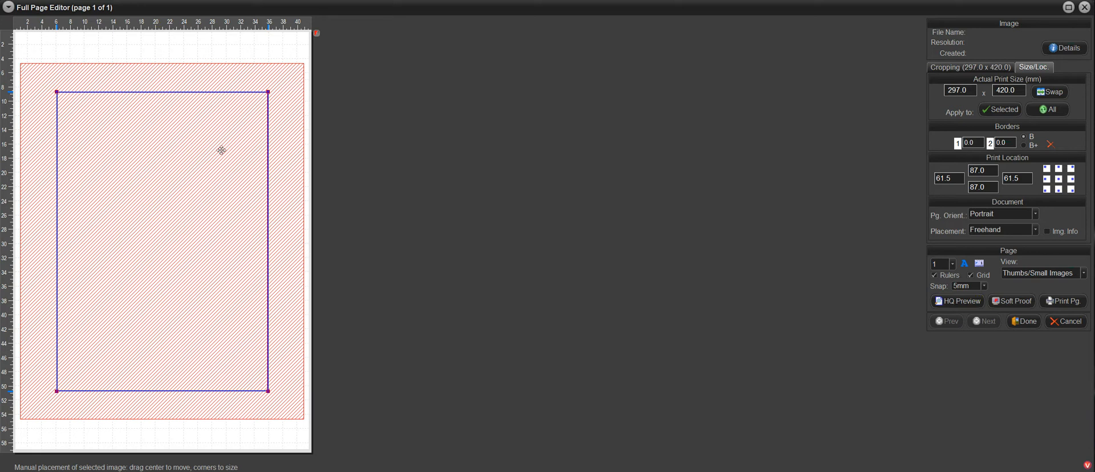
mouse_move(286, 94)
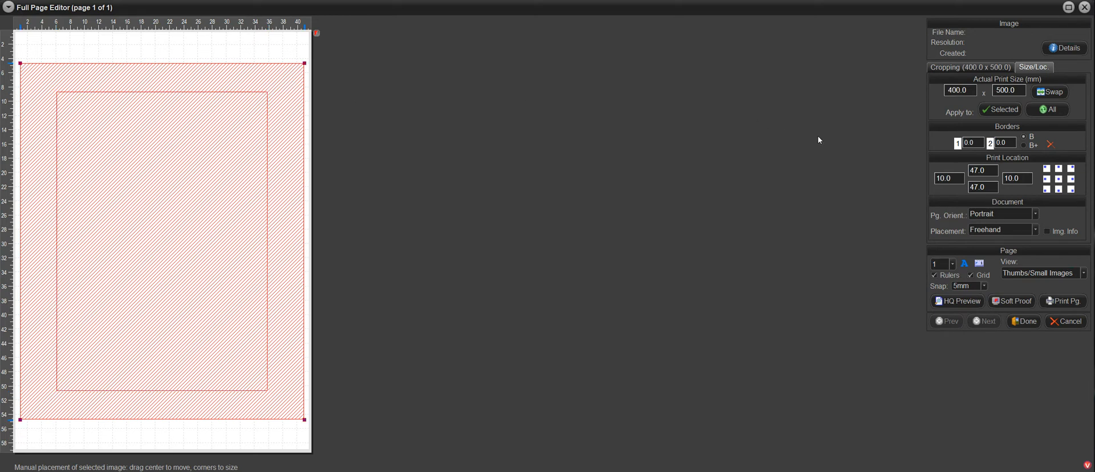
mouse_move(958, 145)
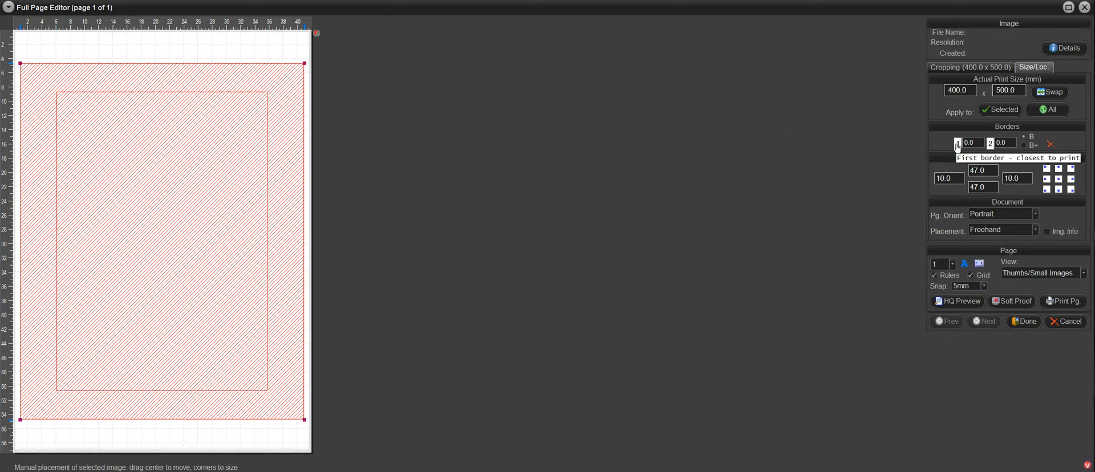
Enter a first border of 500 for the 400 × 500 mm template to make it a white mat.
left_click(972, 143)
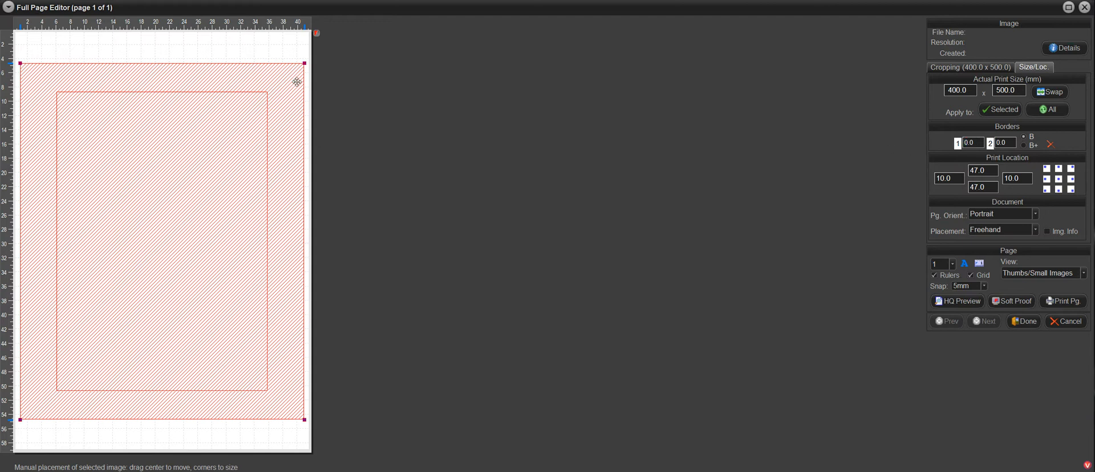
left_click(972, 142)
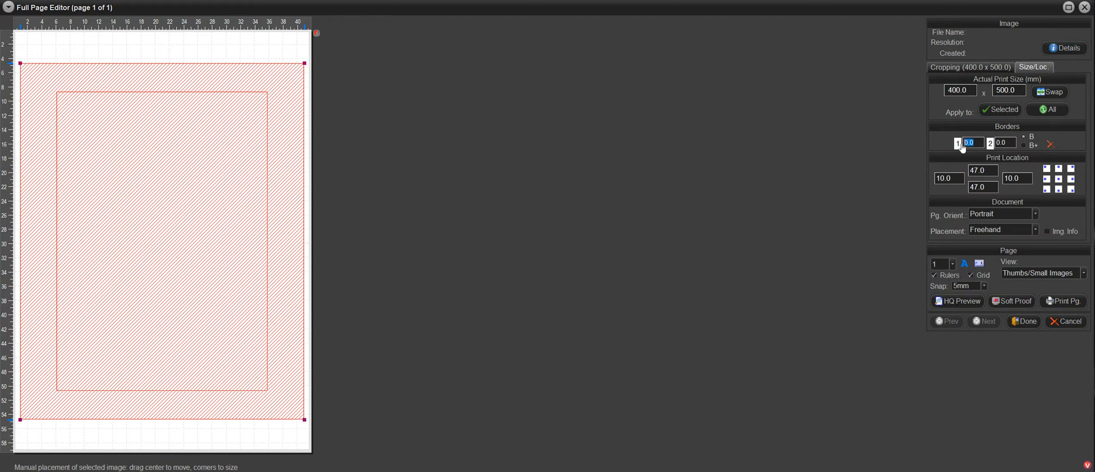
type("500")
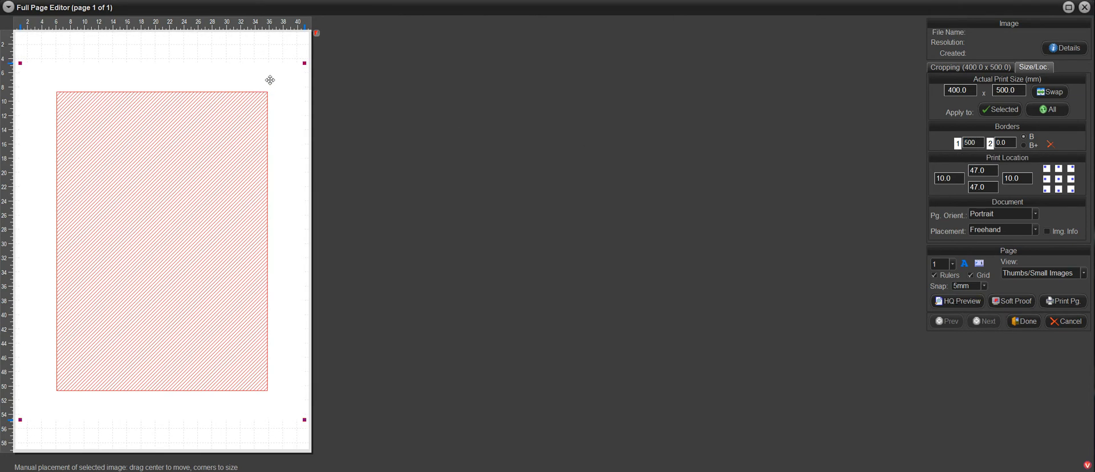
mouse_move(277, 77)
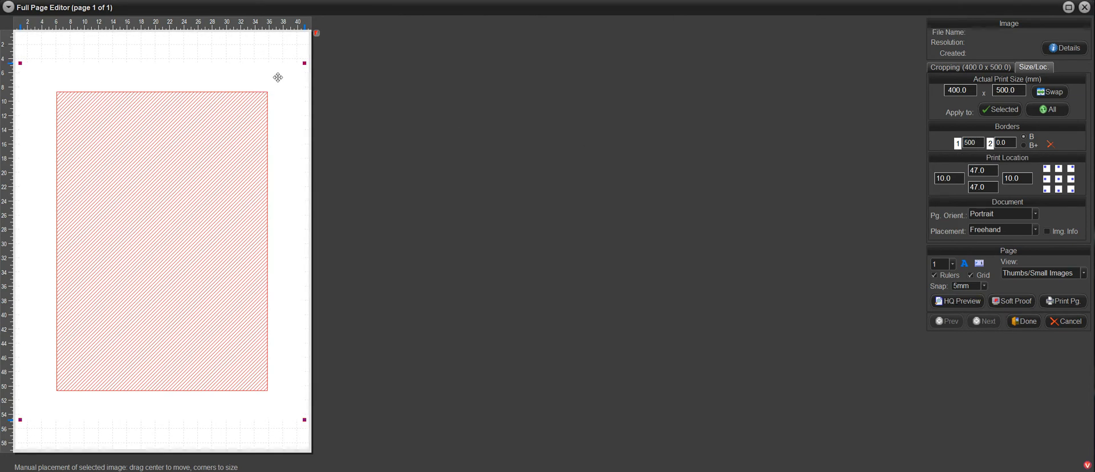
mouse_move(180, 178)
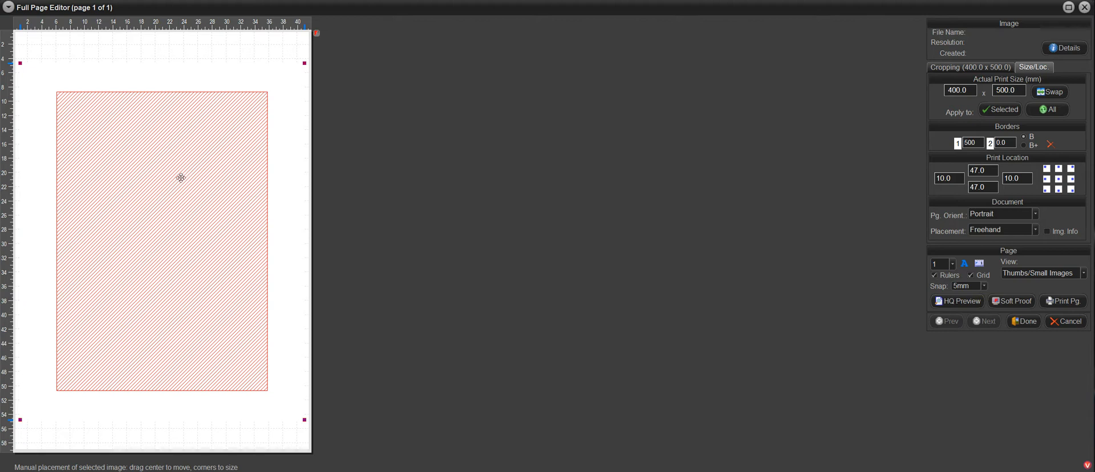
mouse_move(289, 82)
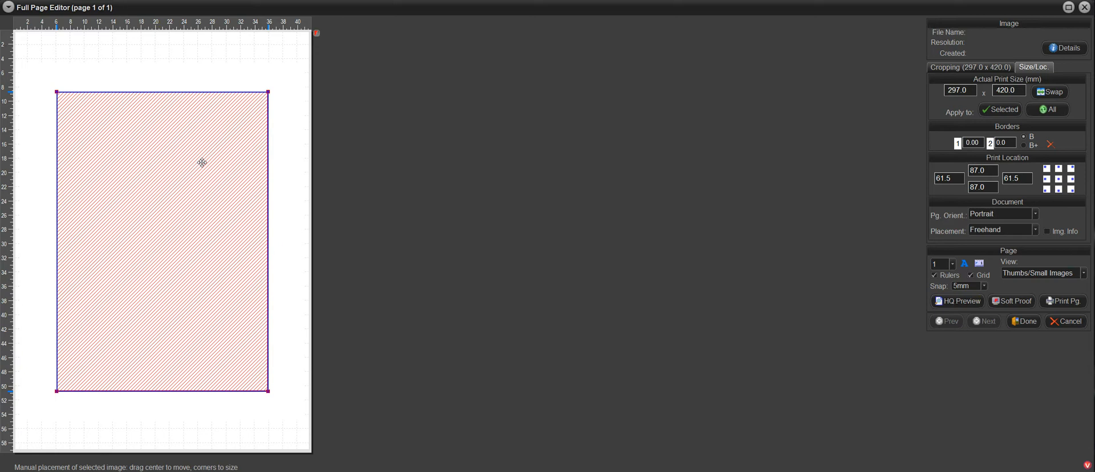
mouse_move(188, 146)
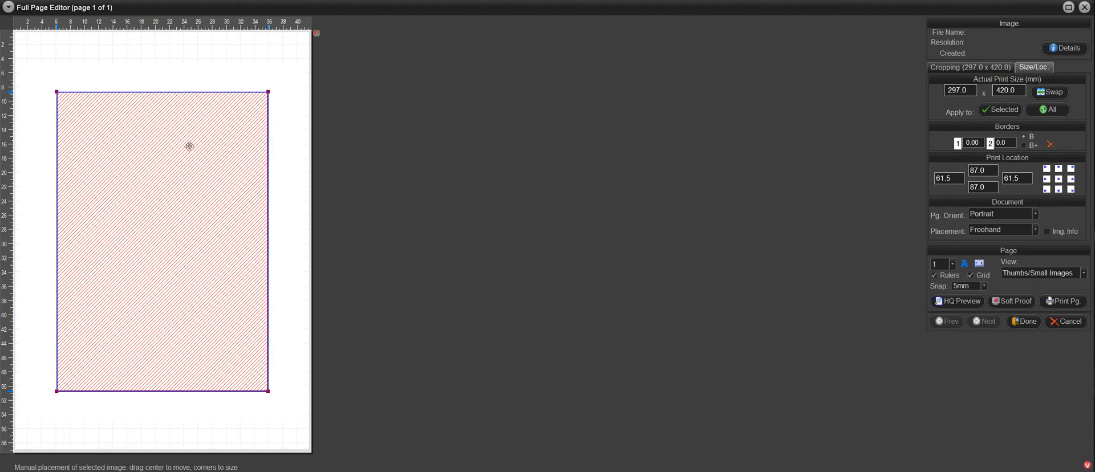
mouse_move(178, 156)
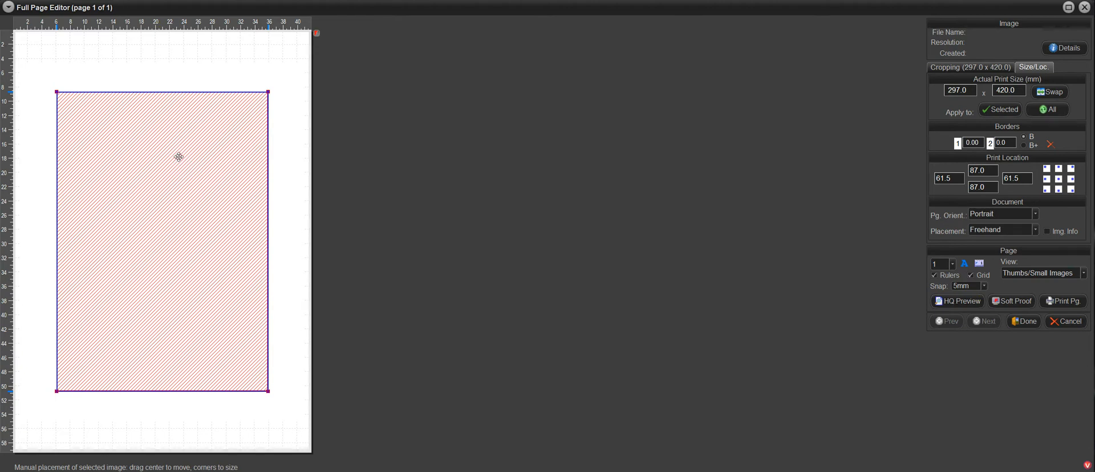
mouse_move(188, 161)
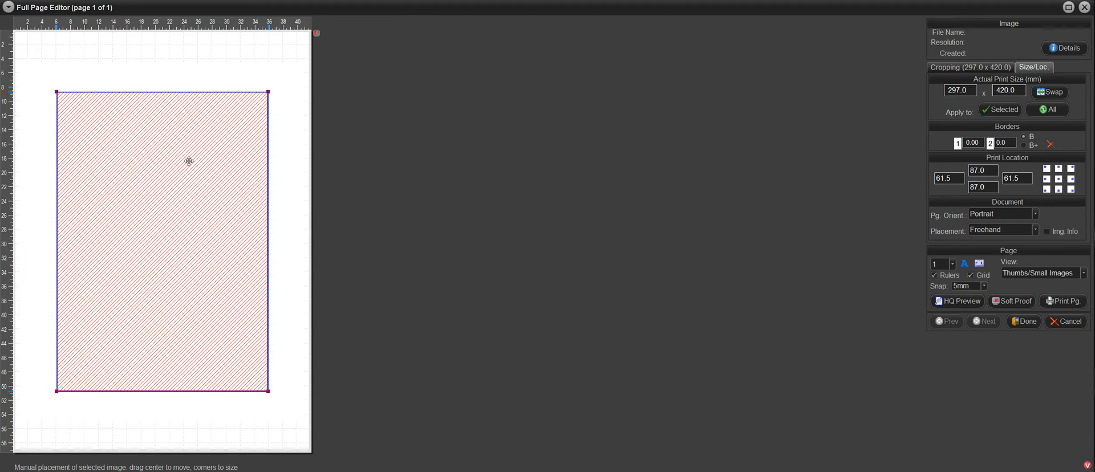
mouse_move(289, 85)
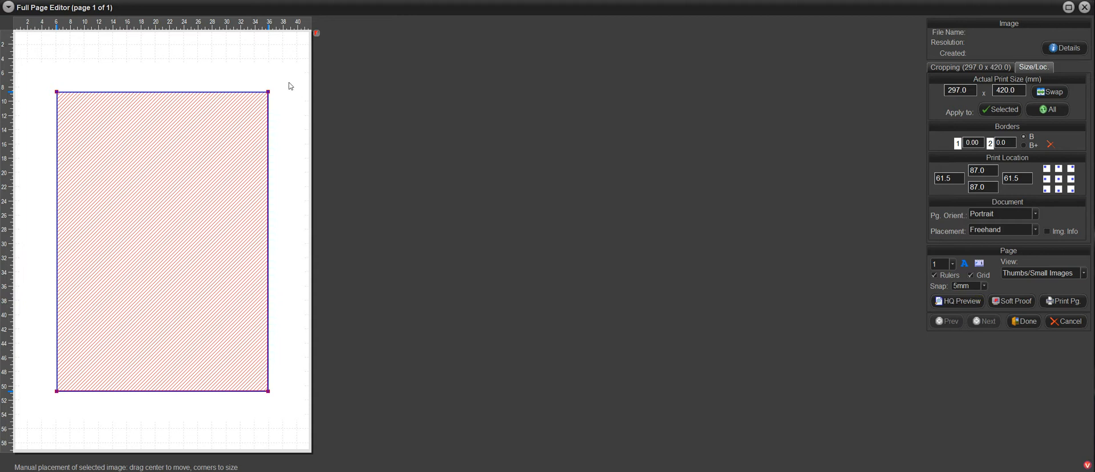
mouse_move(175, 139)
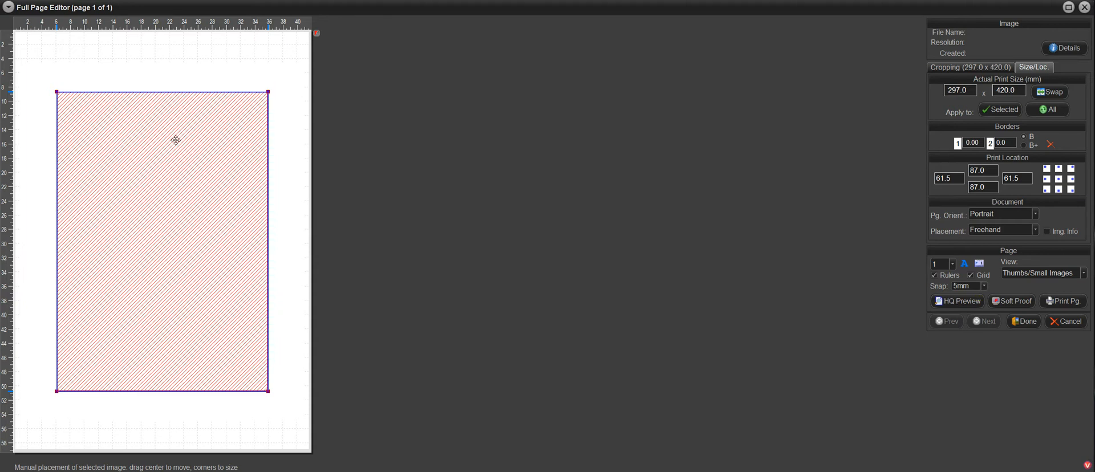
mouse_move(149, 114)
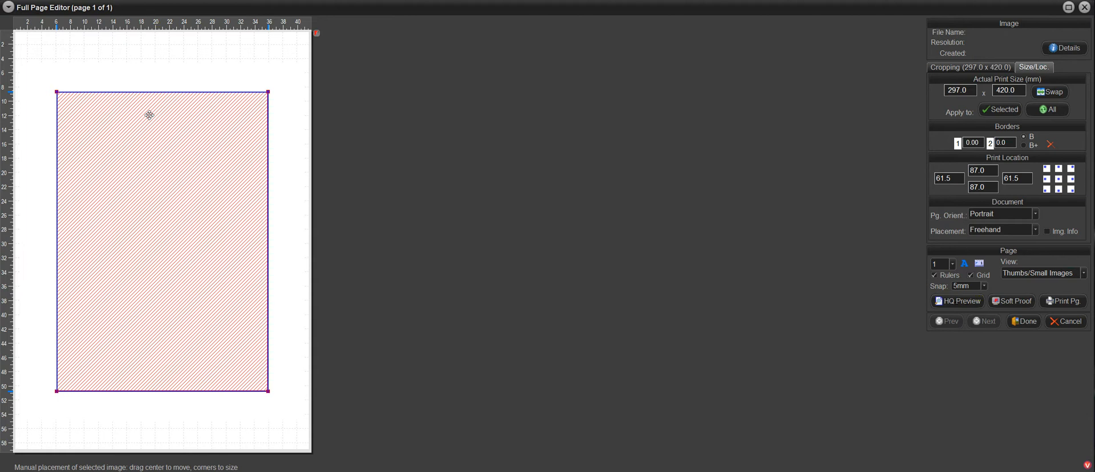
mouse_move(284, 86)
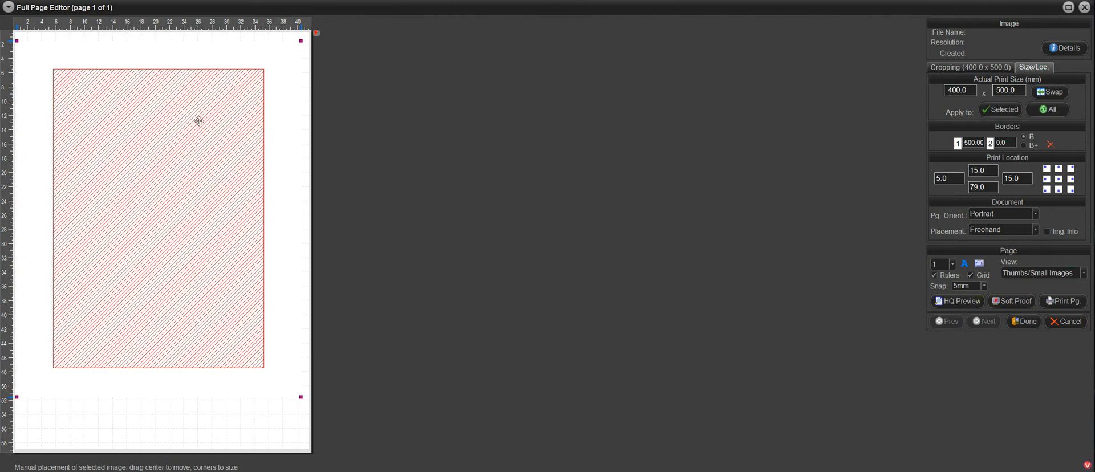
mouse_move(154, 220)
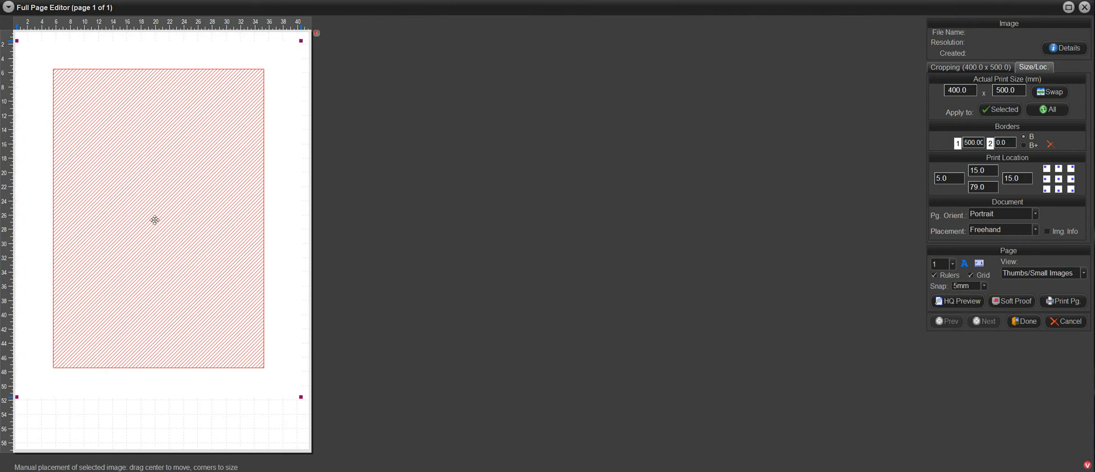
mouse_move(285, 61)
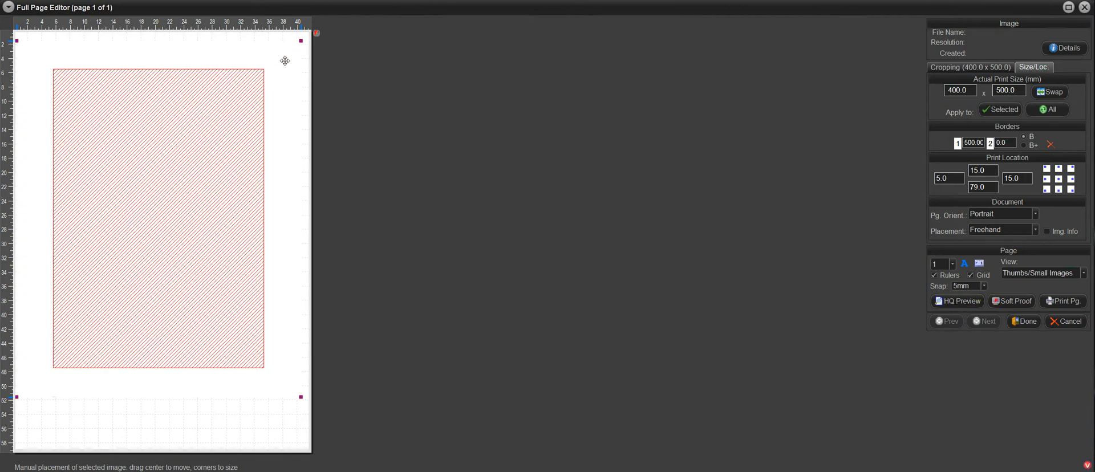
Drag the large hatched template vertically to reposition it on the page.
left_click_drag(159, 60, 158, 128)
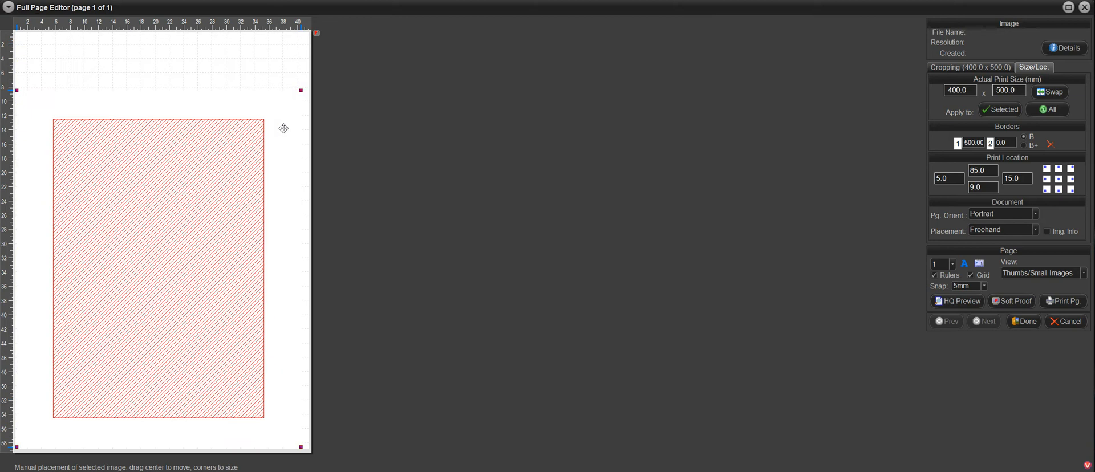
mouse_move(233, 166)
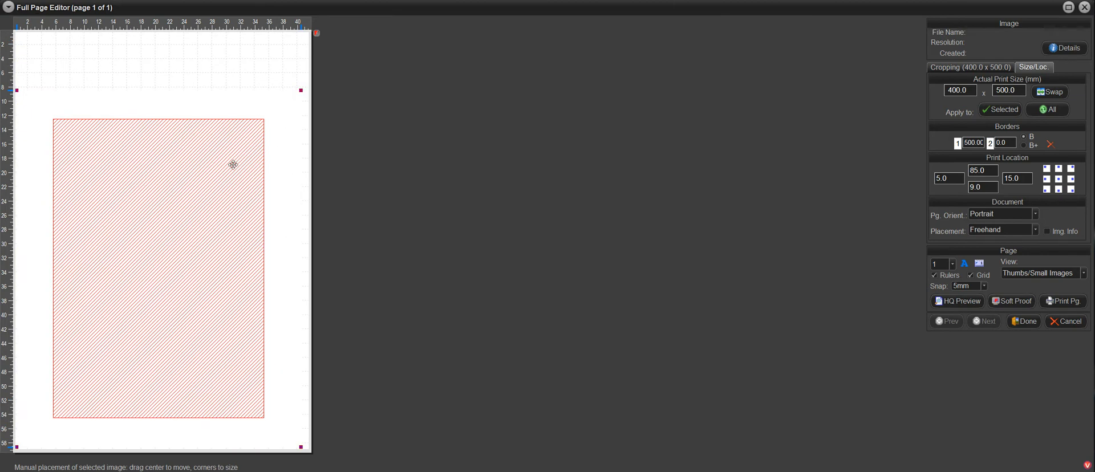
mouse_move(289, 113)
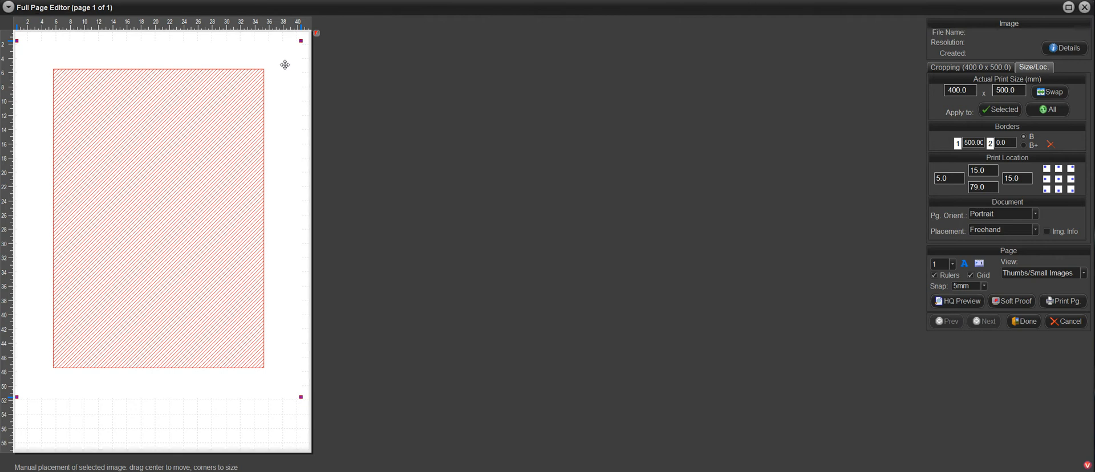
mouse_move(291, 47)
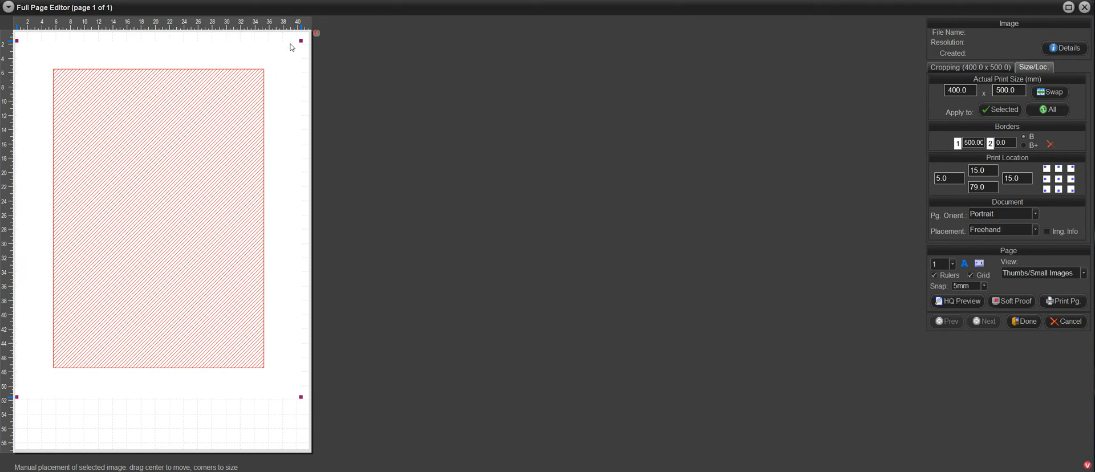
mouse_move(263, 57)
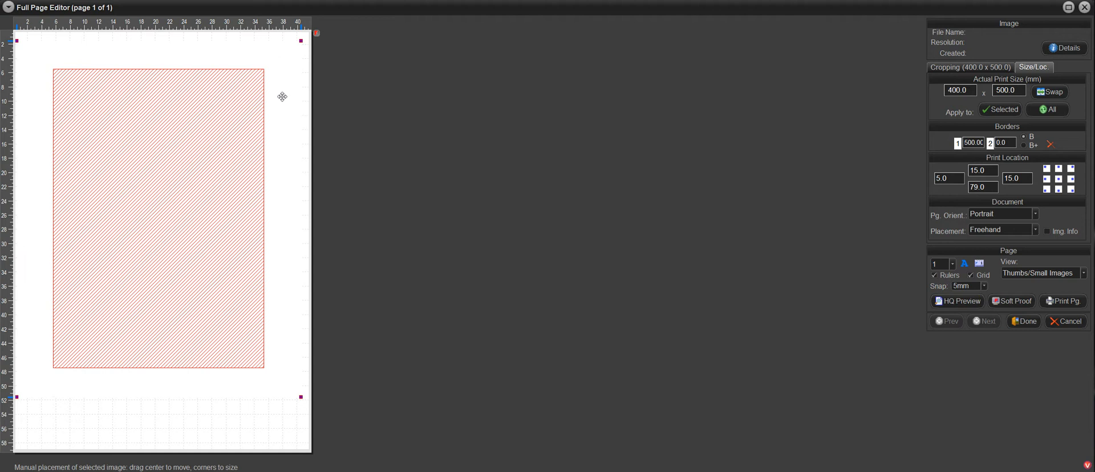
mouse_move(201, 123)
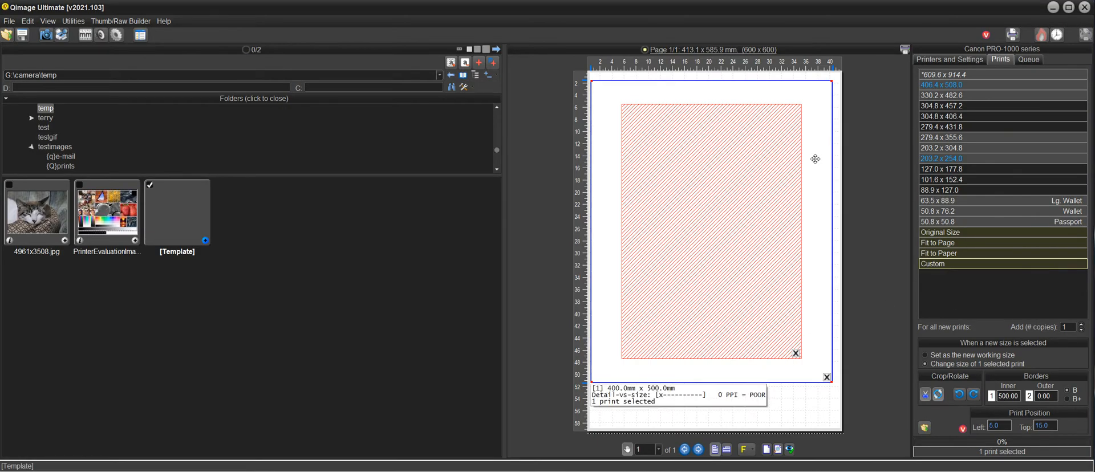
mouse_move(699, 195)
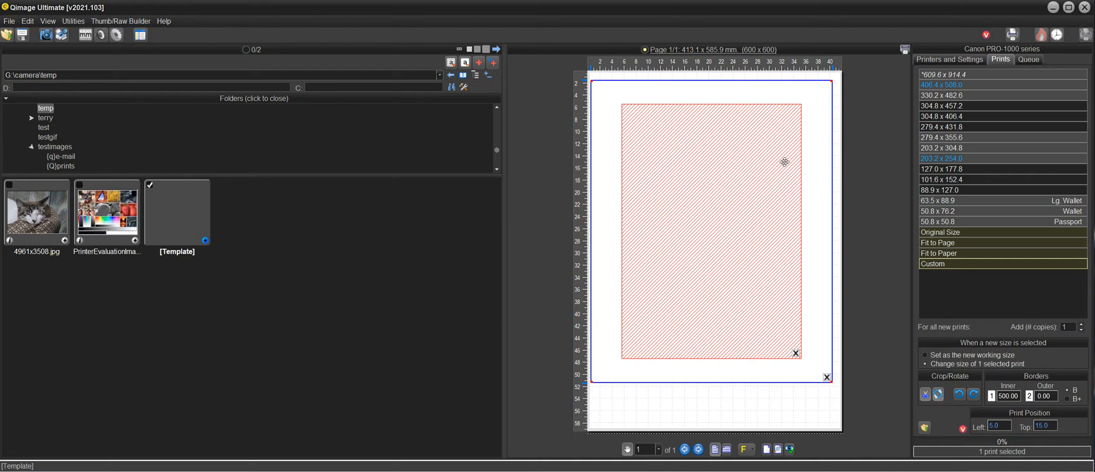
mouse_move(817, 158)
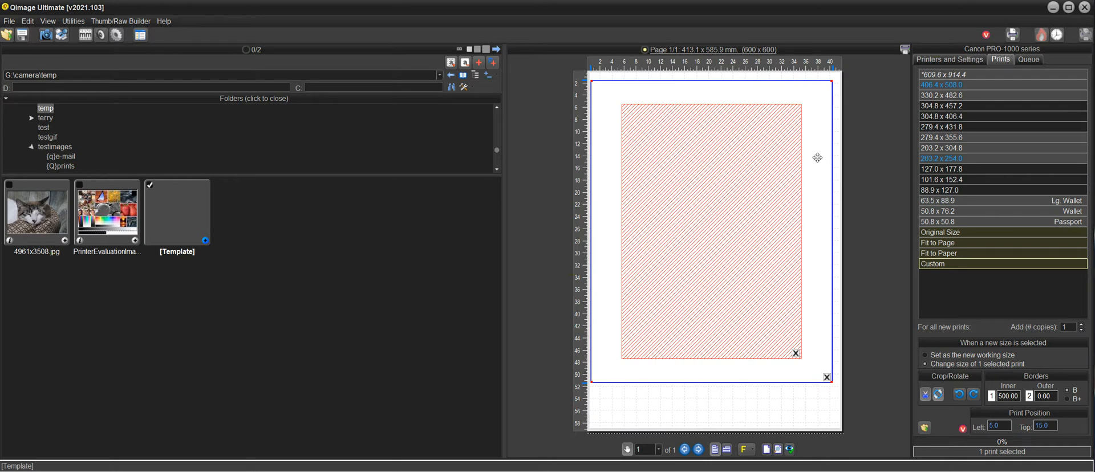
mouse_move(801, 161)
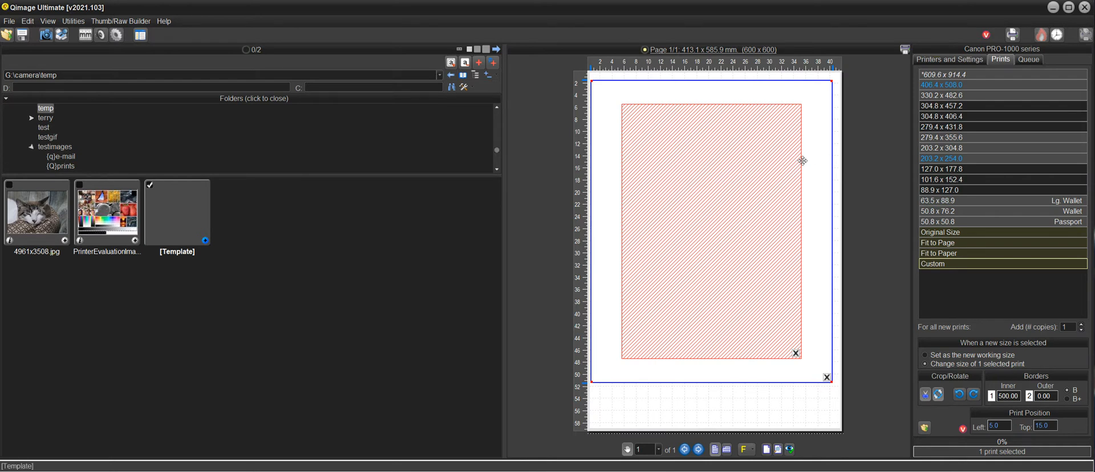
mouse_move(809, 160)
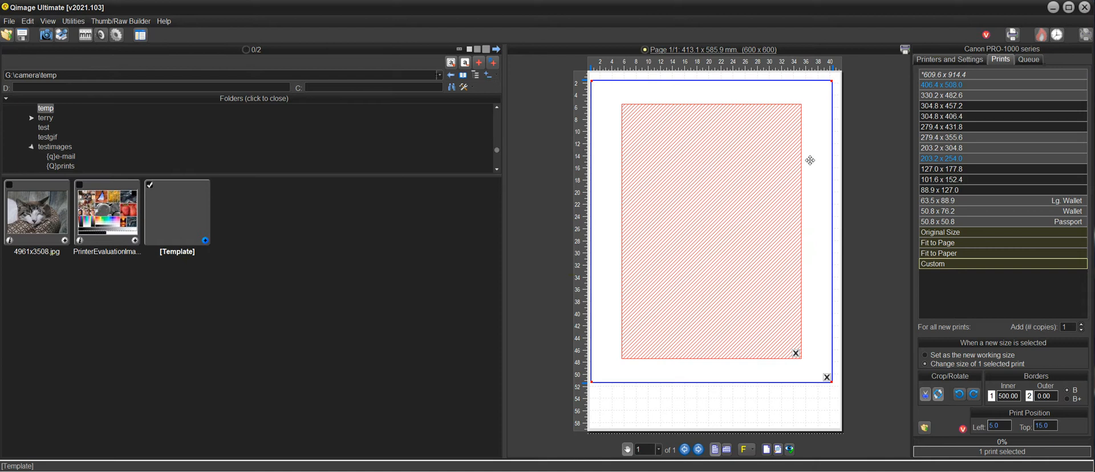
mouse_move(777, 203)
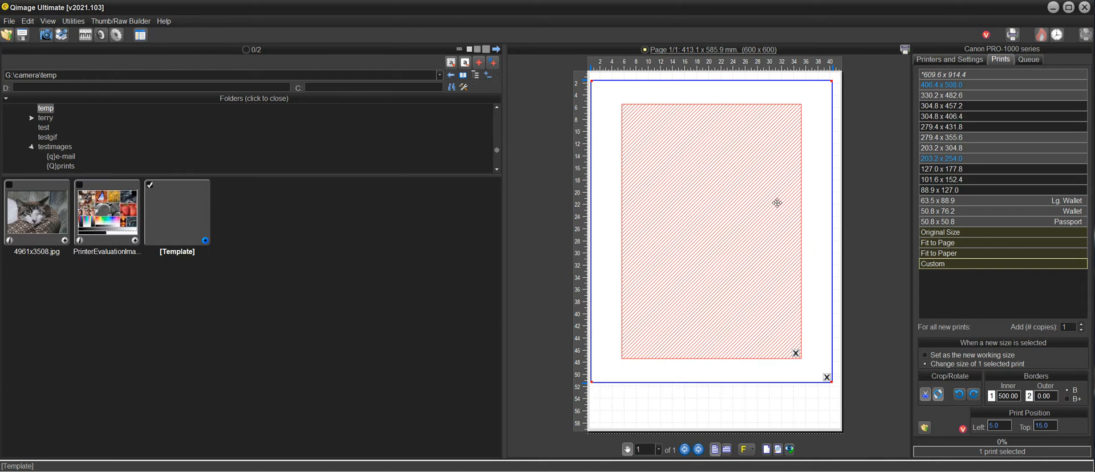
mouse_move(701, 180)
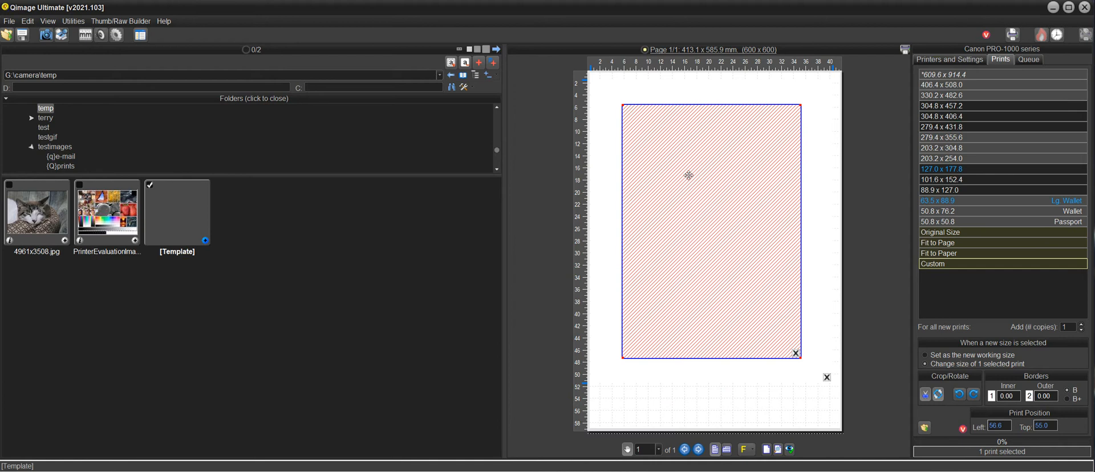
mouse_move(734, 231)
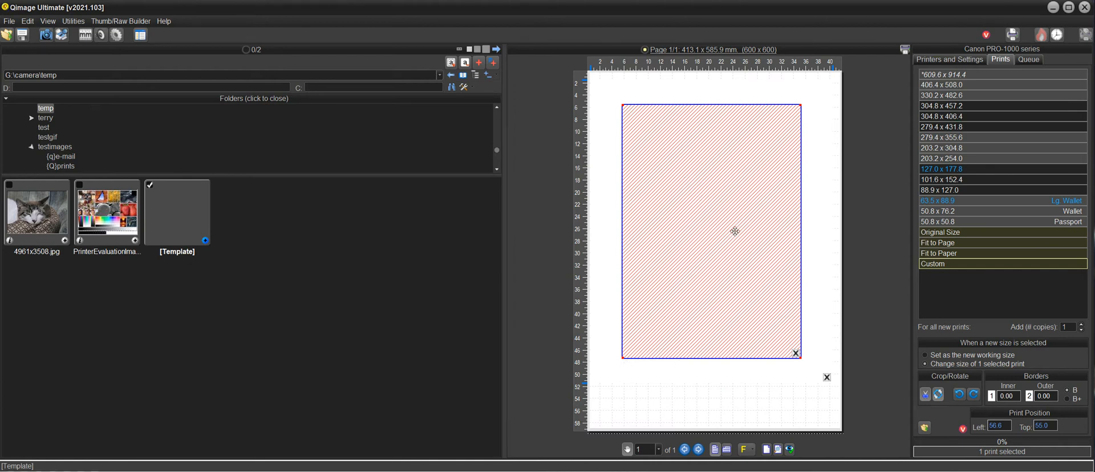
mouse_move(685, 183)
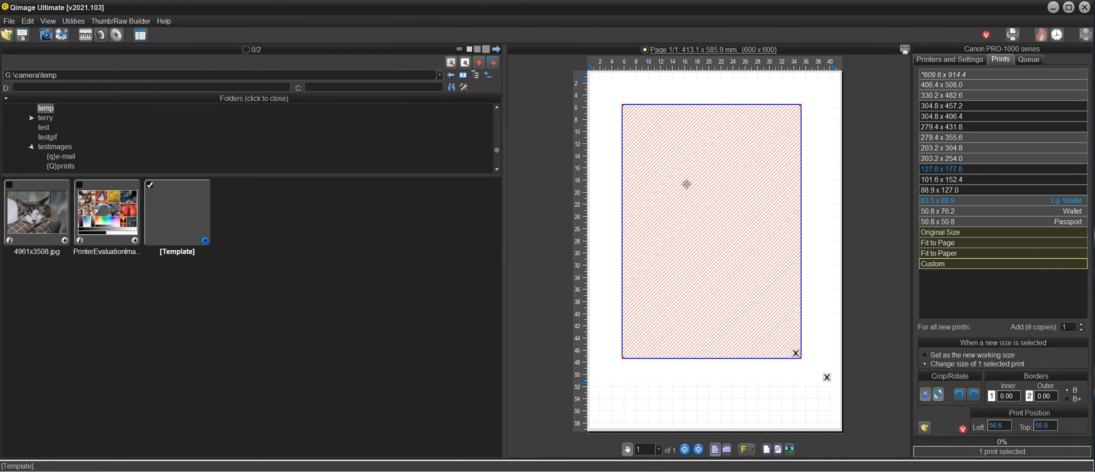
mouse_move(724, 232)
type("500")
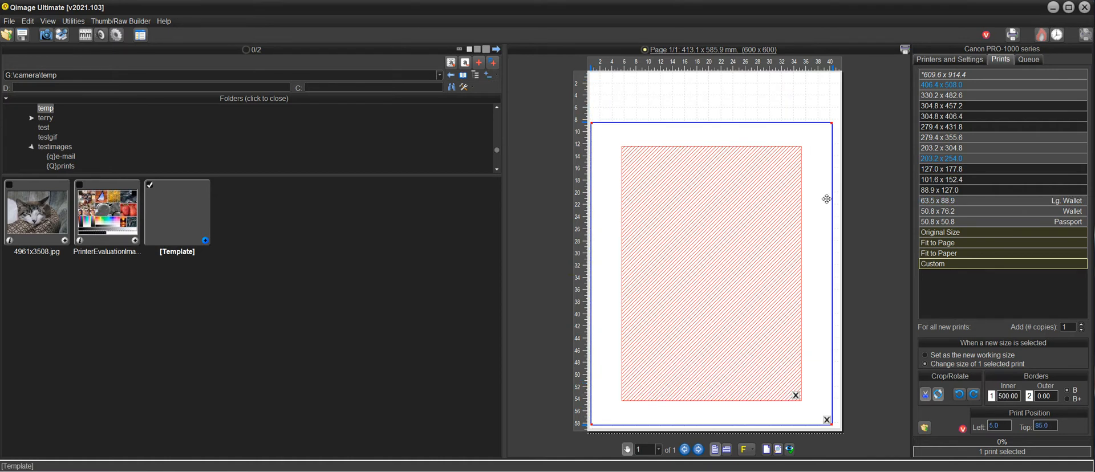
Drag the mat template to sit 10 mm from the left and 5 mm from the top.
left_click_drag(826, 200, 814, 125)
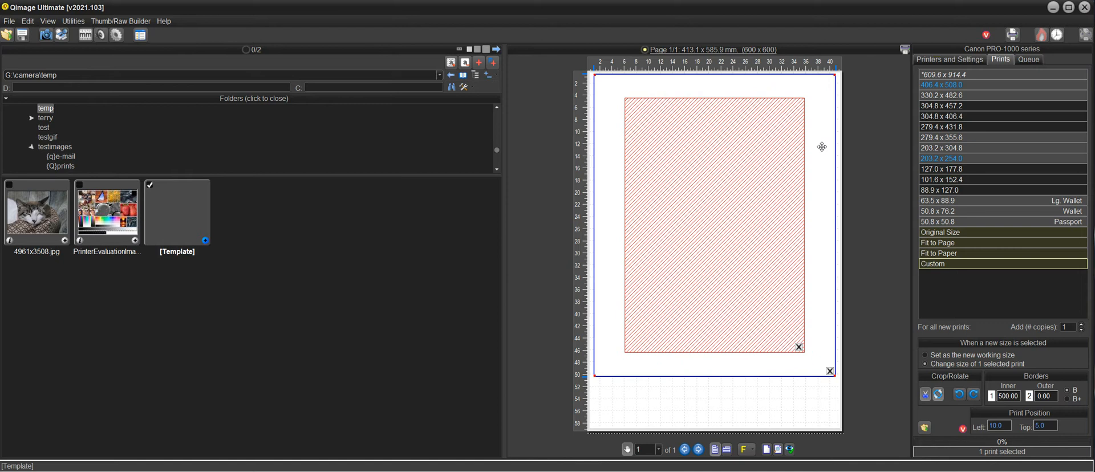
mouse_move(796, 126)
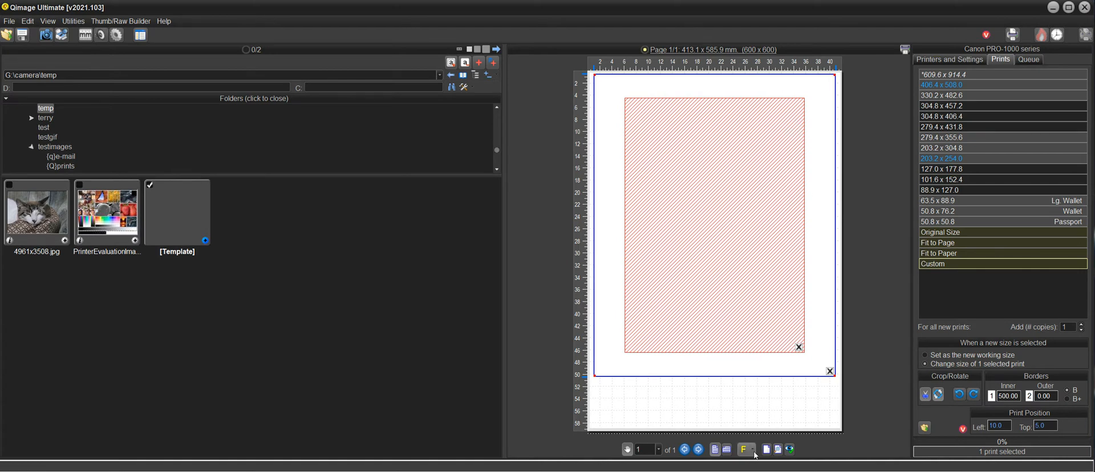
Save the page as custom layout 000.tpl, overwriting the existing file, and start using it.
left_click(747, 449)
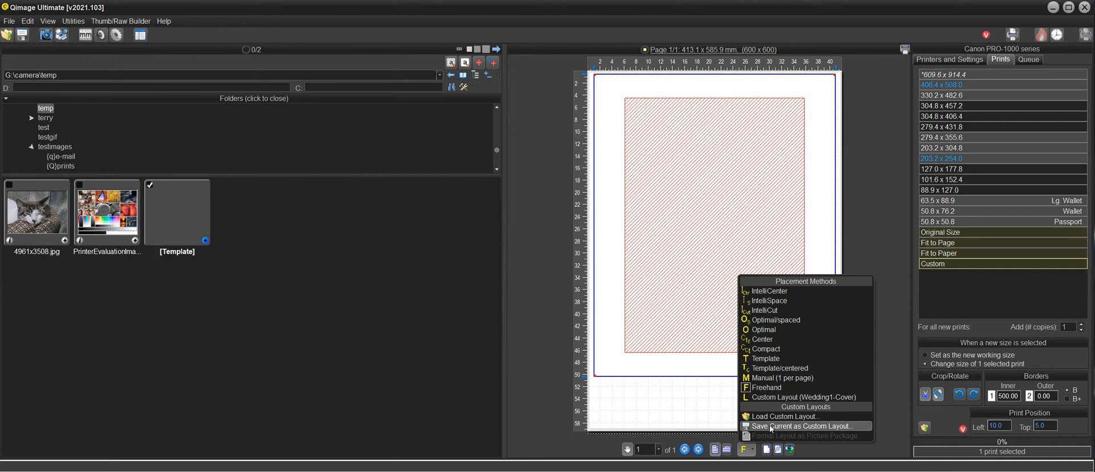
left_click(798, 427)
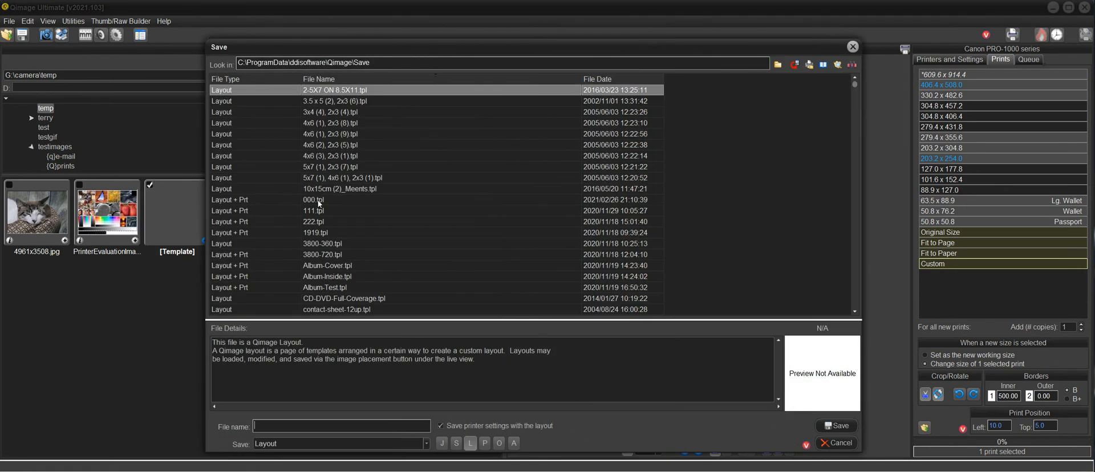
left_click(314, 200)
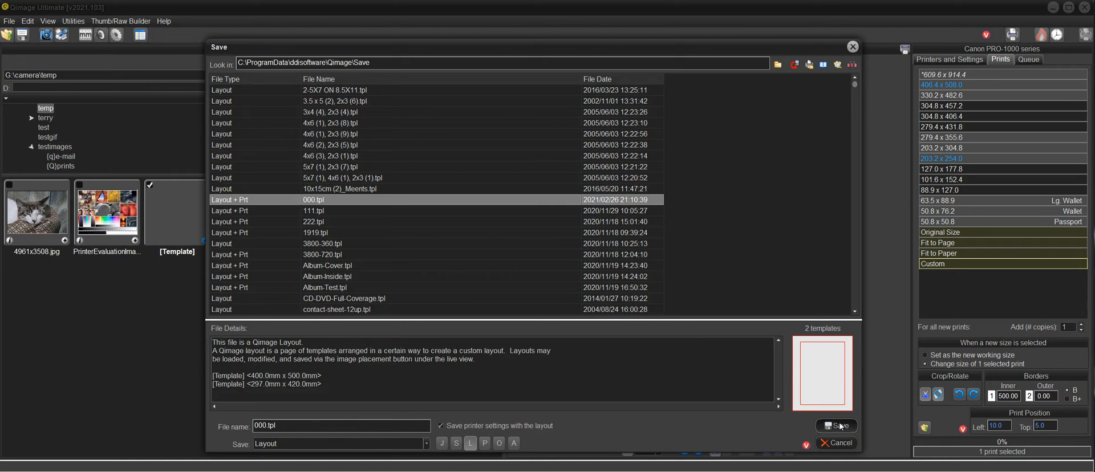
left_click(836, 427)
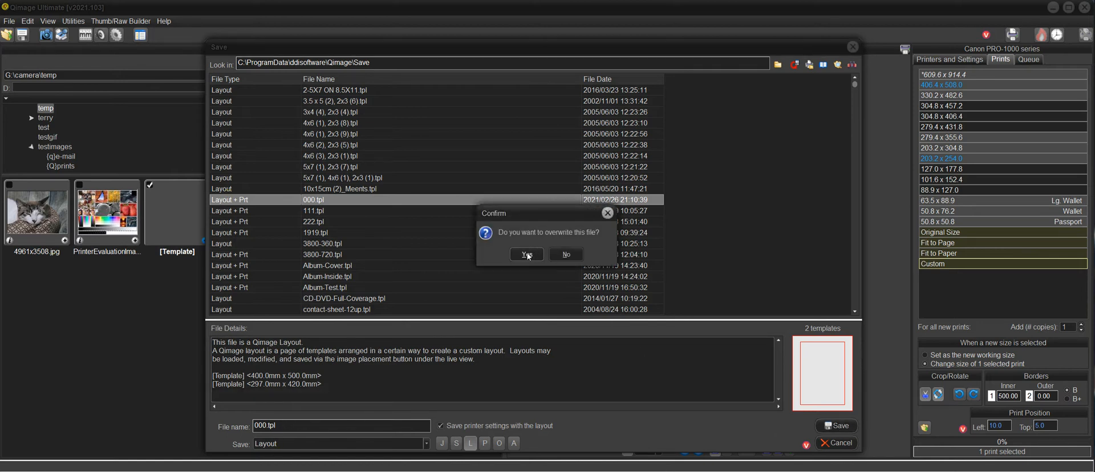
left_click(526, 254)
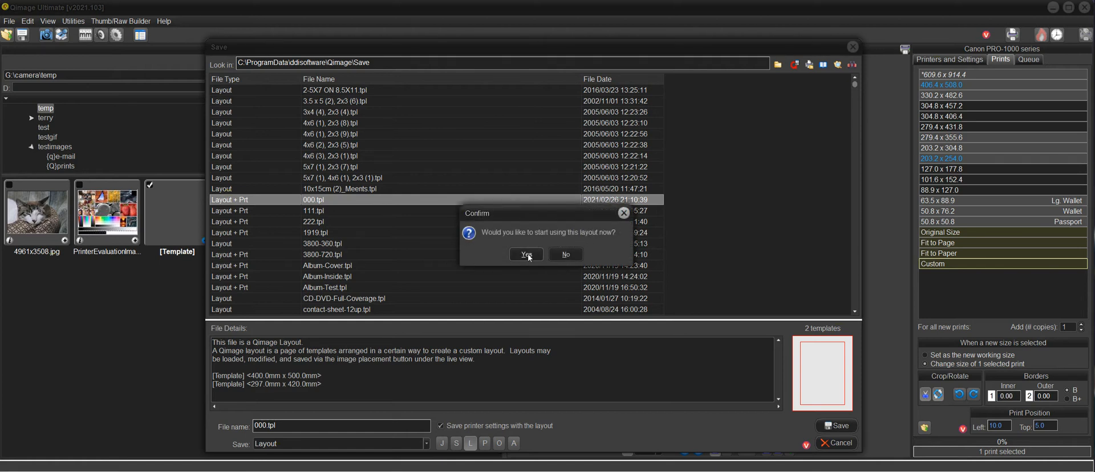
left_click(526, 253)
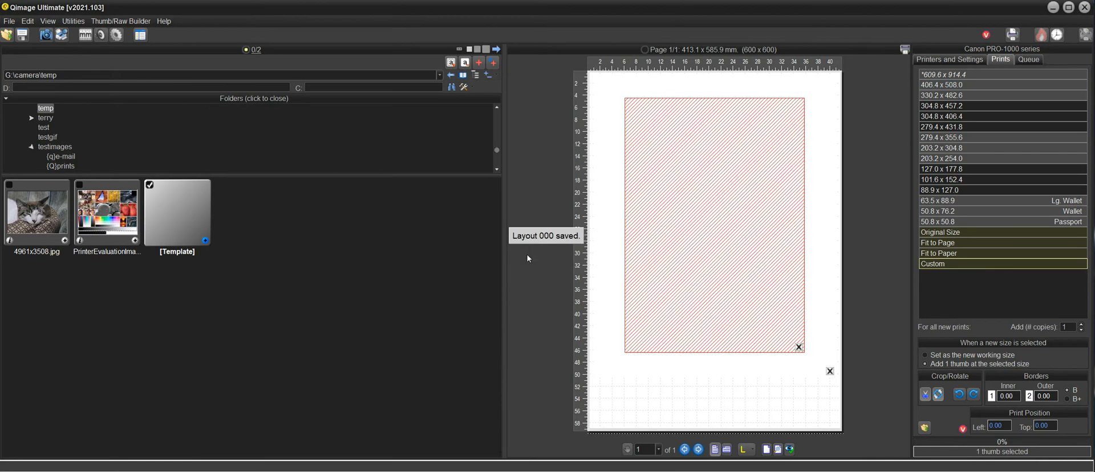
mouse_move(784, 390)
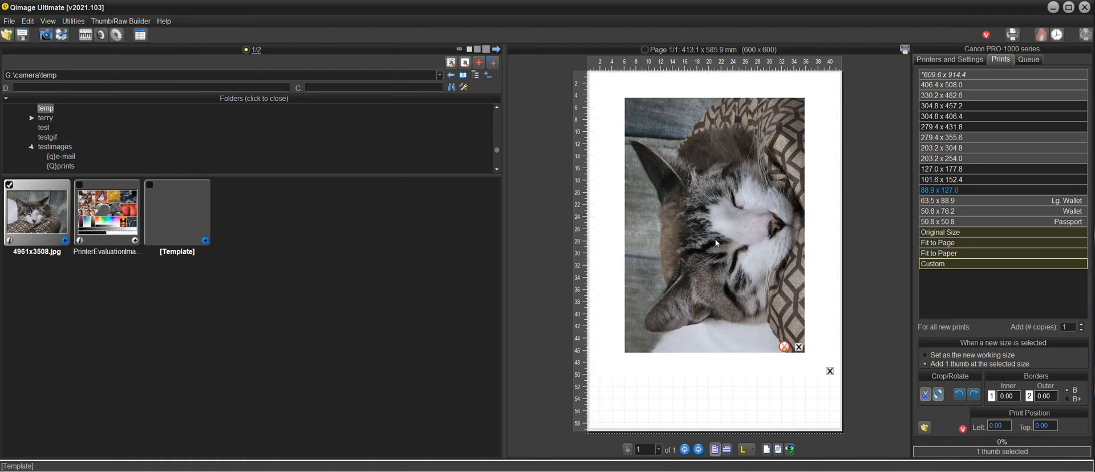
mouse_move(702, 237)
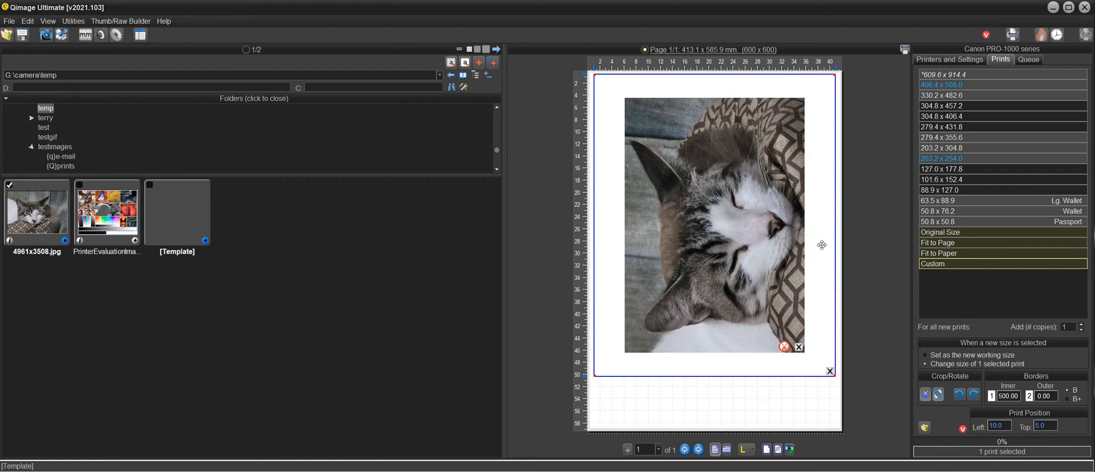
mouse_move(601, 216)
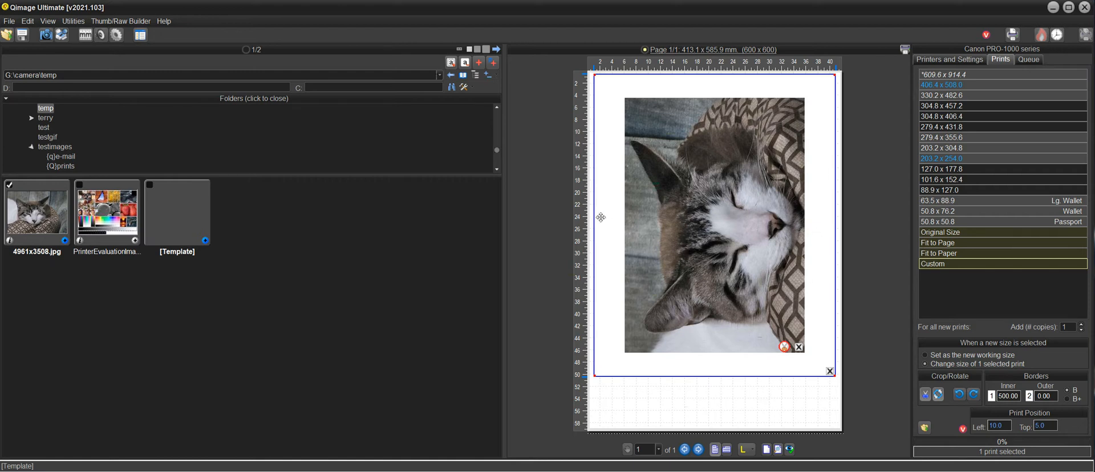
mouse_move(136, 244)
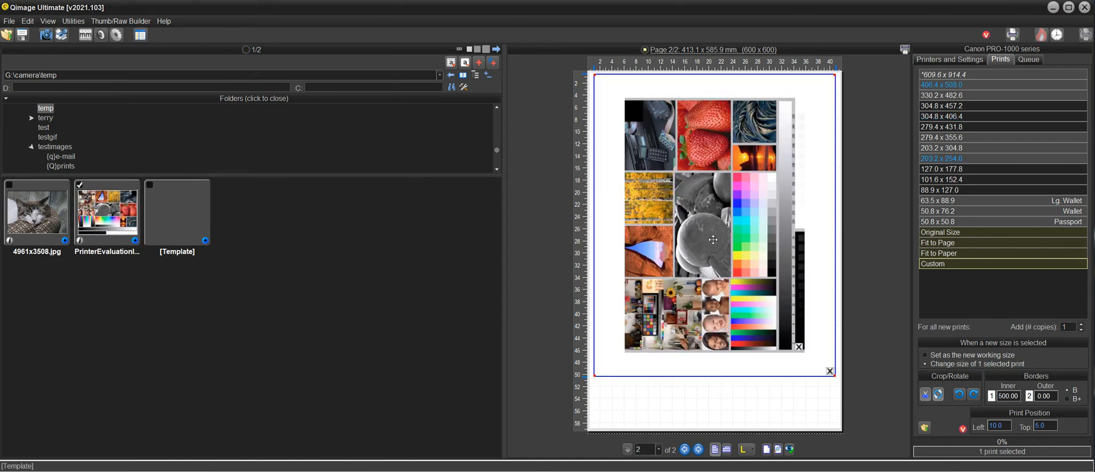
mouse_move(824, 198)
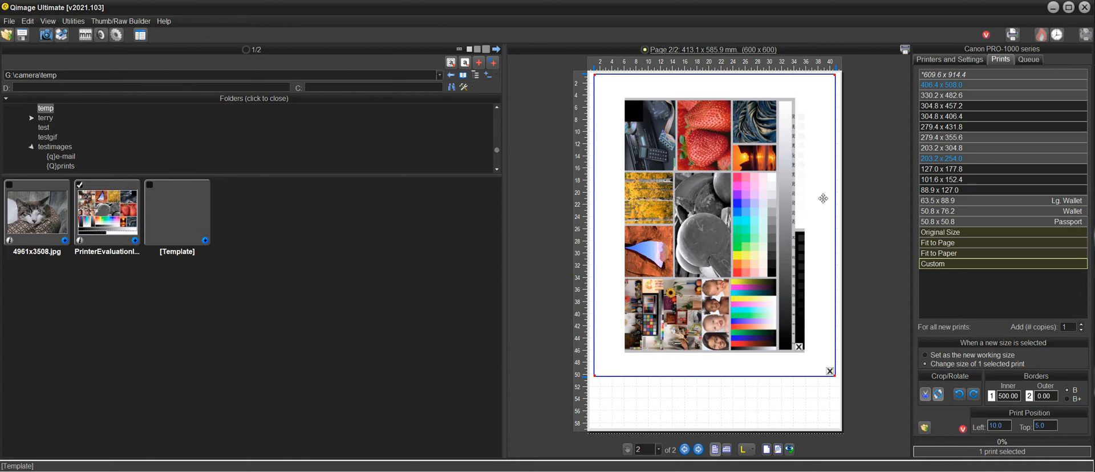
mouse_move(692, 194)
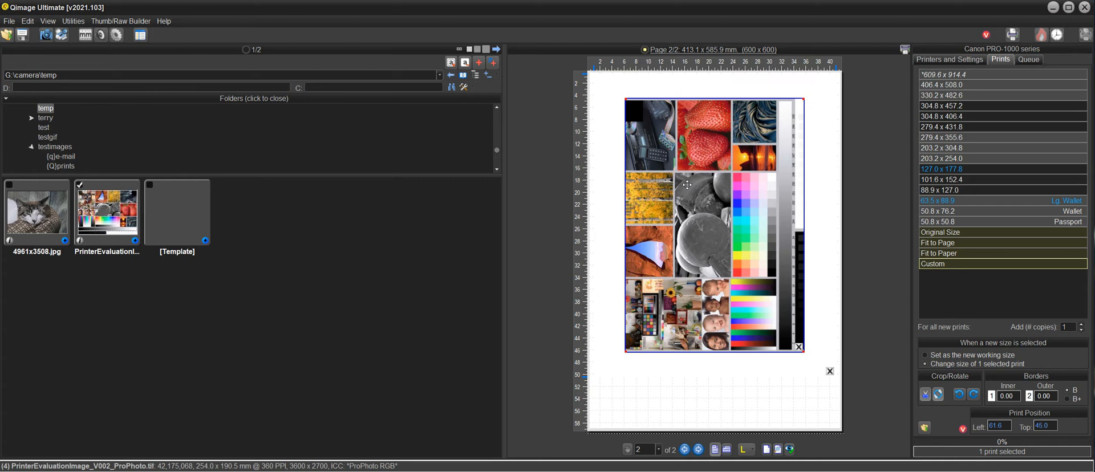
Crop the page-2 print down to just the strawberries, then go to the printer settings.
right_click(687, 185)
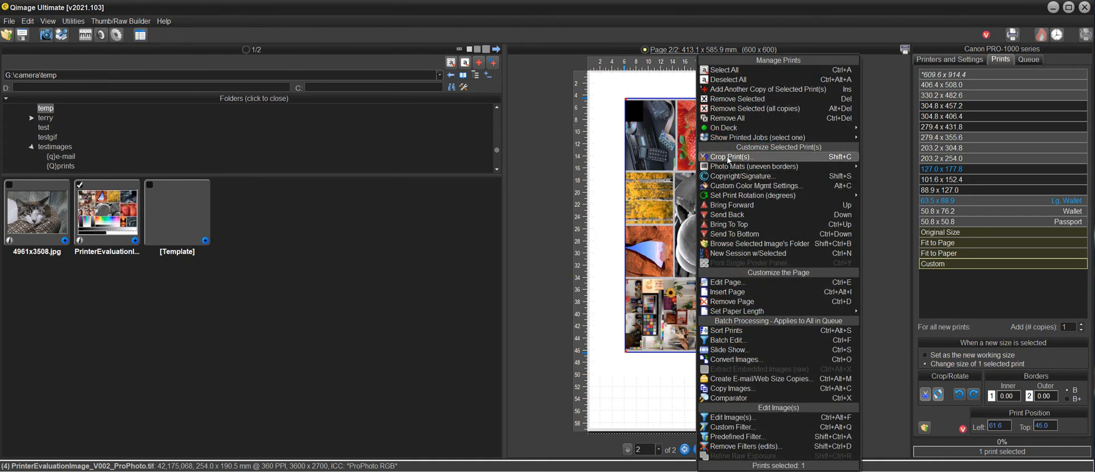
left_click(729, 156)
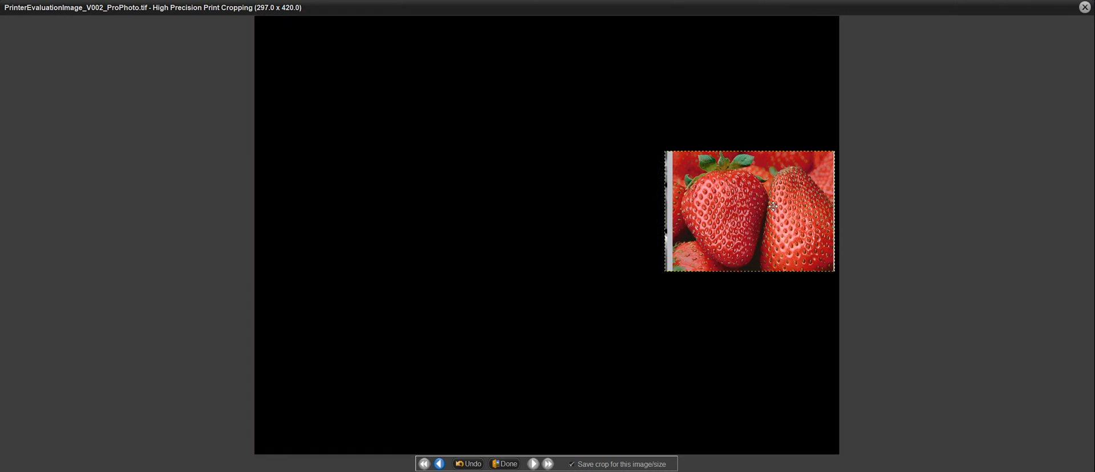
left_click(503, 464)
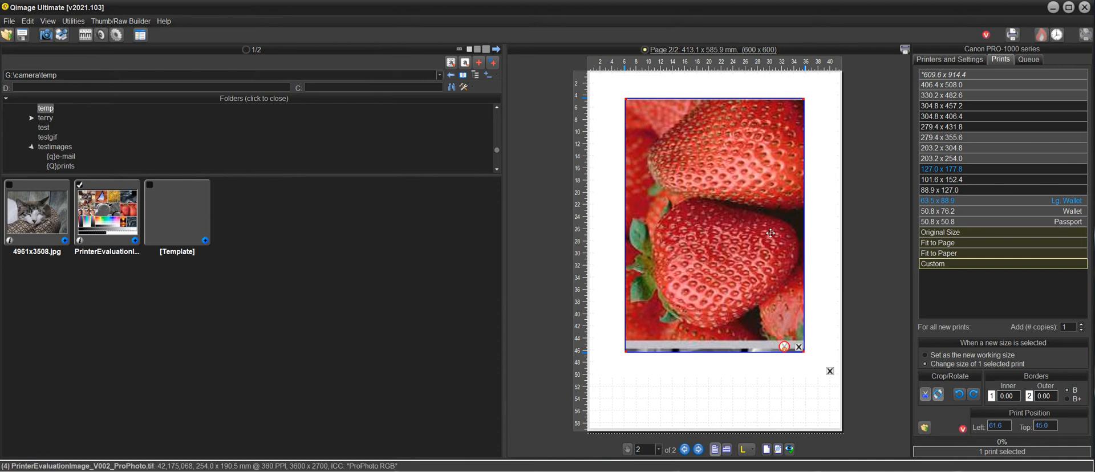
mouse_move(689, 176)
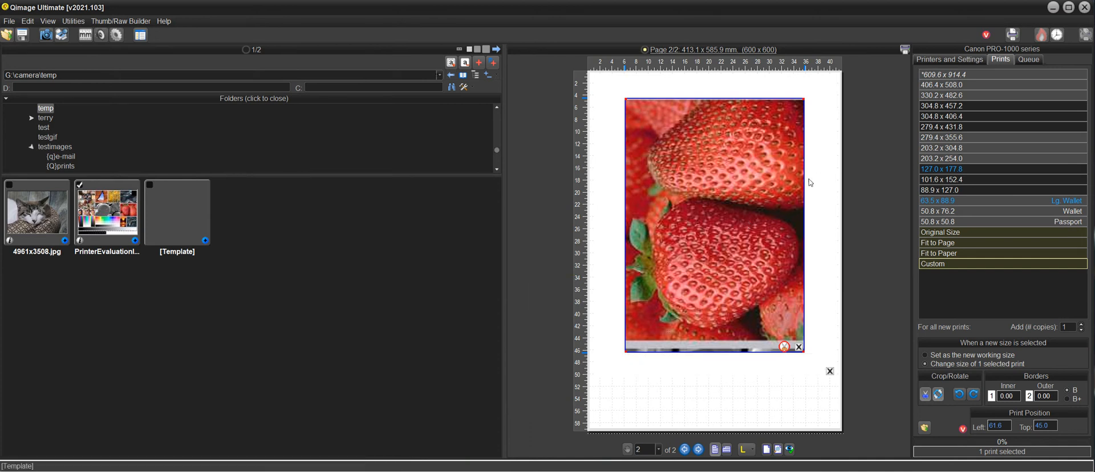
left_click(942, 84)
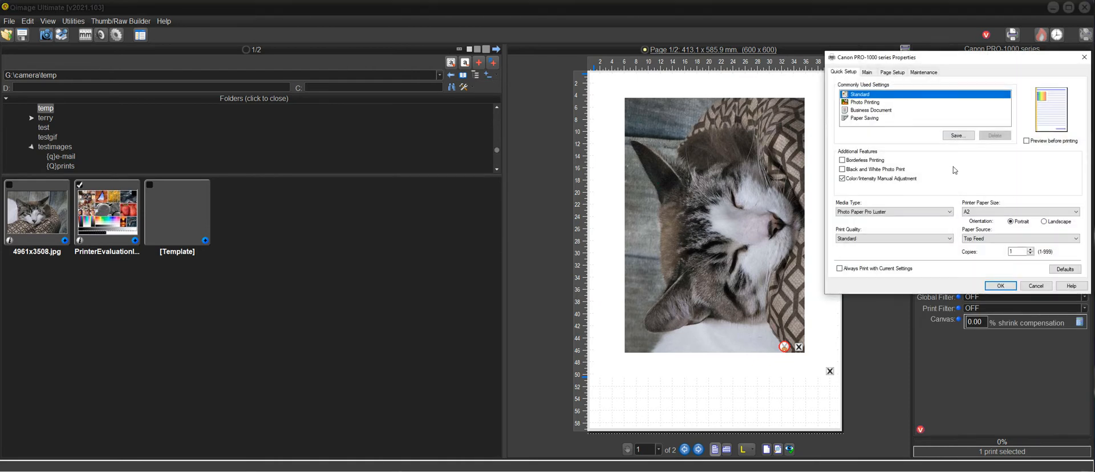
Enable Preview before printing in the Canon PRO-1000 driver's Main settings and start printing.
left_click(865, 72)
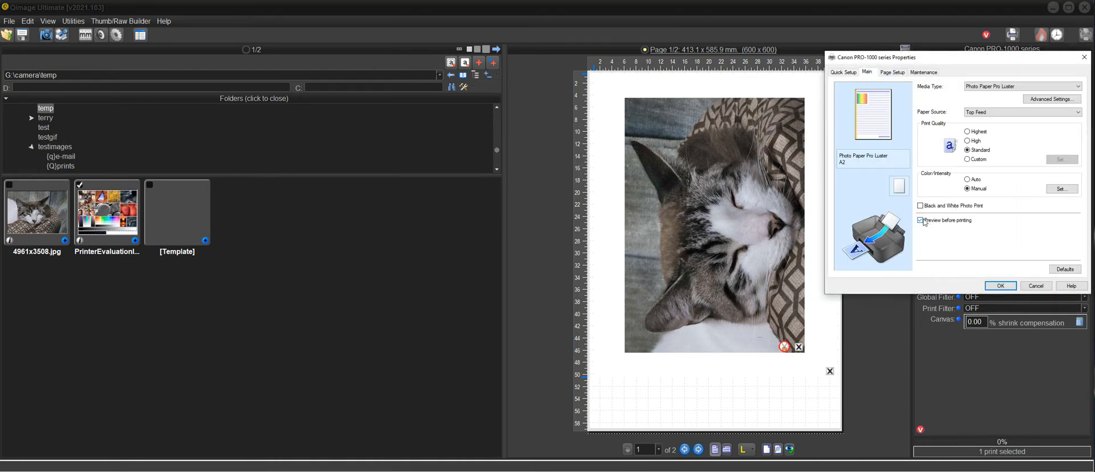
left_click(999, 285)
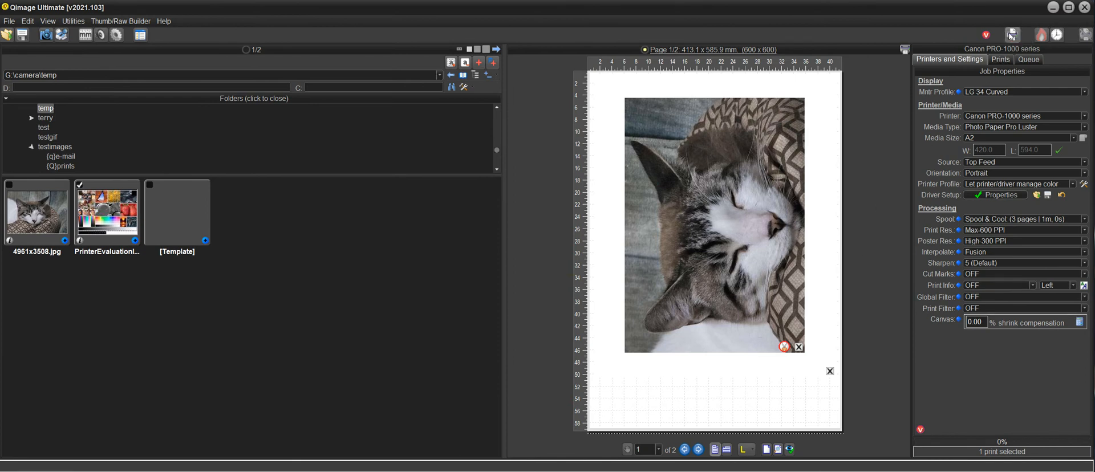
left_click(1012, 34)
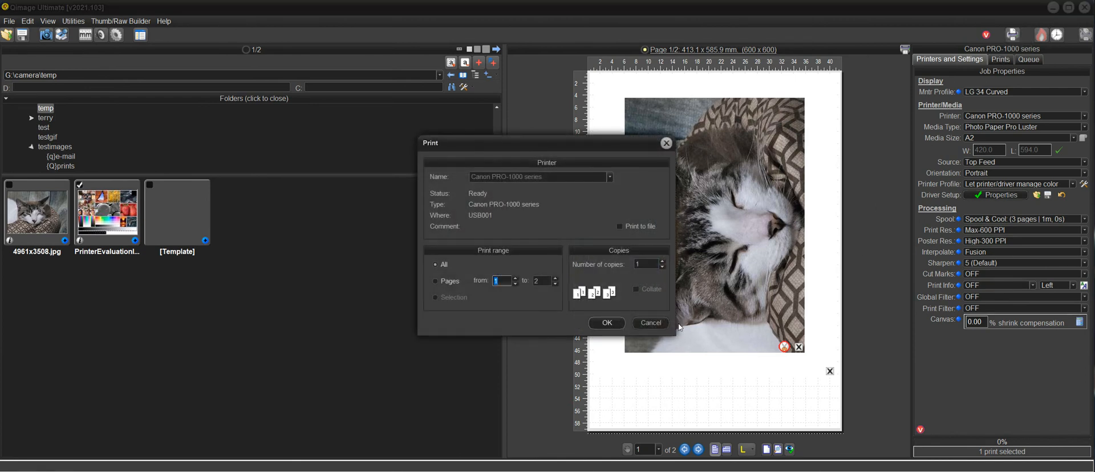
Cancel the Print dialog and set Cut Marks to Corner Marks, returning to page 1.
left_click(649, 322)
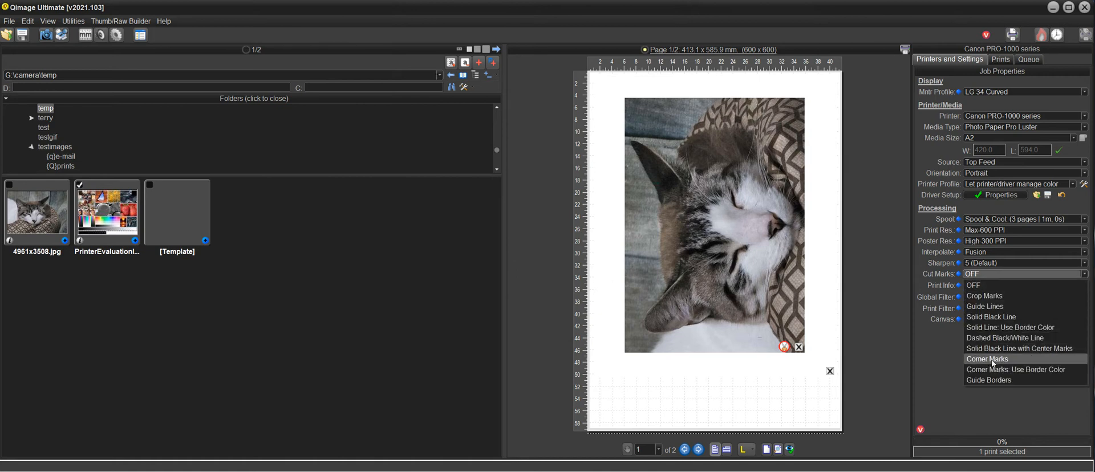
left_click(986, 358)
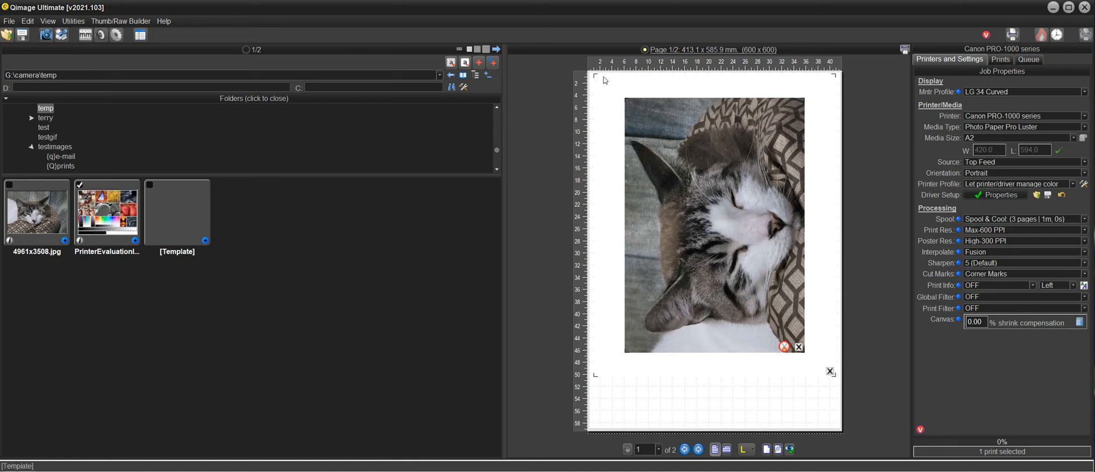
mouse_move(696, 371)
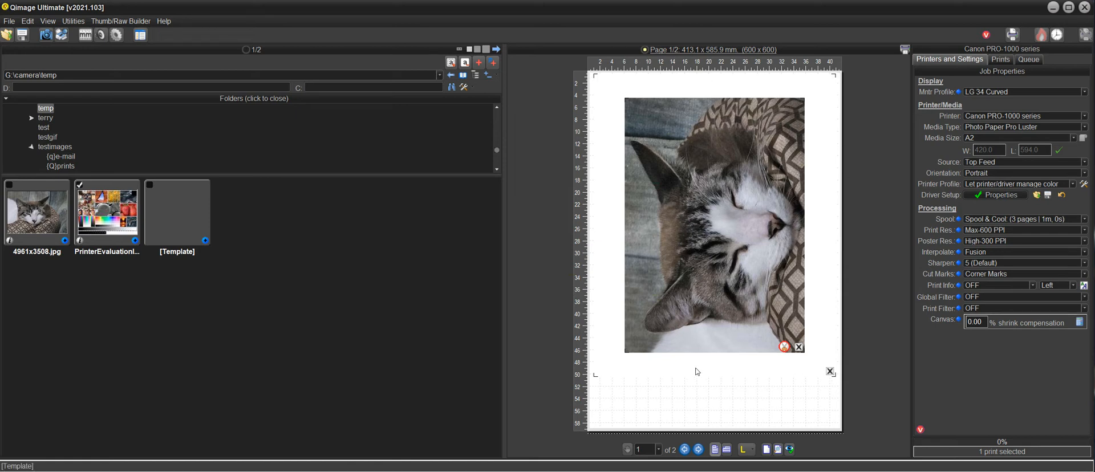
mouse_move(764, 379)
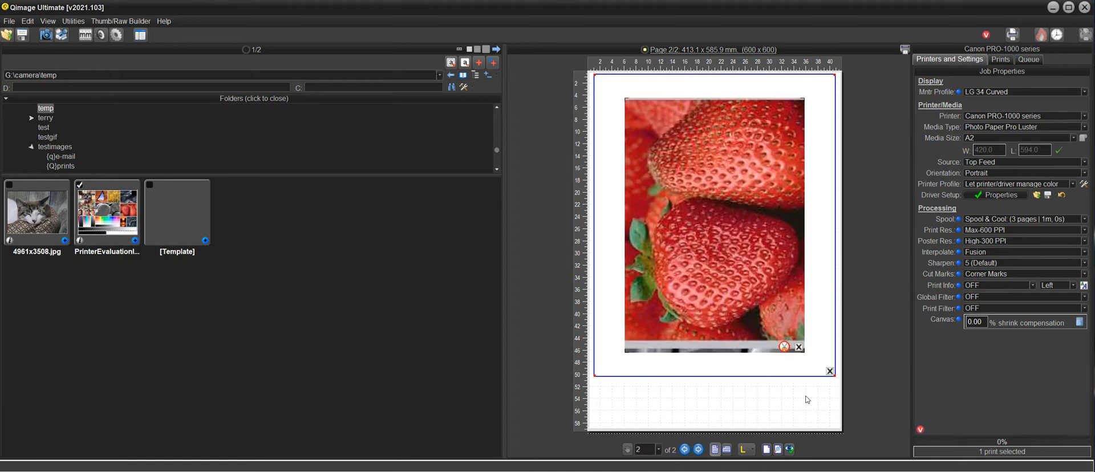
left_click(685, 449)
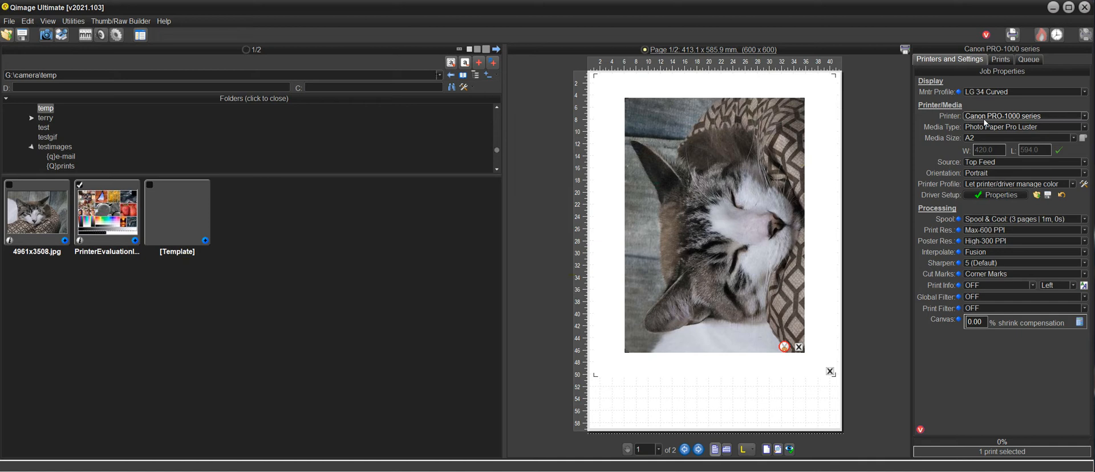
mouse_move(838, 380)
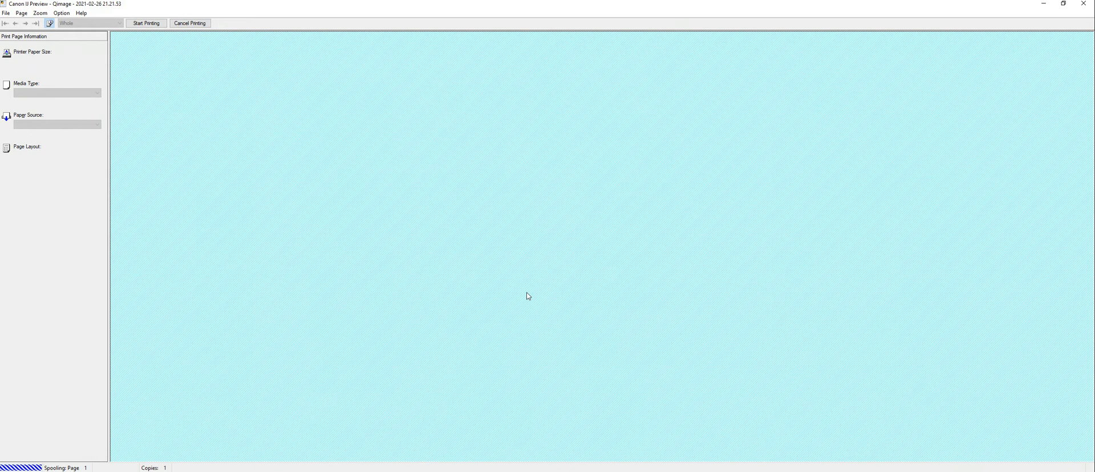
mouse_move(484, 281)
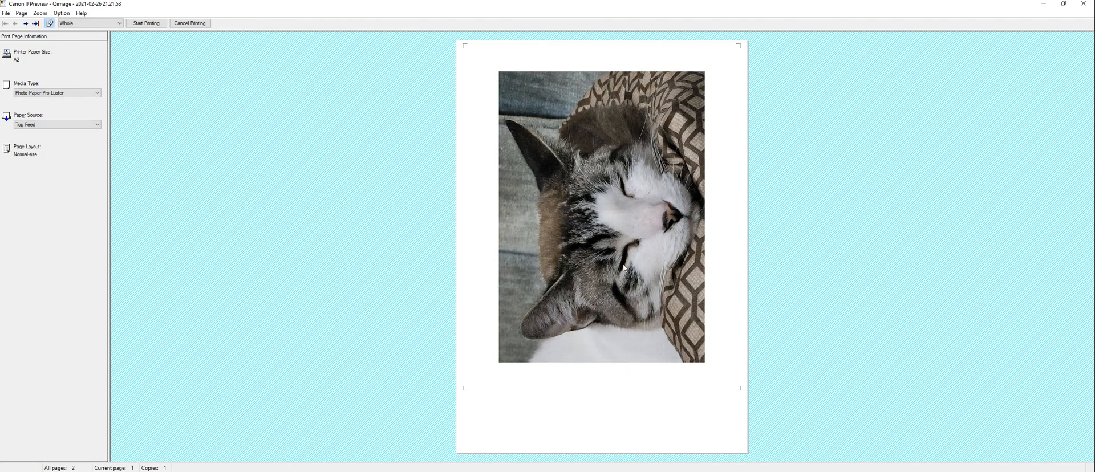
mouse_move(701, 137)
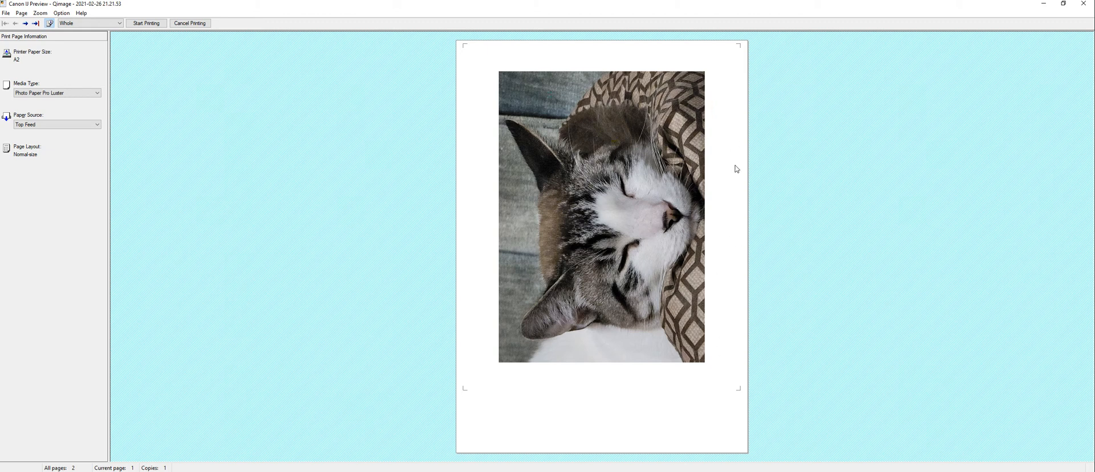
mouse_move(569, 105)
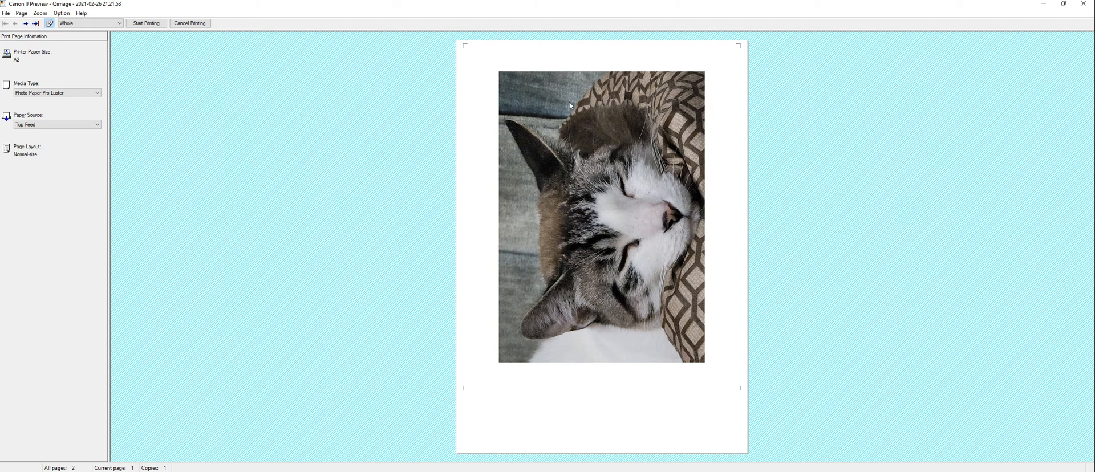
mouse_move(507, 155)
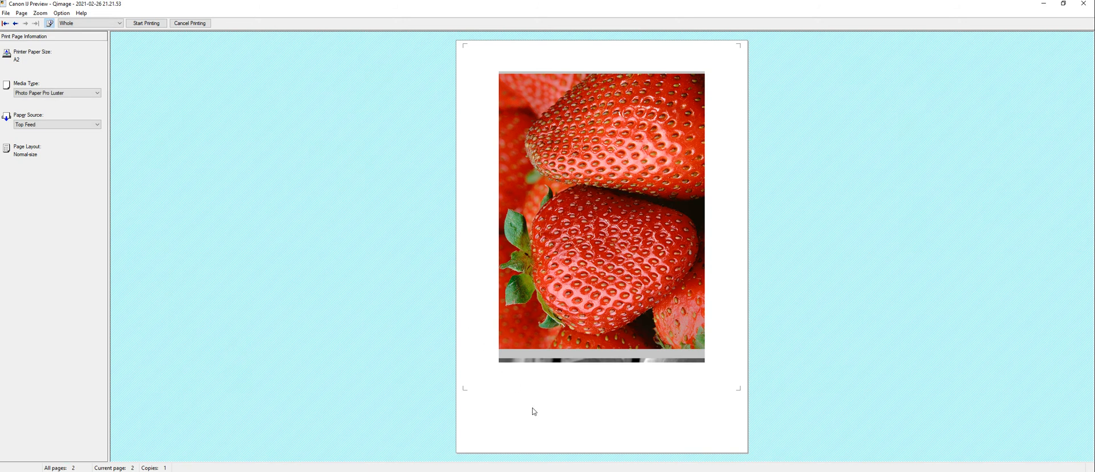
mouse_move(732, 53)
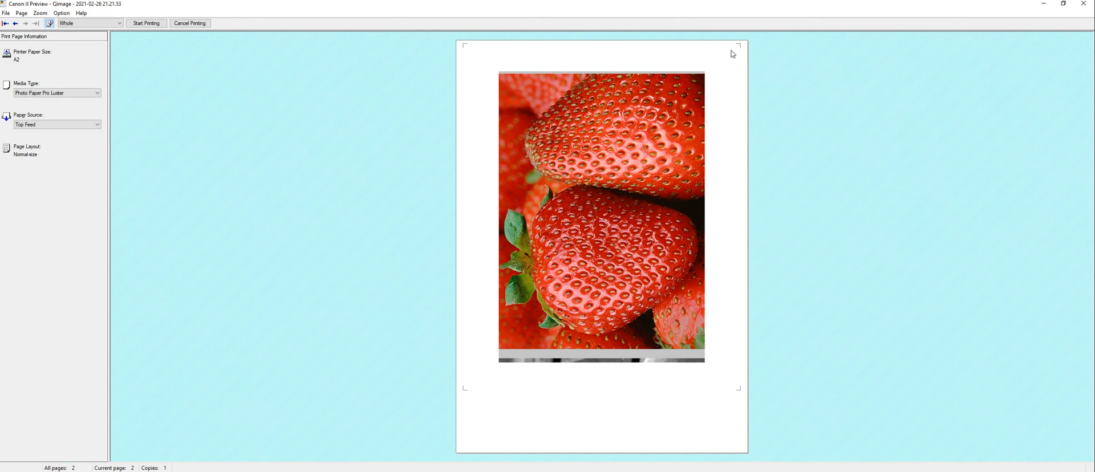
mouse_move(705, 364)
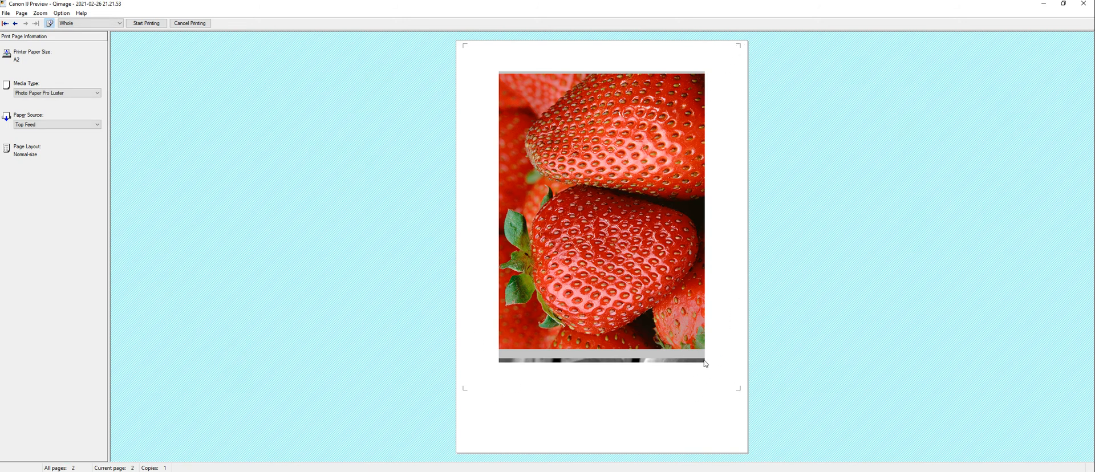
mouse_move(748, 402)
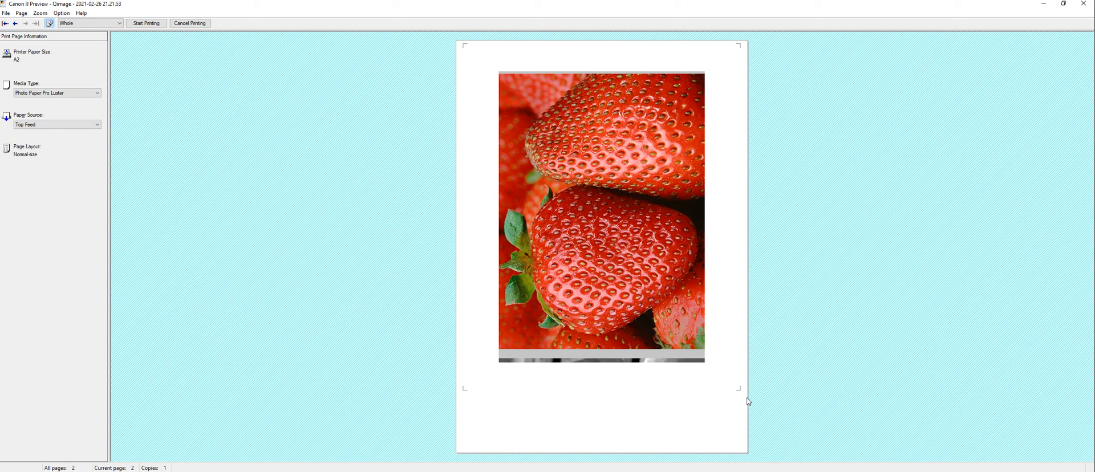
mouse_move(741, 387)
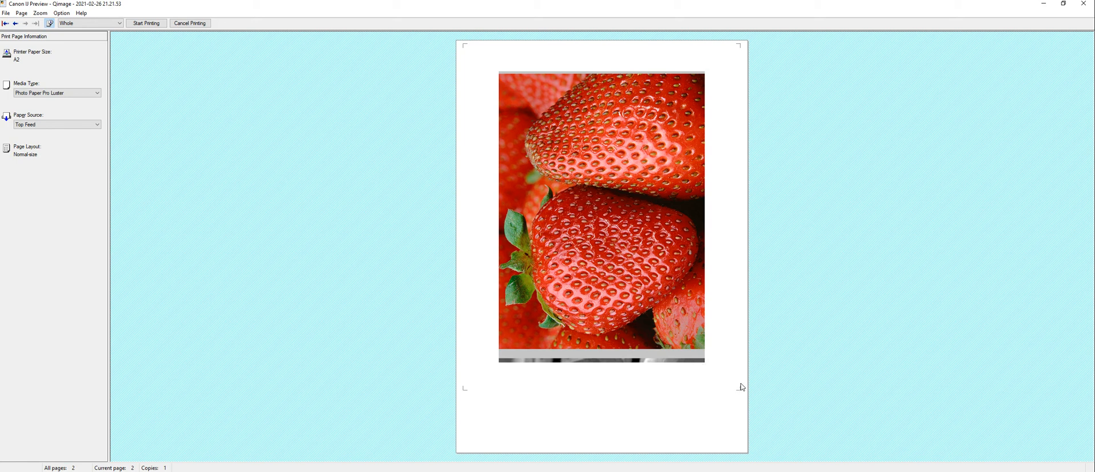
mouse_move(718, 102)
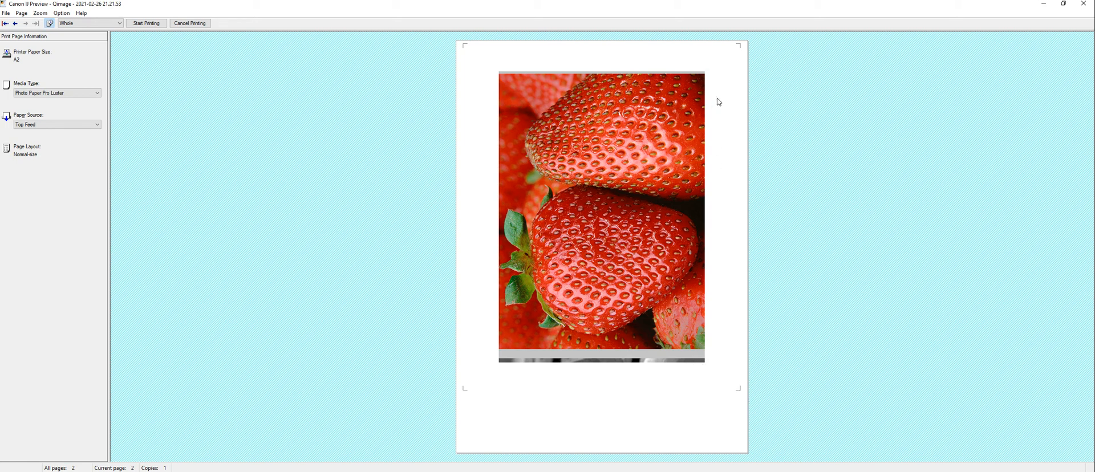
mouse_move(729, 66)
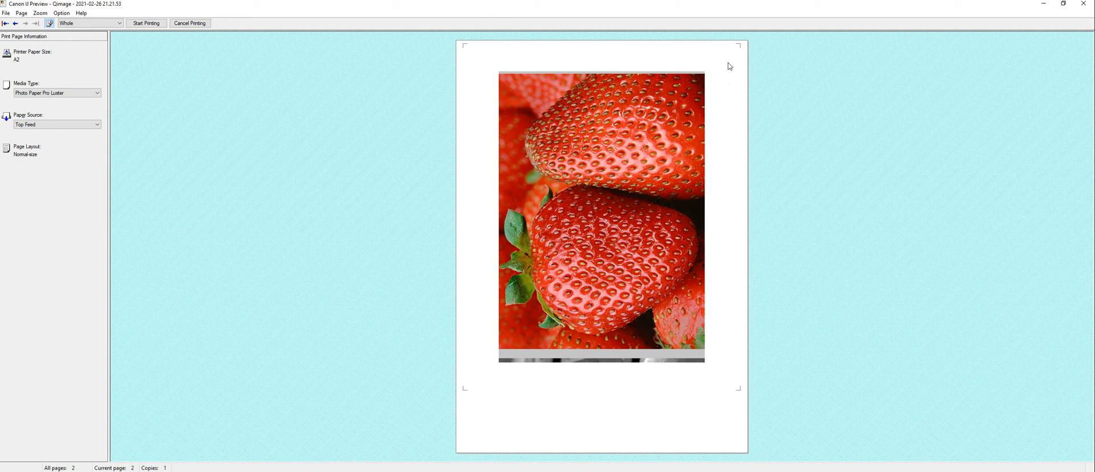
mouse_move(589, 158)
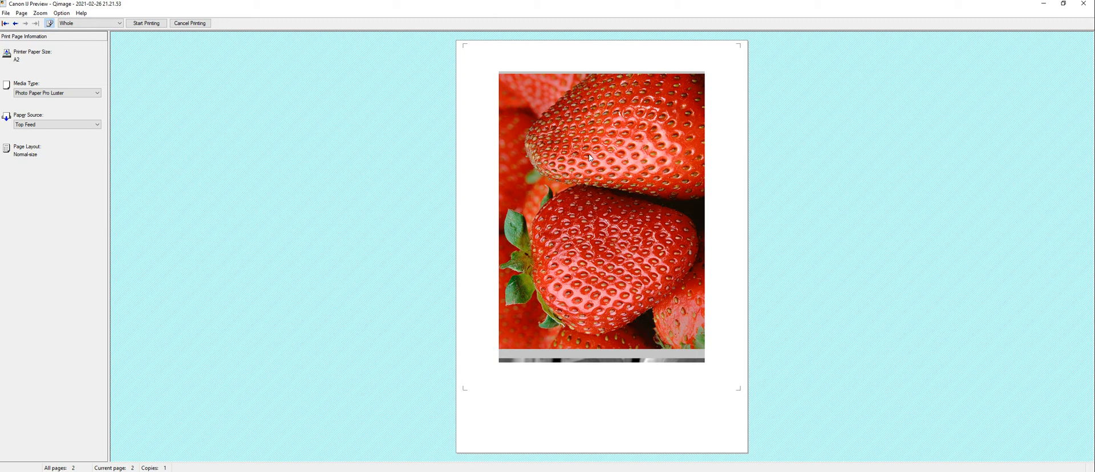
mouse_move(462, 45)
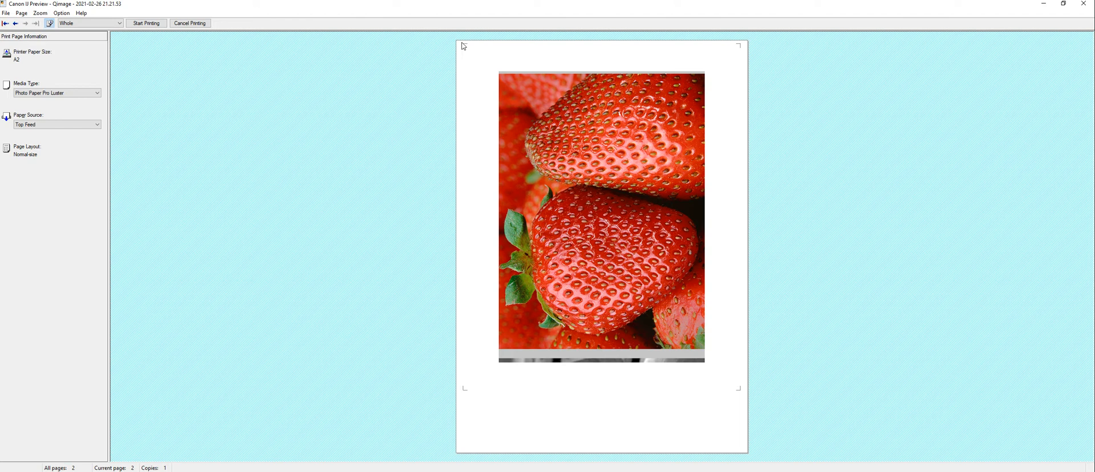
mouse_move(463, 55)
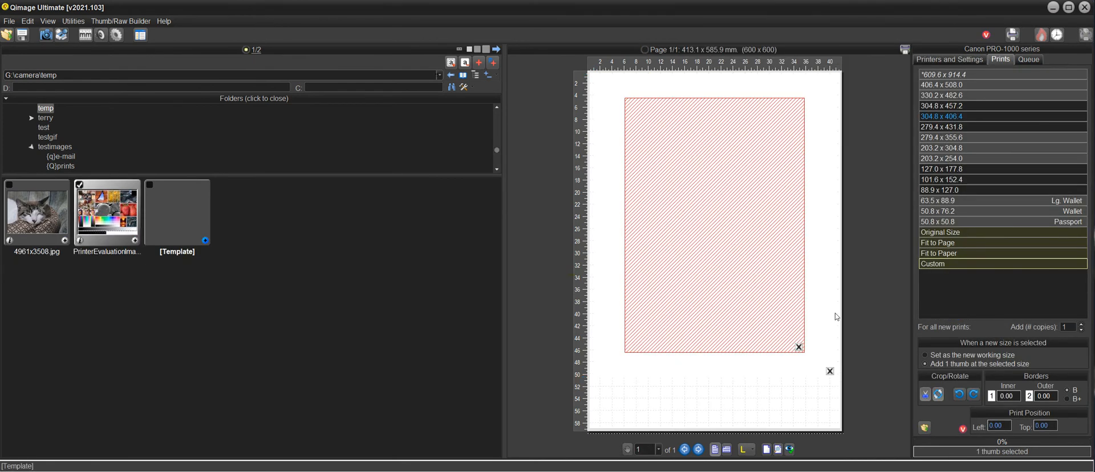
Bring up the placement methods list over the empty template layout.
left_click(745, 450)
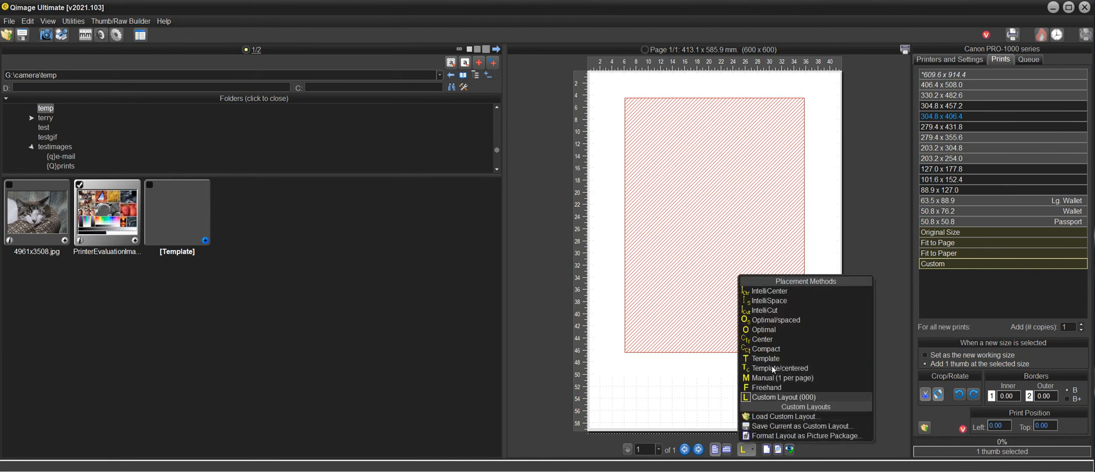
mouse_move(770, 291)
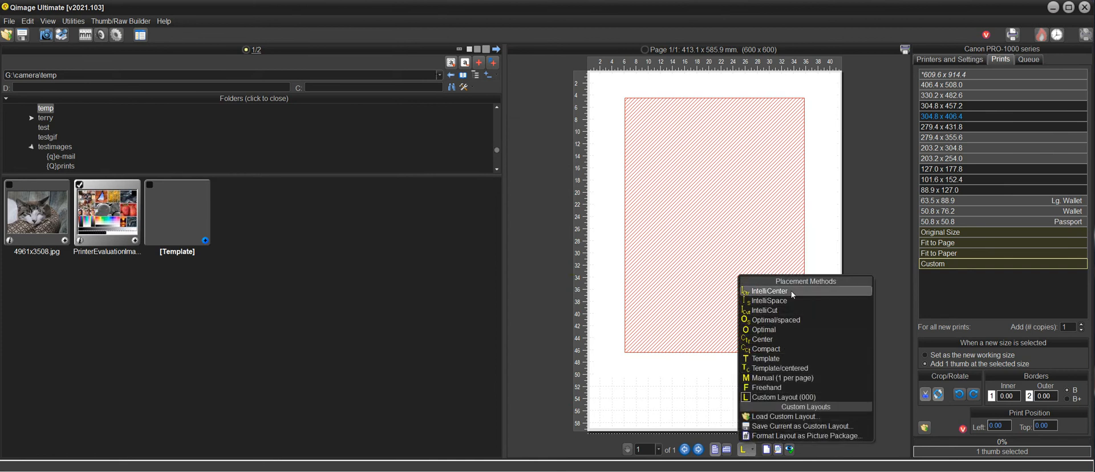
Switch placement to IntelliCenter, leaving one unfilled template area on the page.
left_click(769, 291)
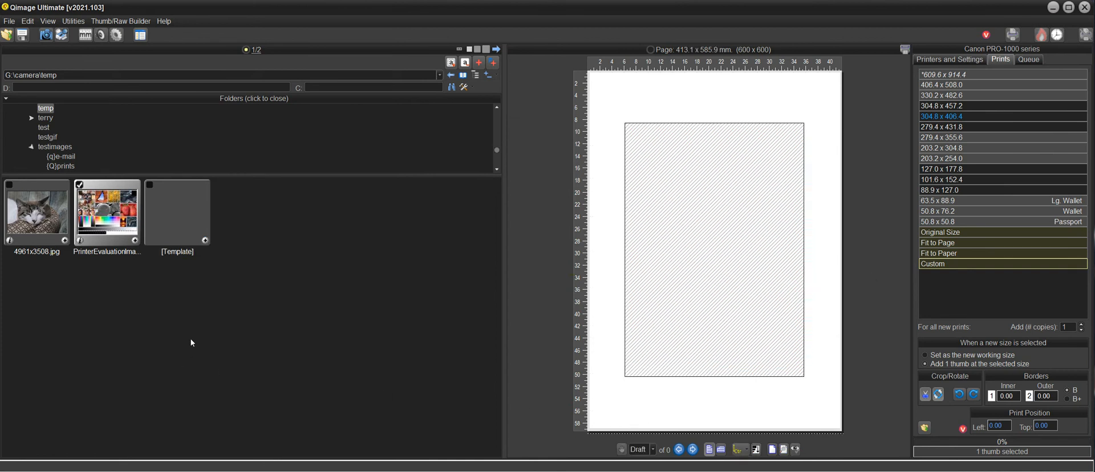
mouse_move(599, 338)
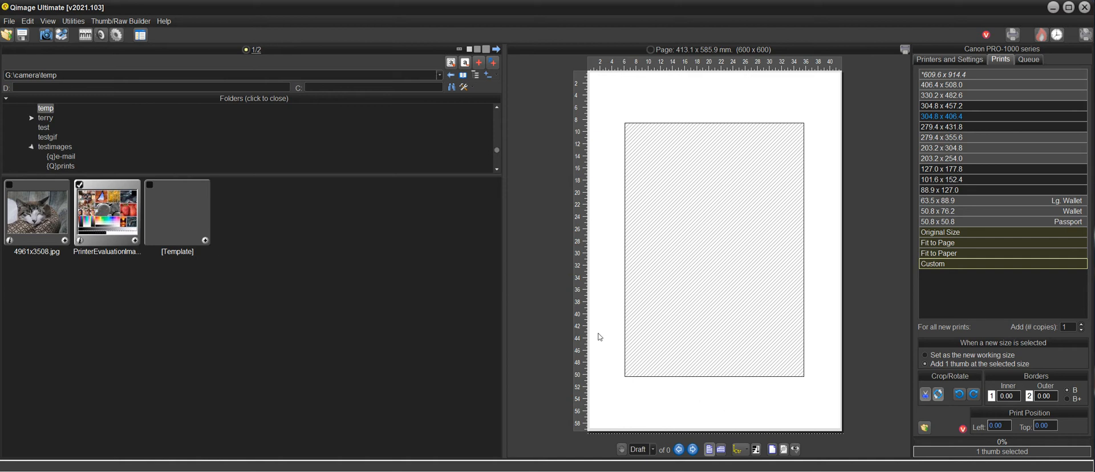
mouse_move(756, 437)
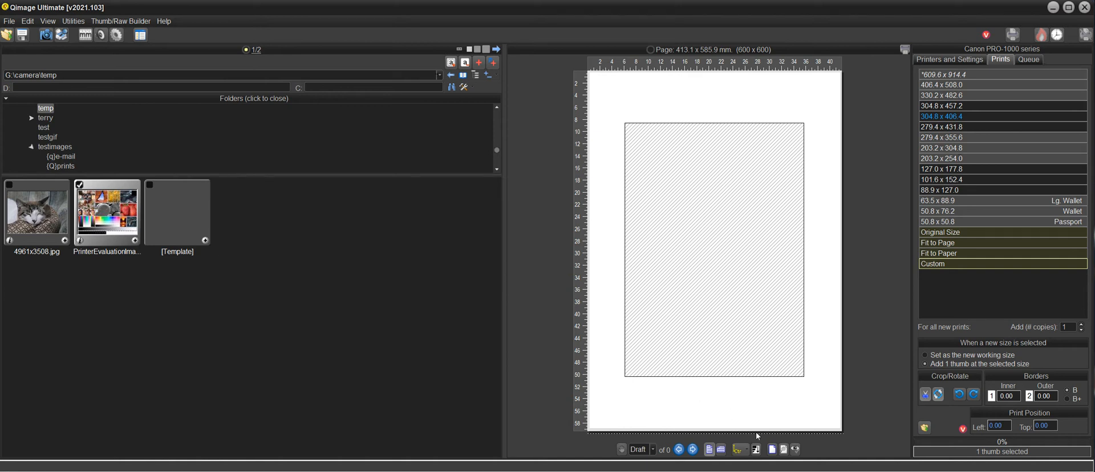
mouse_move(695, 285)
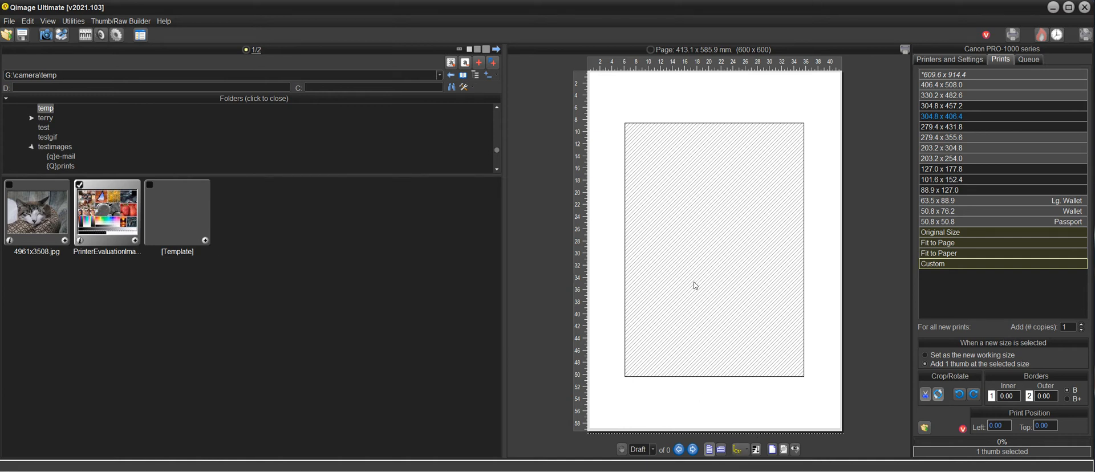
mouse_move(735, 298)
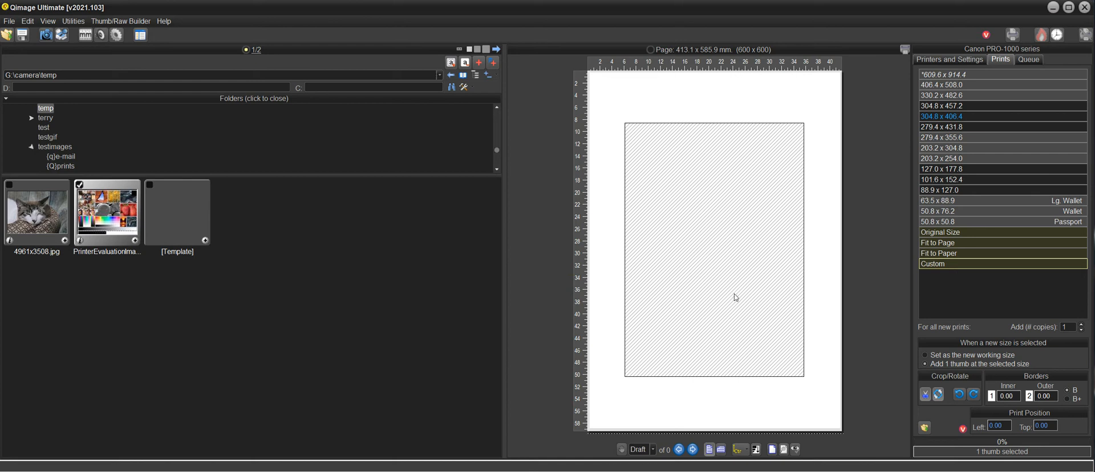
mouse_move(705, 269)
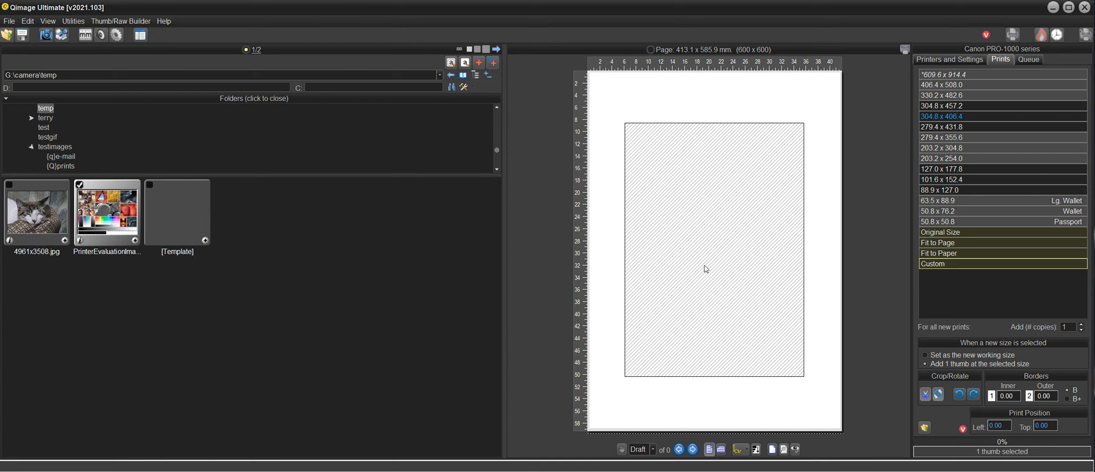
mouse_move(700, 224)
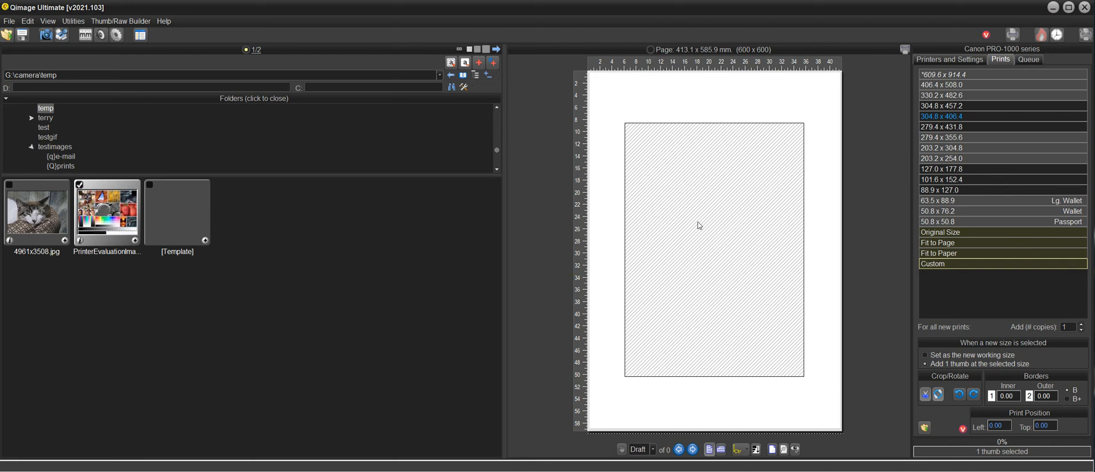
mouse_move(734, 246)
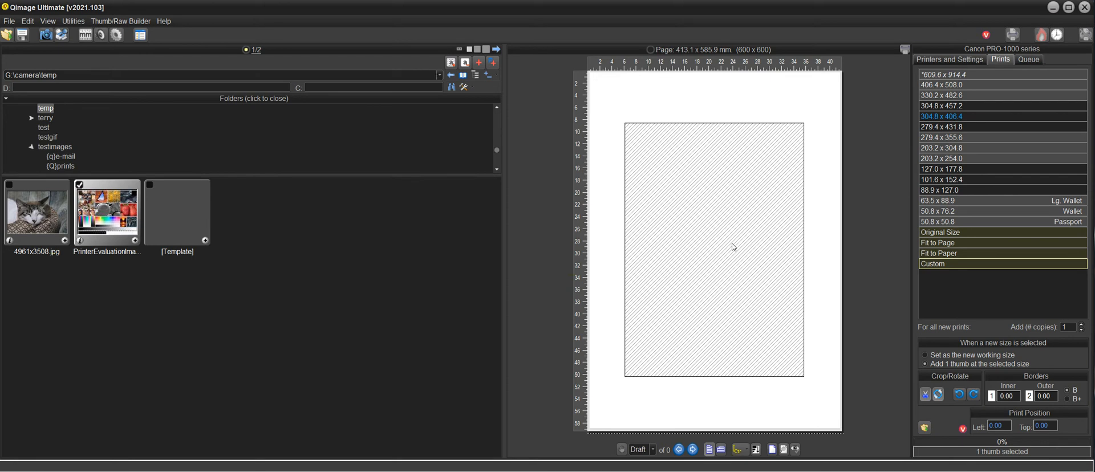
mouse_move(137, 302)
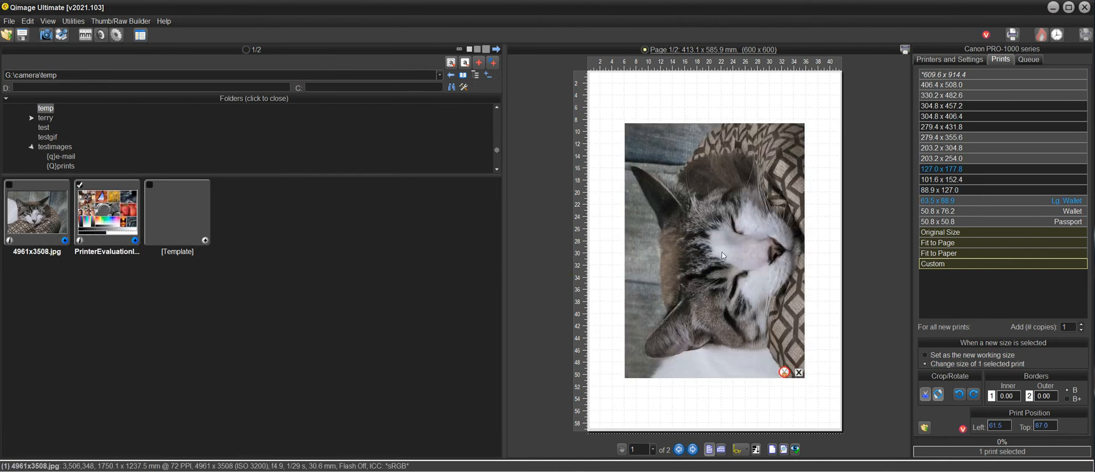
mouse_move(688, 259)
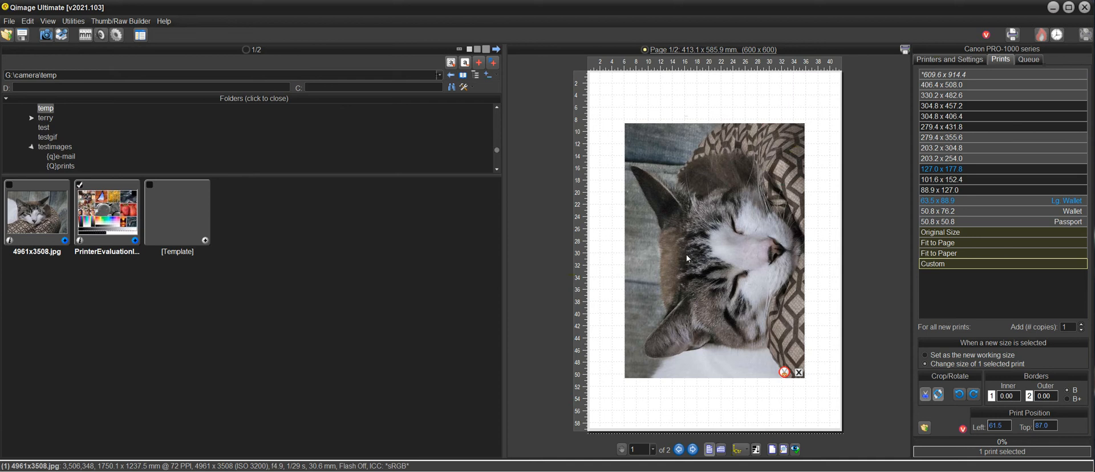
Reload custom layout 000.tpl with its printer settings via Load Custom Layout.
left_click(738, 449)
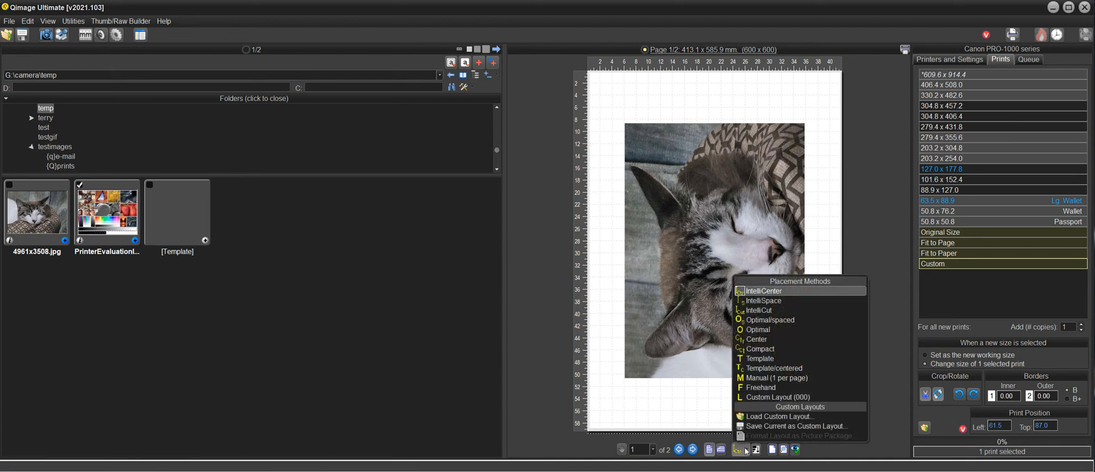
mouse_move(768, 397)
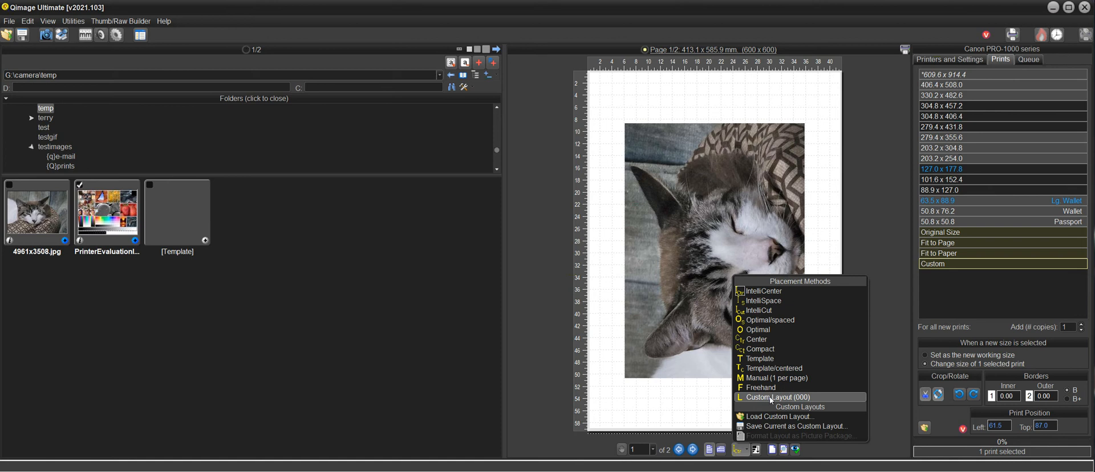
mouse_move(777, 416)
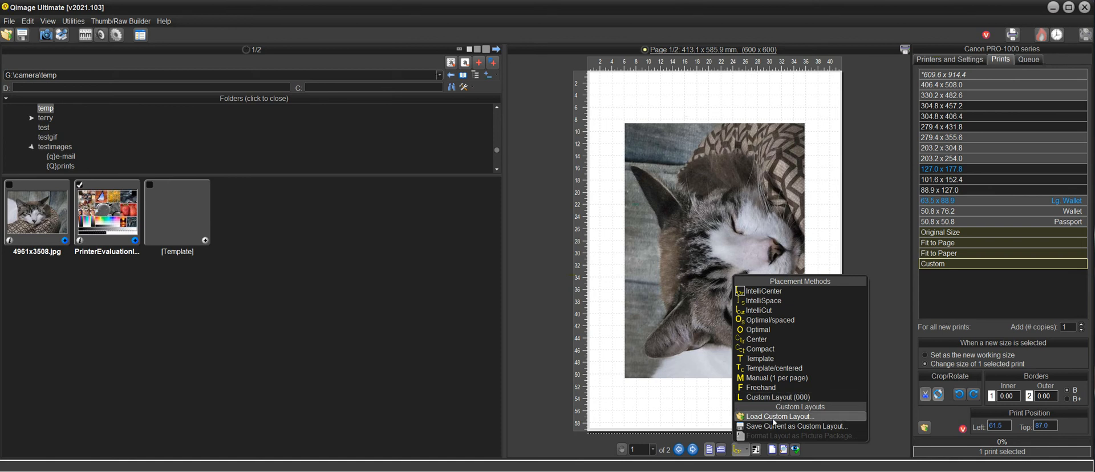
left_click(779, 416)
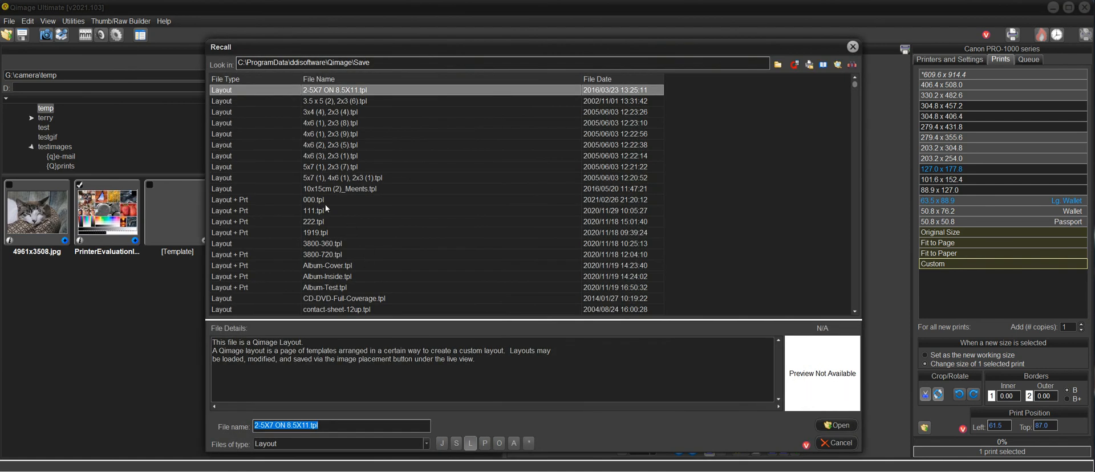
left_click(315, 200)
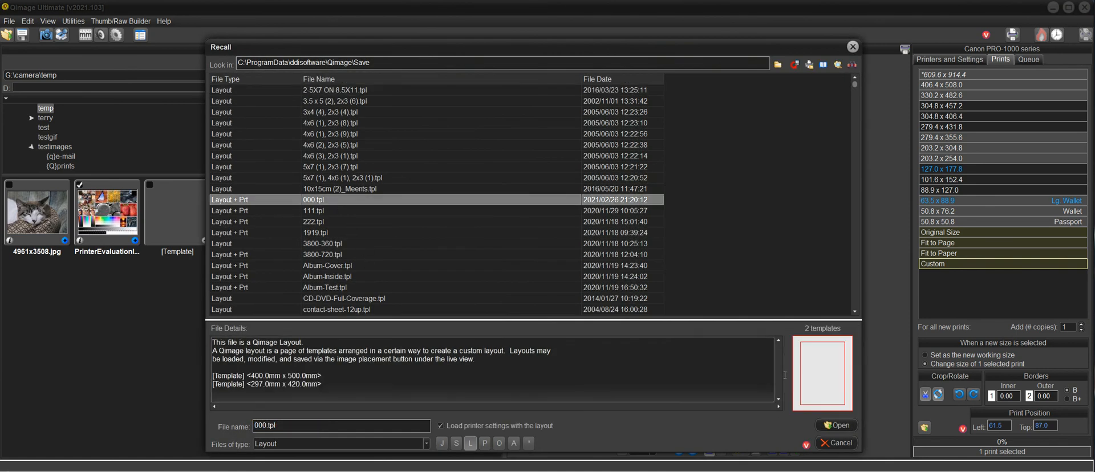
left_click(941, 117)
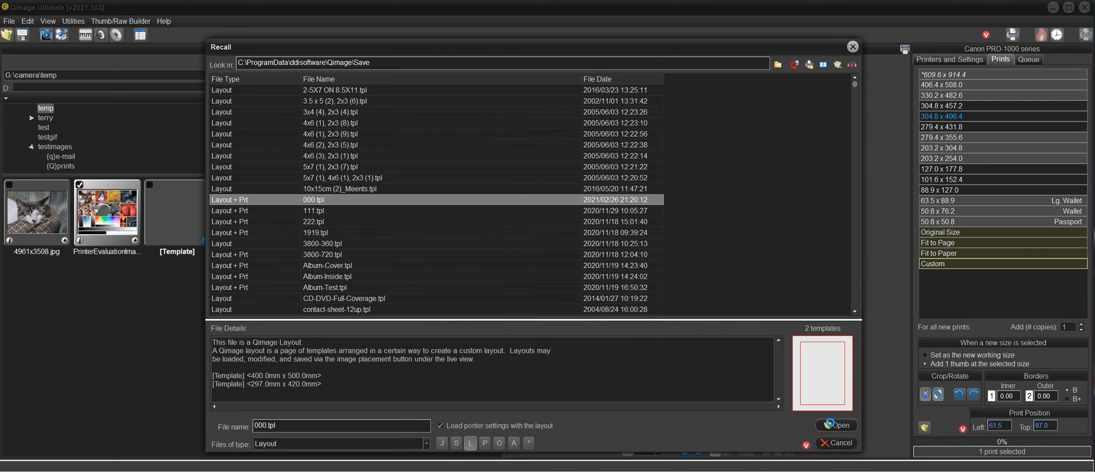
left_click(836, 424)
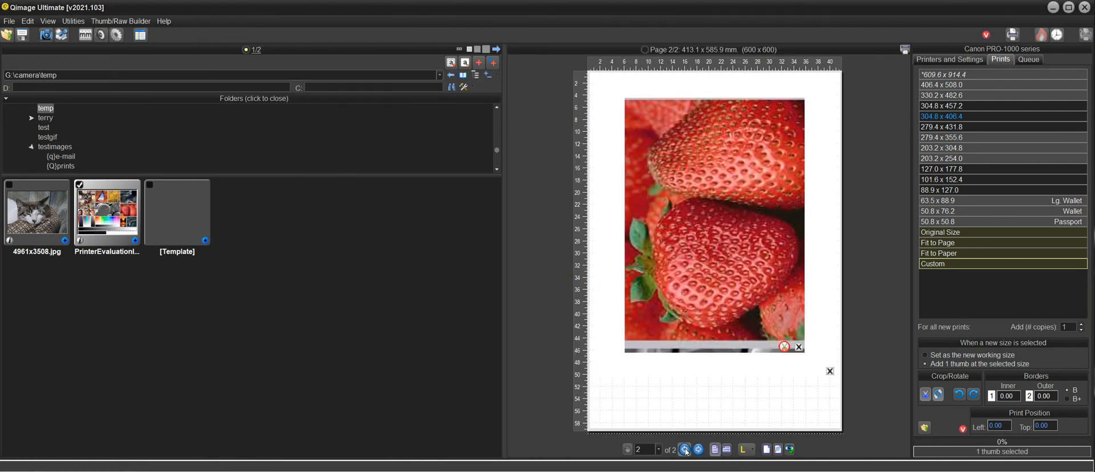
Mat the cat and strawberry prints, then add a matted cat print on a new page 3.
left_click(686, 450)
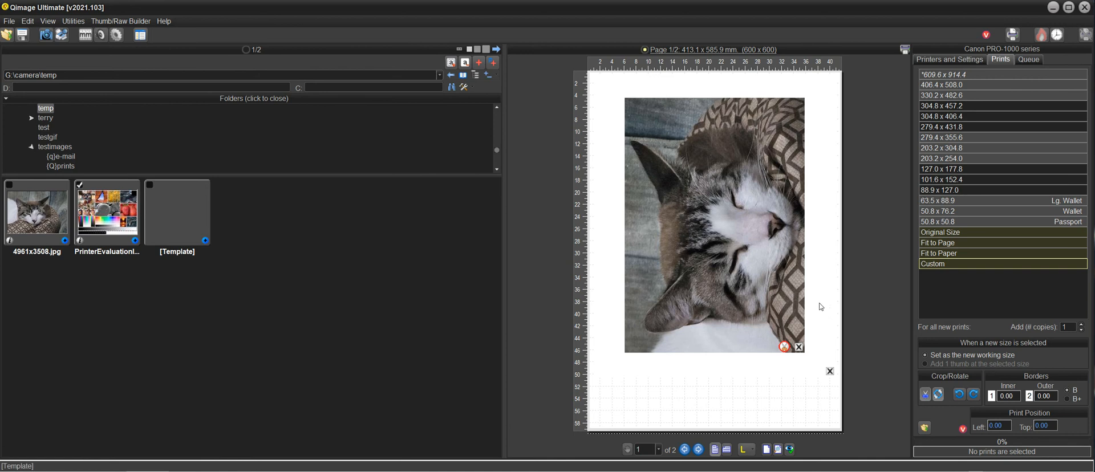
left_click(746, 449)
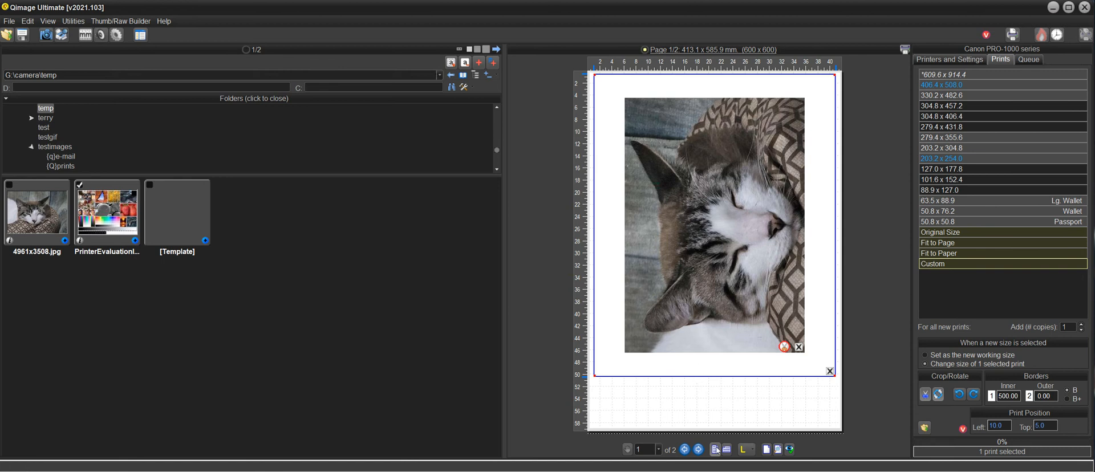
left_click(696, 450)
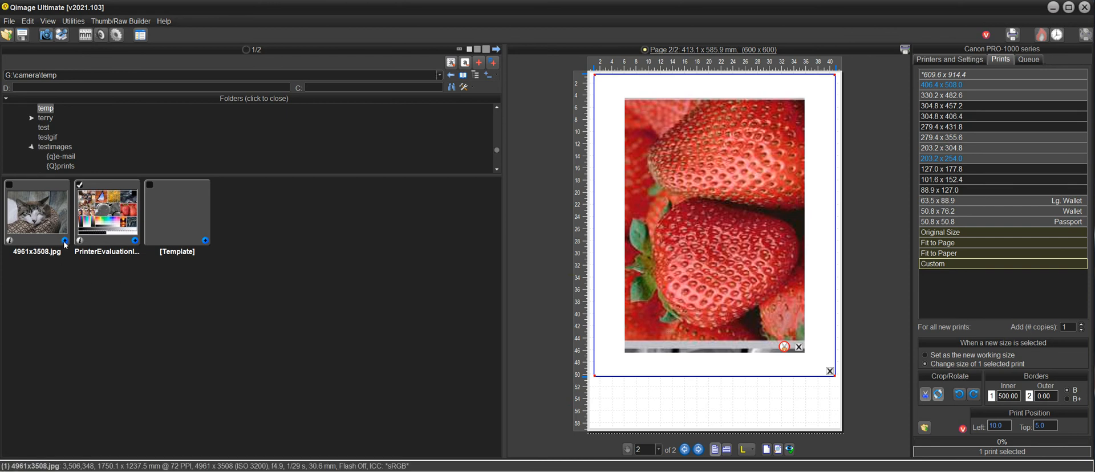
left_click(944, 191)
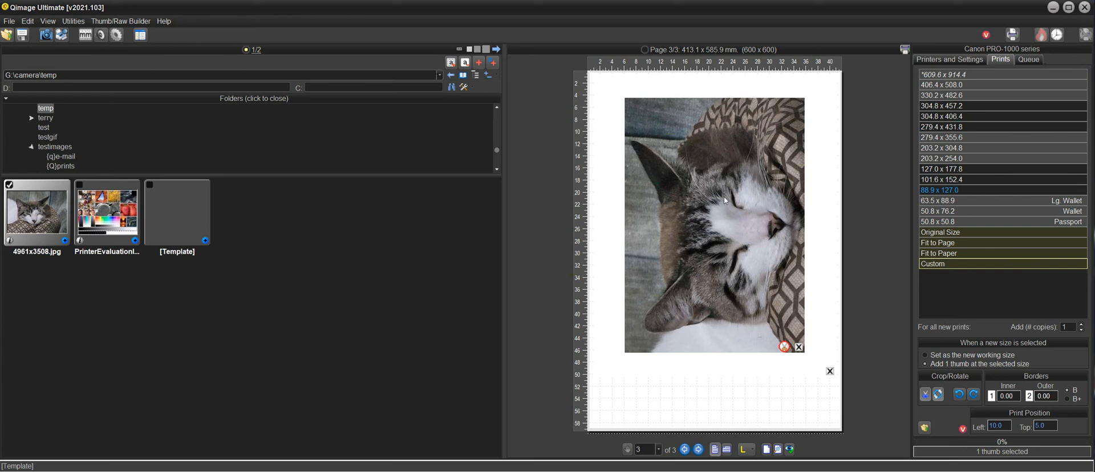
mouse_move(708, 194)
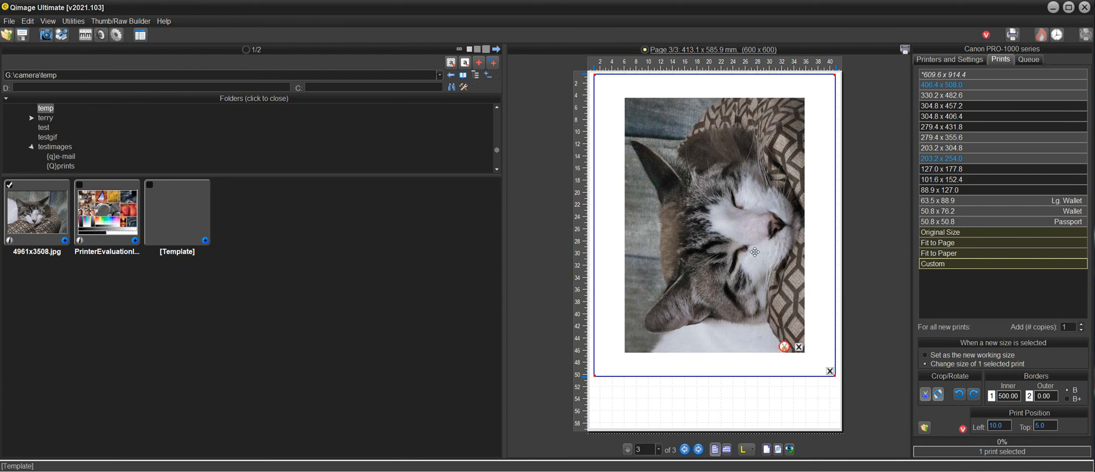
mouse_move(687, 229)
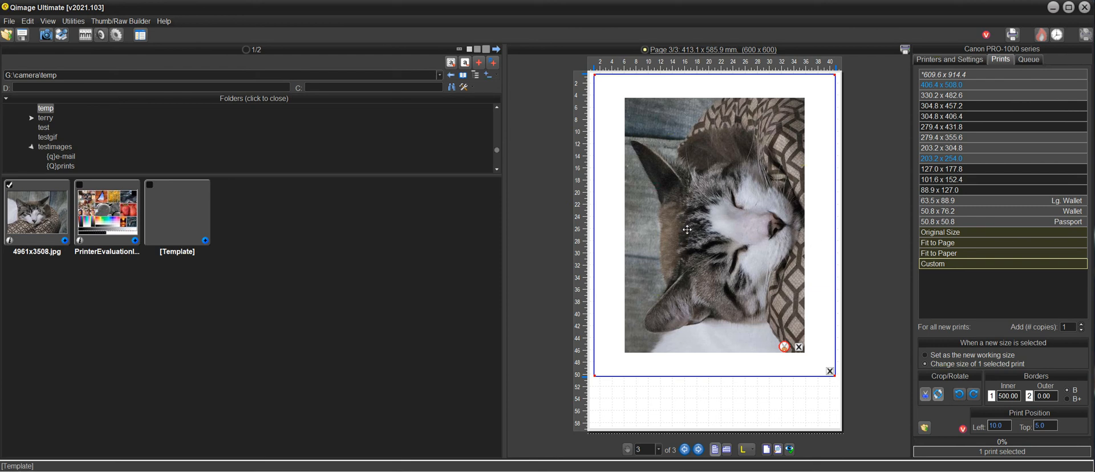
left_click(941, 169)
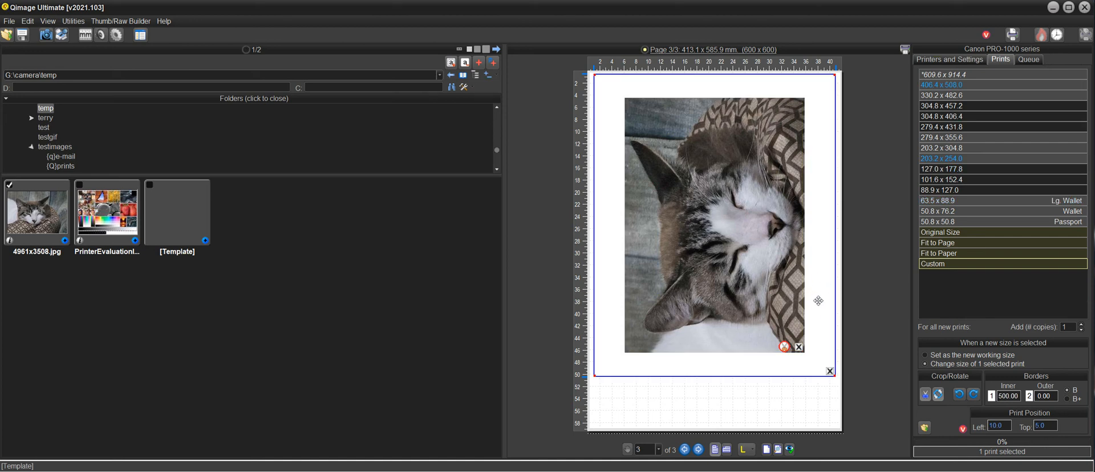
mouse_move(815, 291)
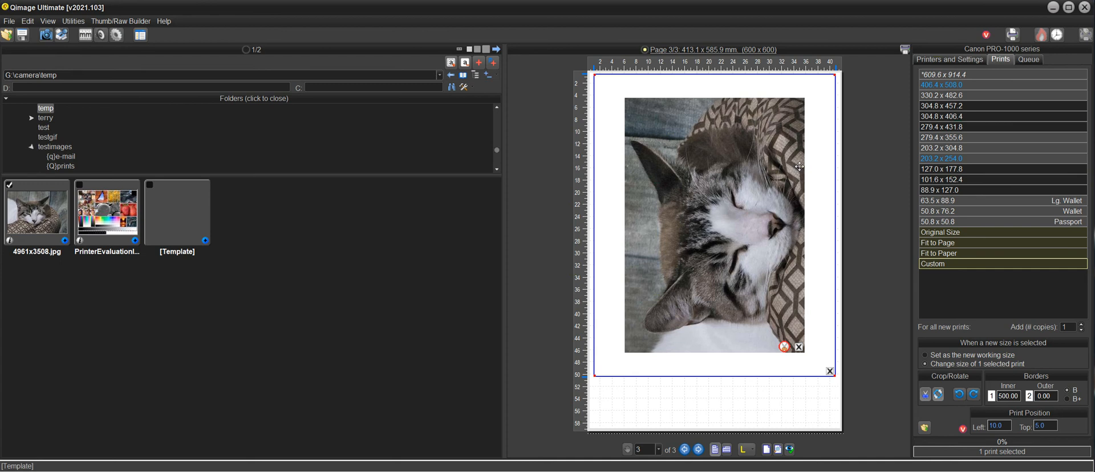
mouse_move(758, 237)
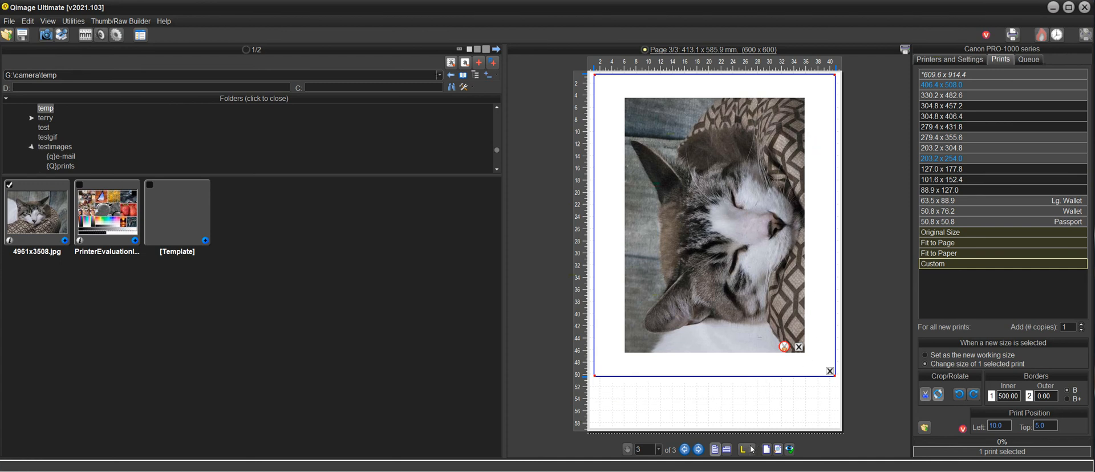
mouse_move(793, 331)
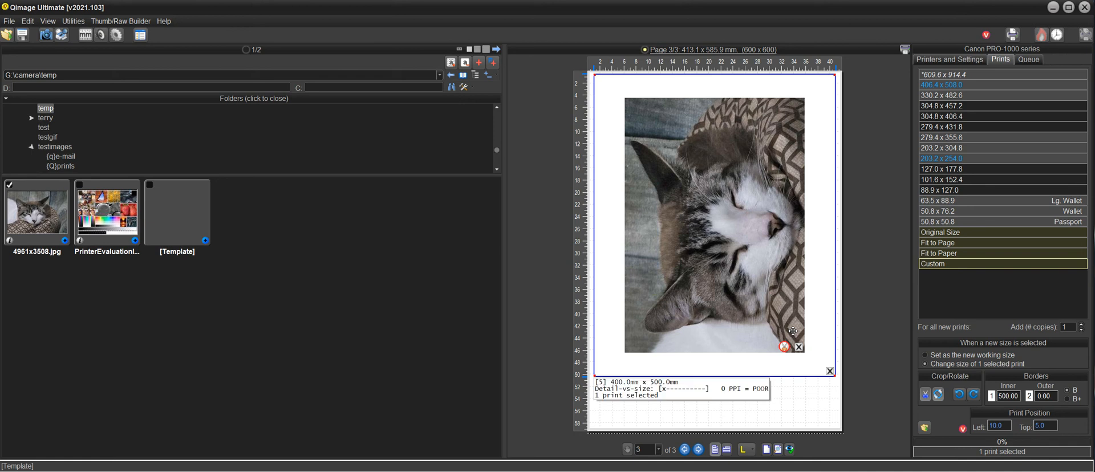
Switch to IntelliCut placement so the prints return to two plain pages.
left_click(746, 450)
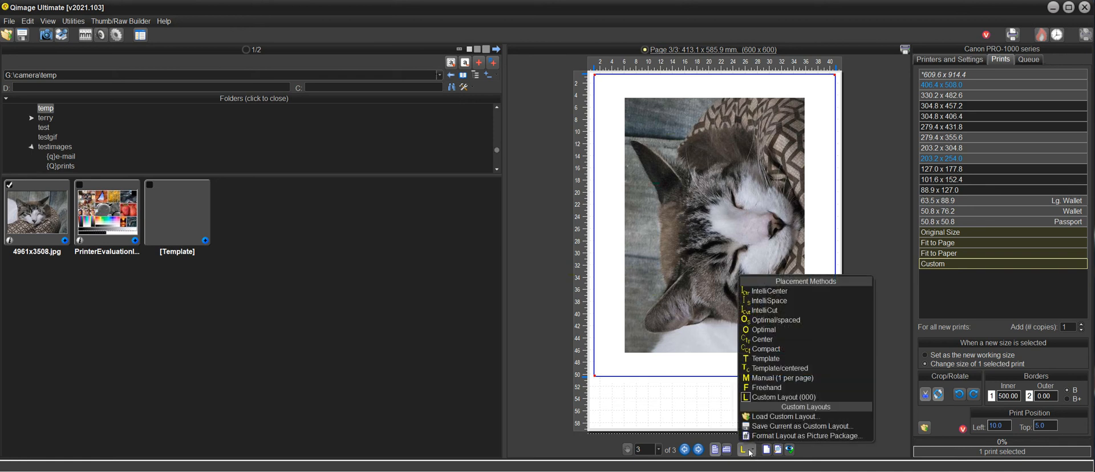
mouse_move(798, 297)
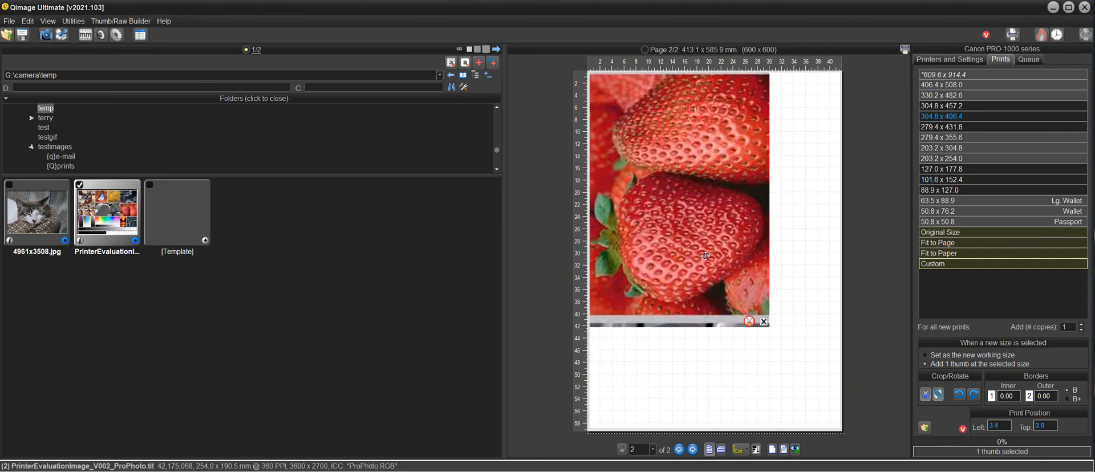
mouse_move(740, 450)
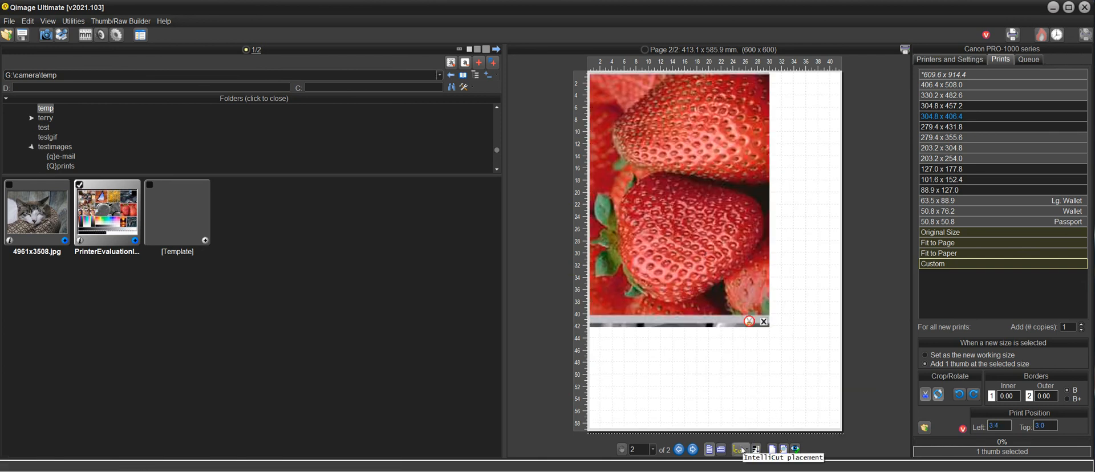
left_click(741, 450)
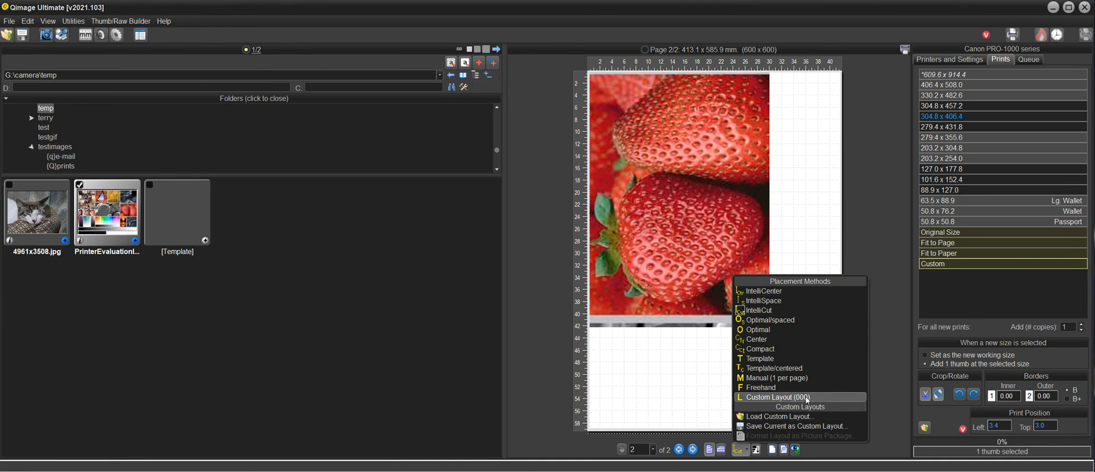
Reapply Custom Layout (000), placing the cat print in its white-matted frame on page 1.
left_click(761, 387)
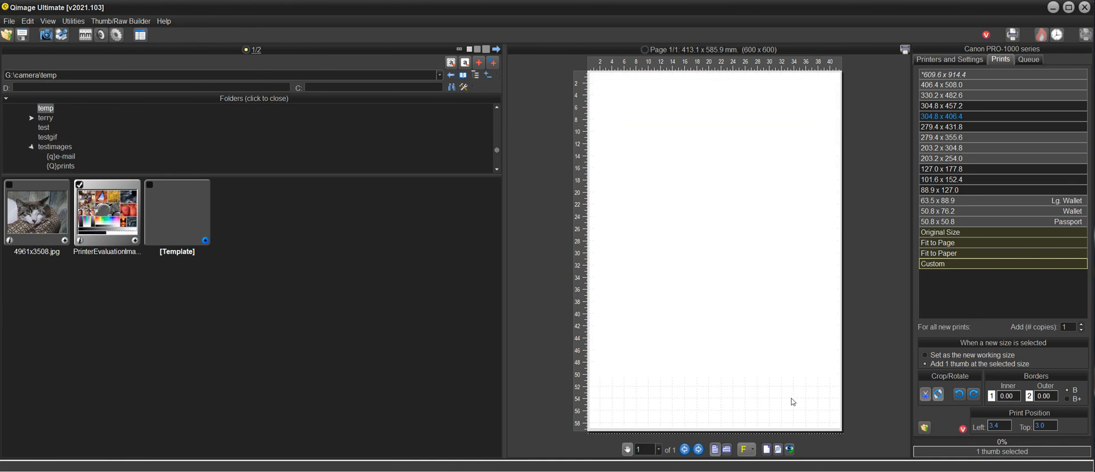
left_click(686, 450)
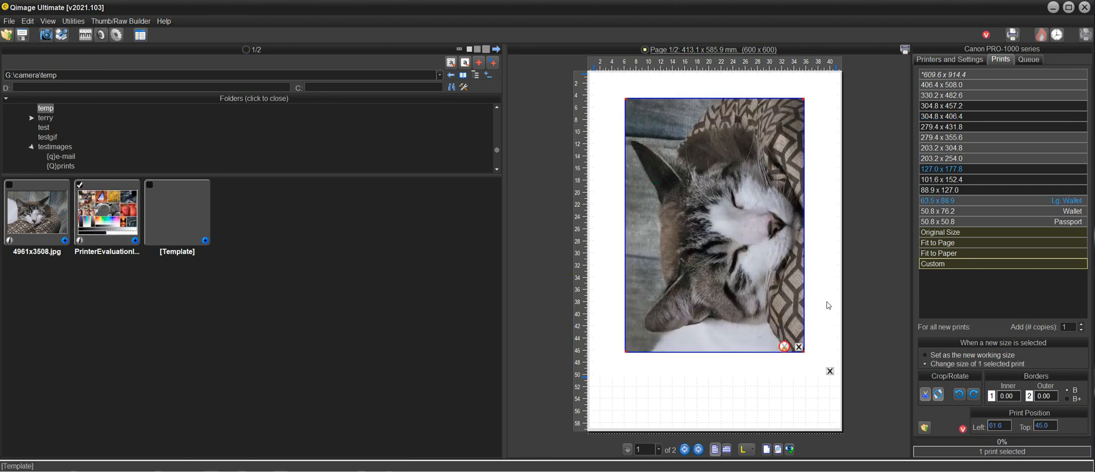
left_click(943, 84)
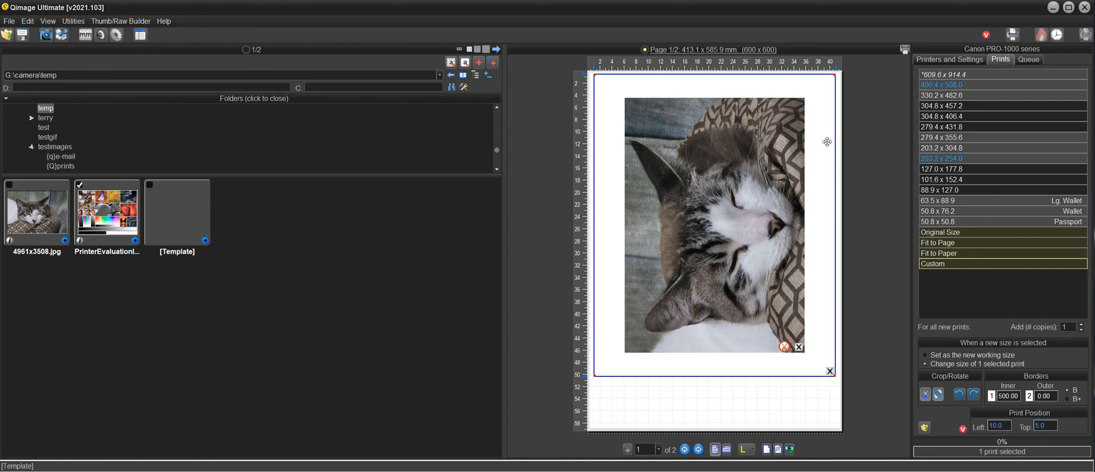
mouse_move(814, 86)
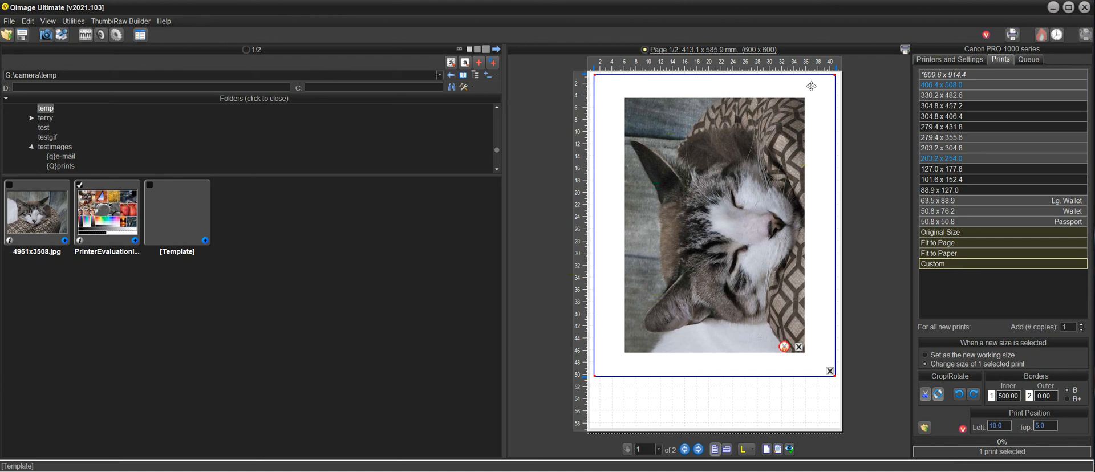
mouse_move(764, 85)
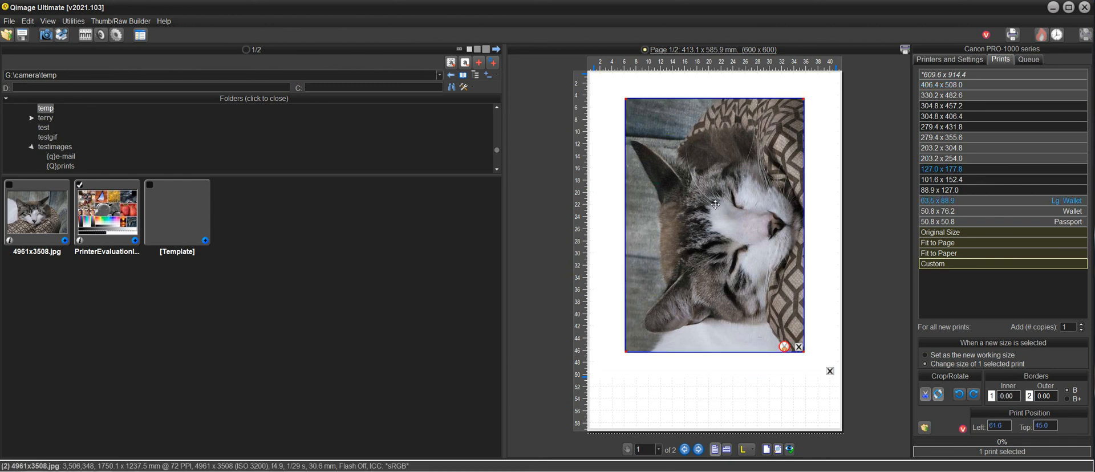
mouse_move(723, 247)
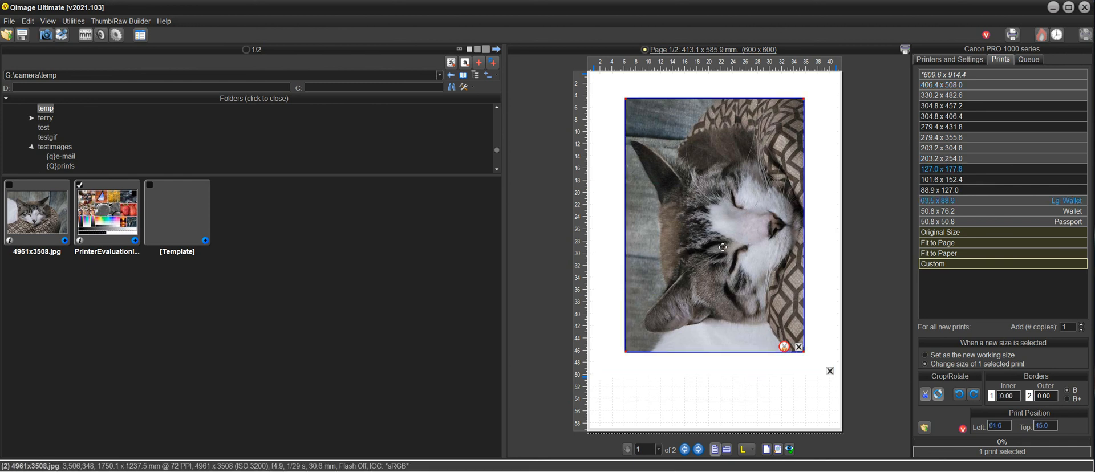